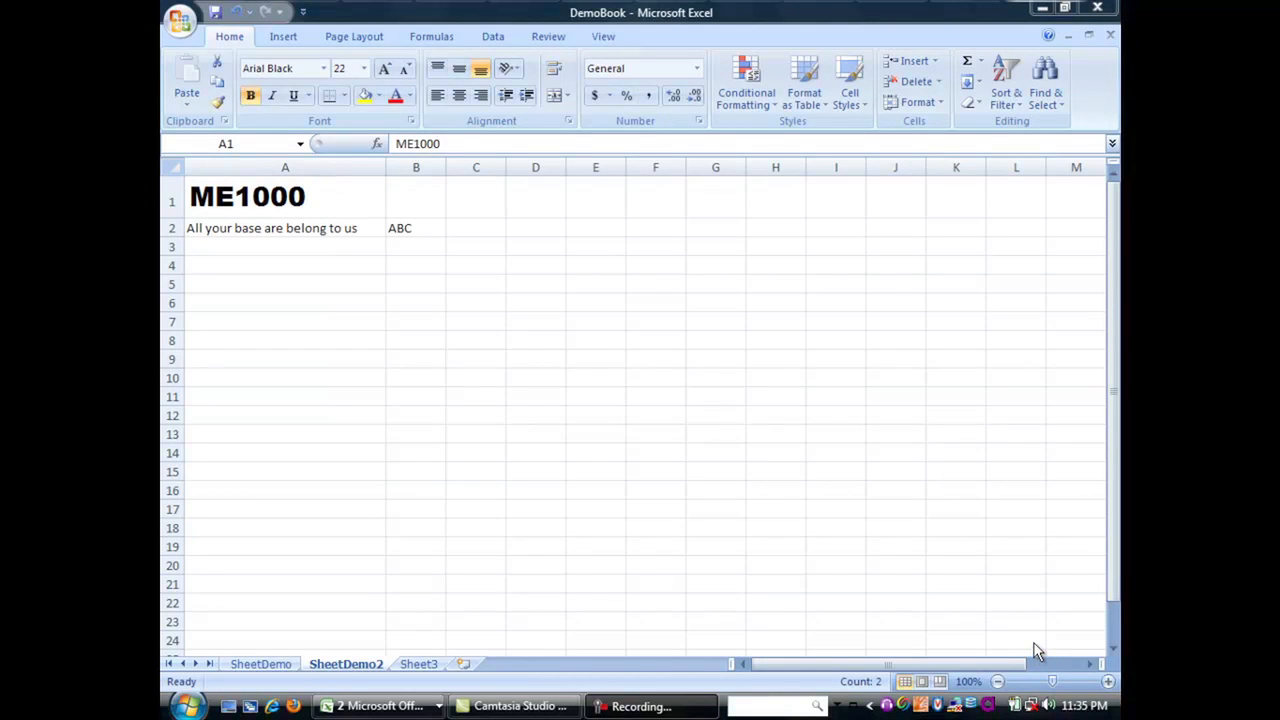
pyautogui.moveTo(993, 640)
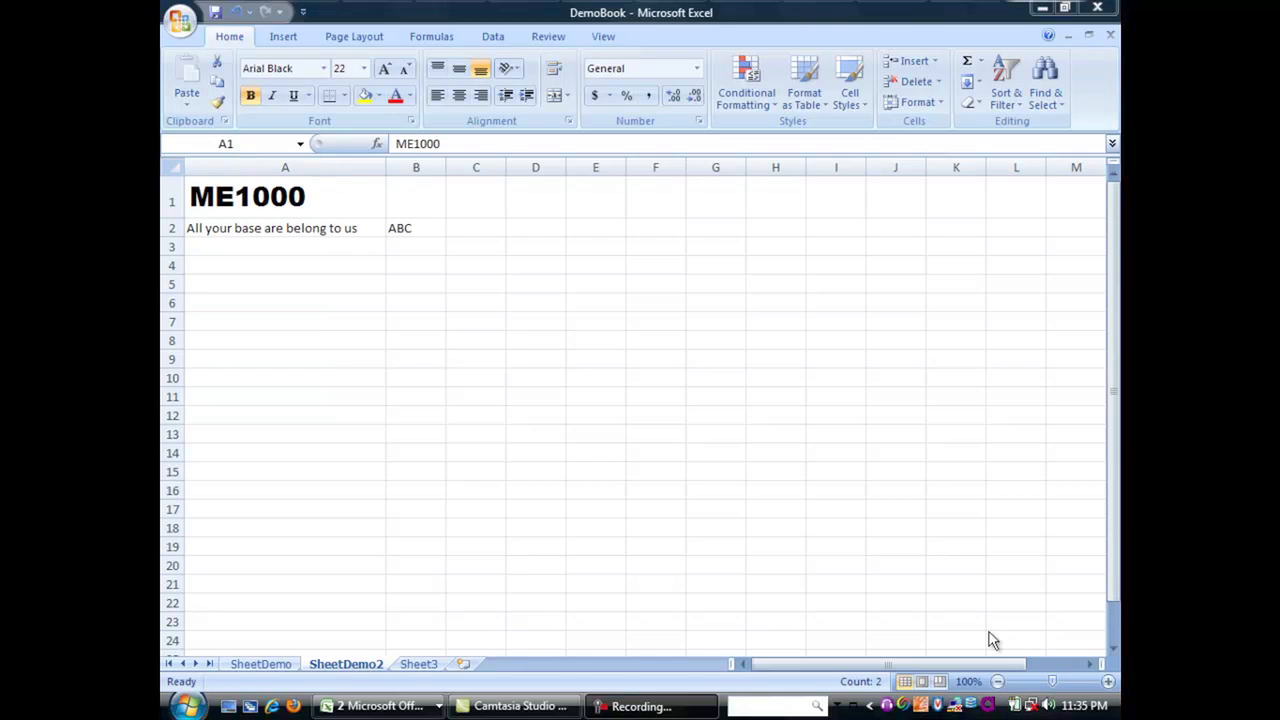
pyautogui.moveTo(443, 613)
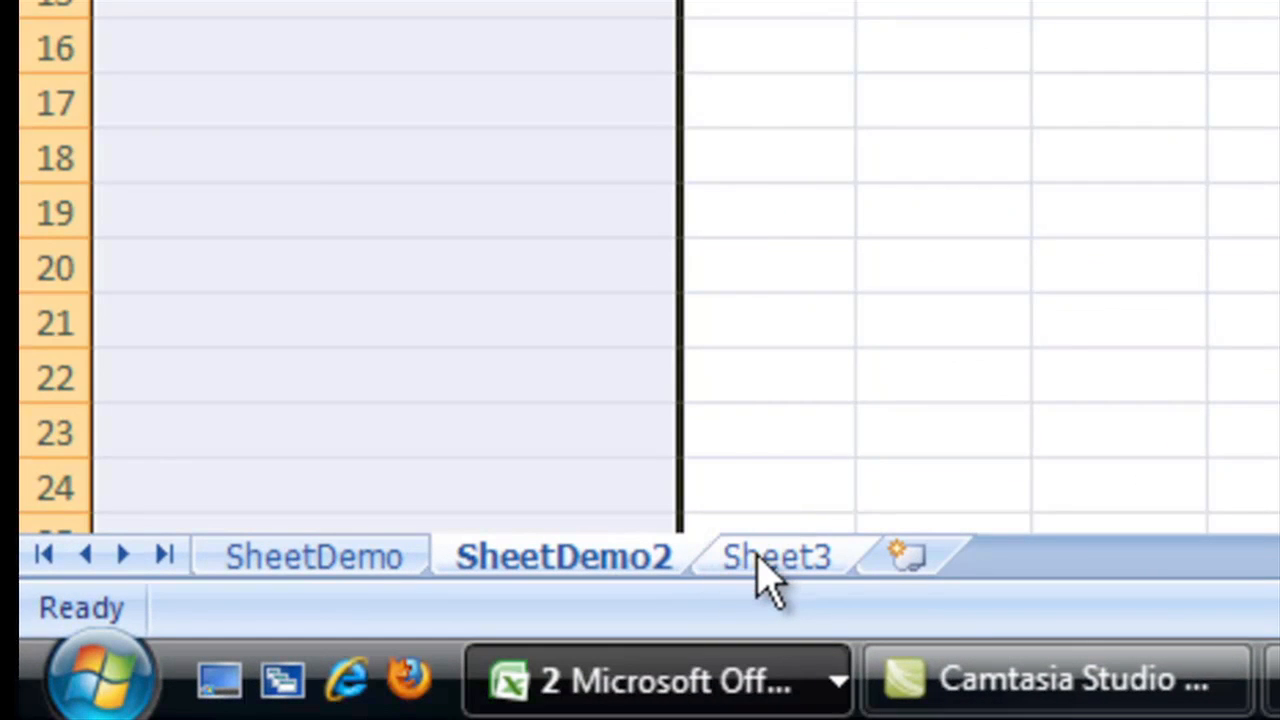
# Switch to Sheet3, enter 1 and 2 in A1:A2, and copy the pair.
pyautogui.click(775, 556)
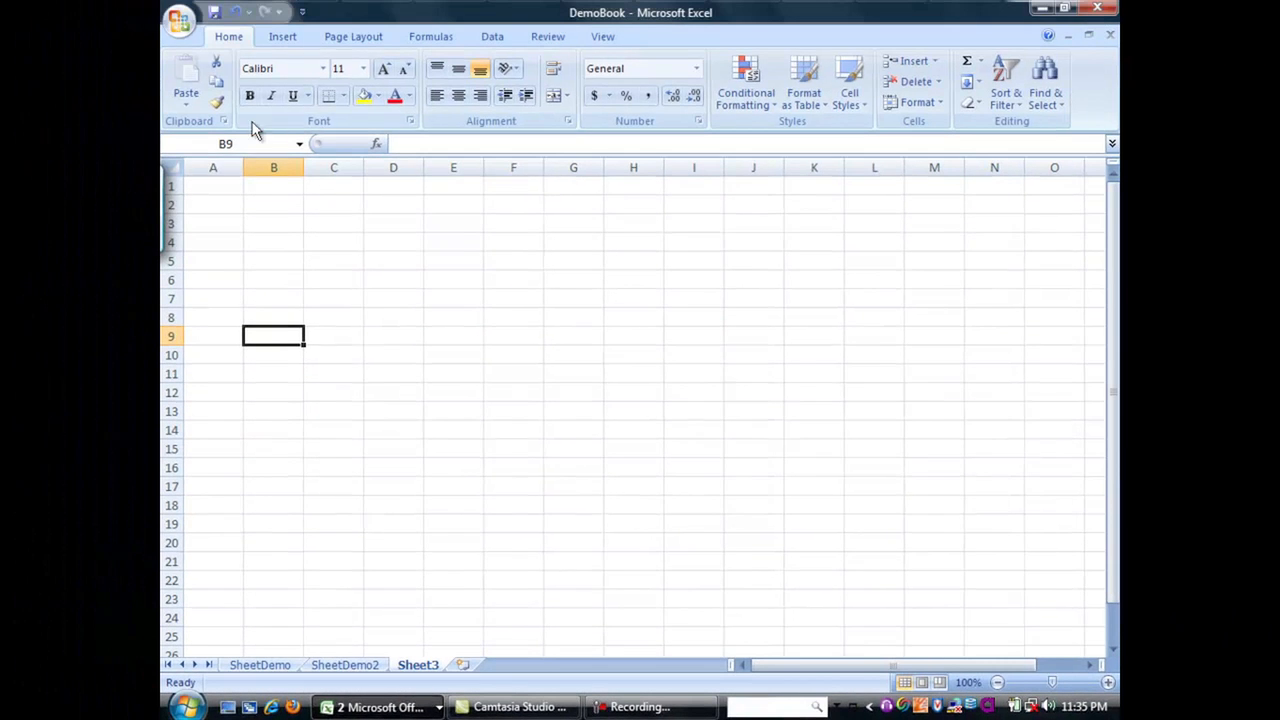
pyautogui.click(213, 186)
pyautogui.write('1')
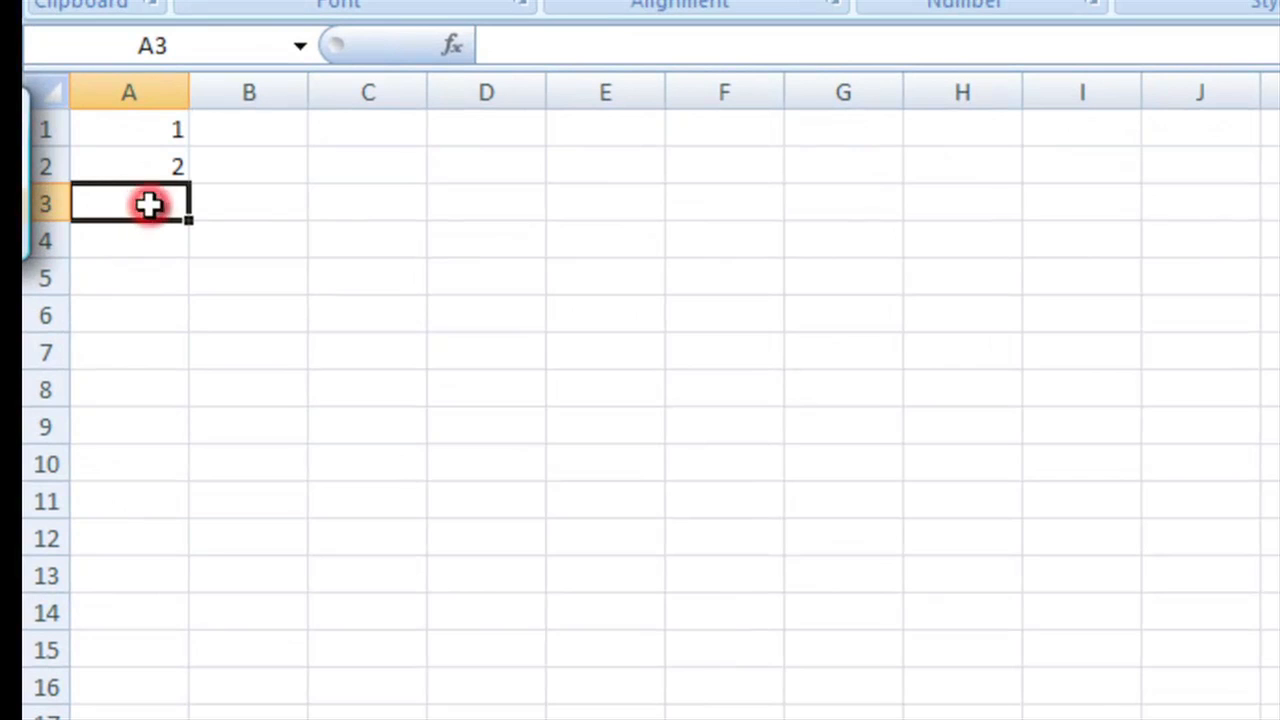
pyautogui.moveTo(213, 131)
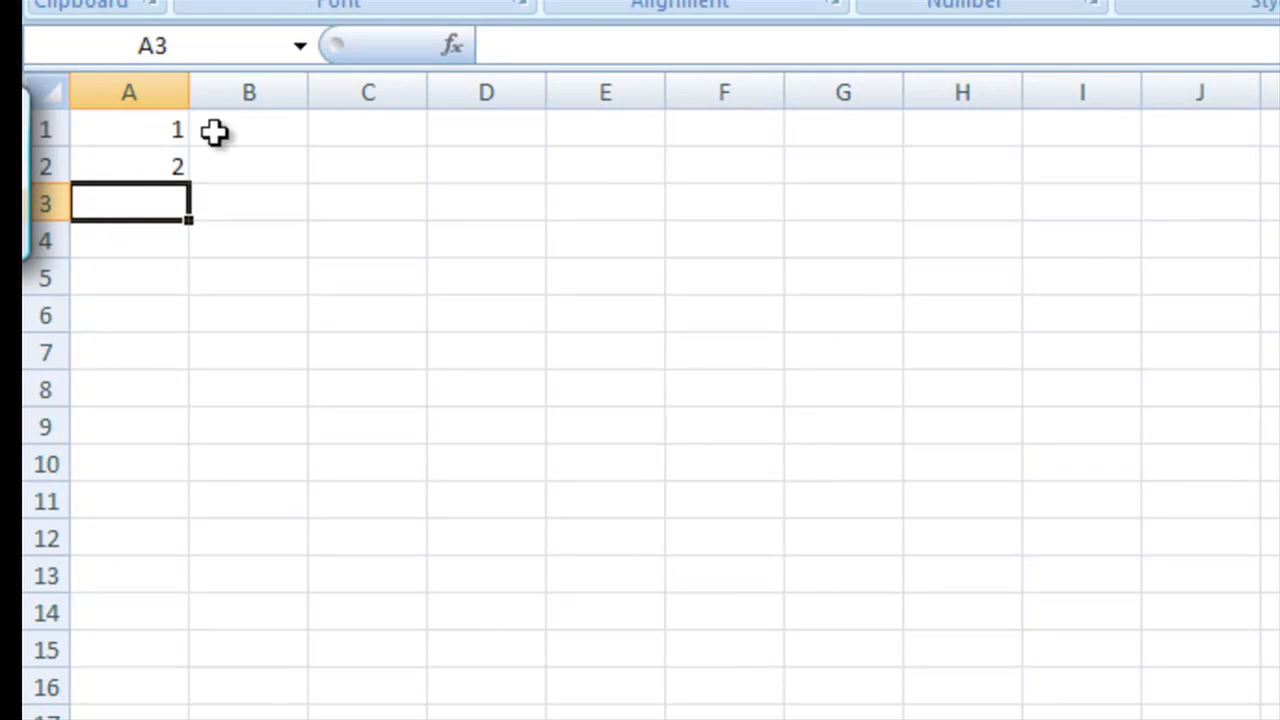
pyautogui.moveTo(120, 132)
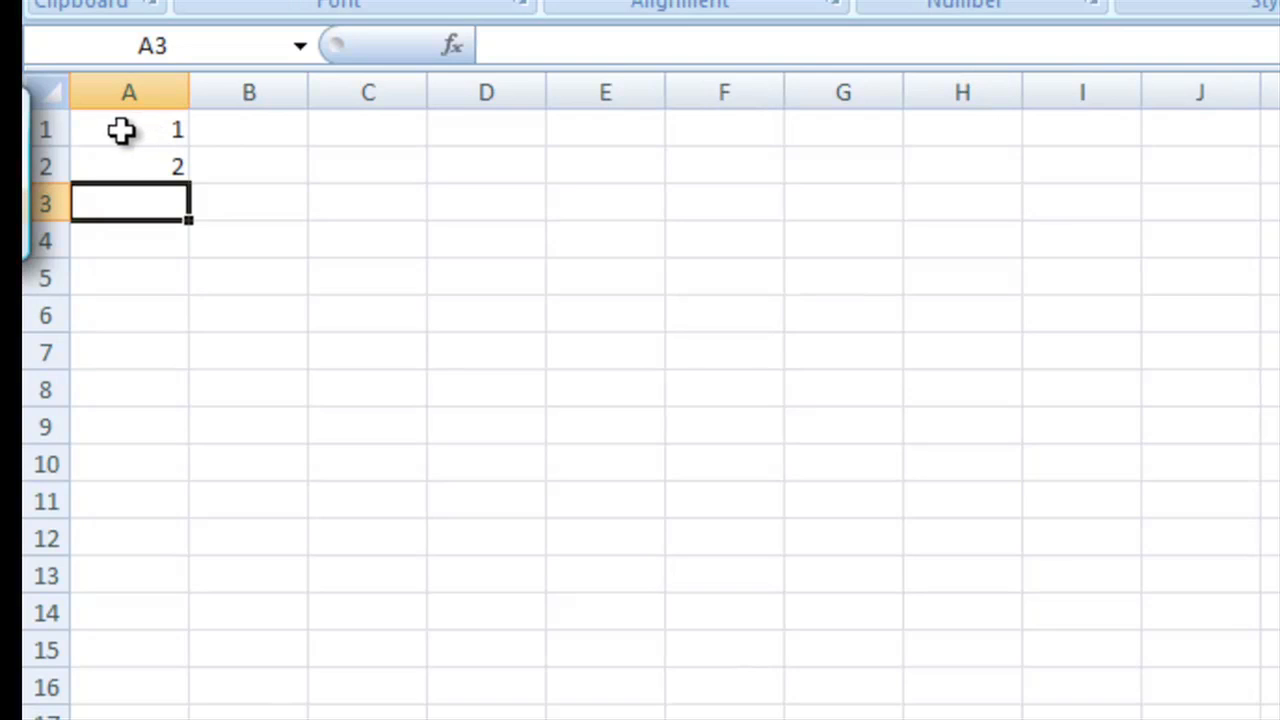
pyautogui.moveTo(128, 128); pyautogui.dragTo(128, 165)
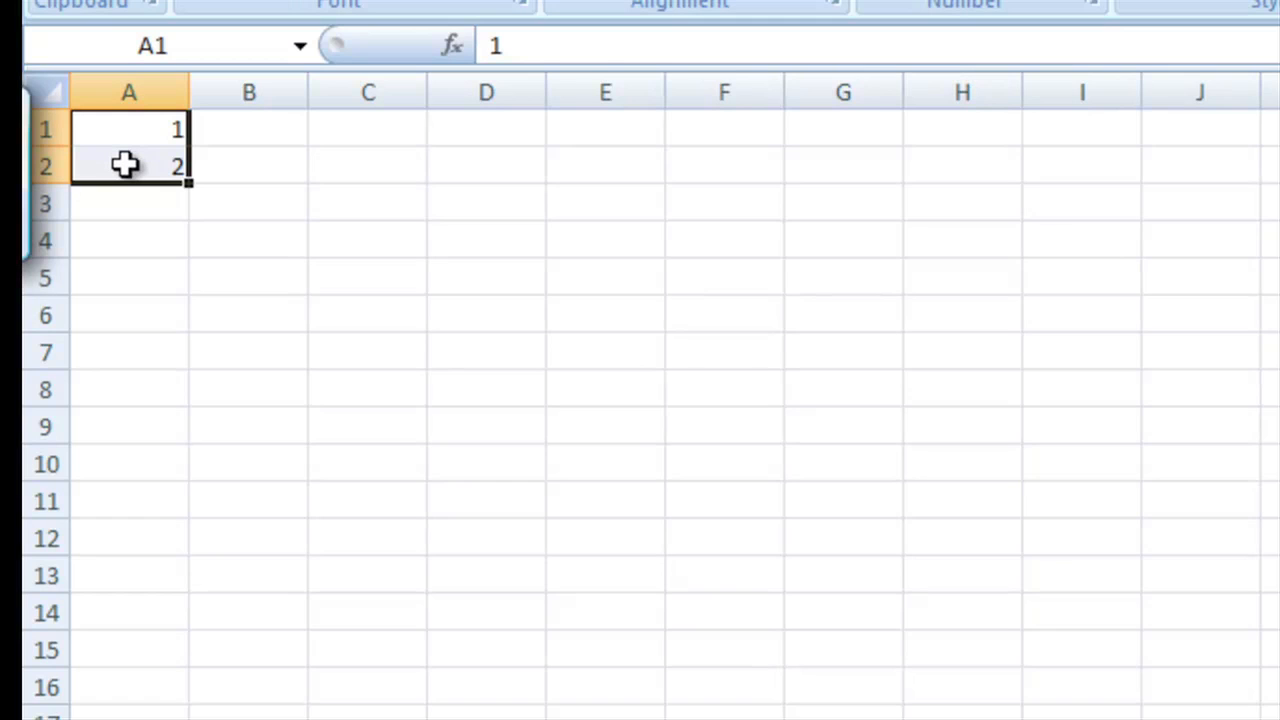
pyautogui.rightClick(128, 165)
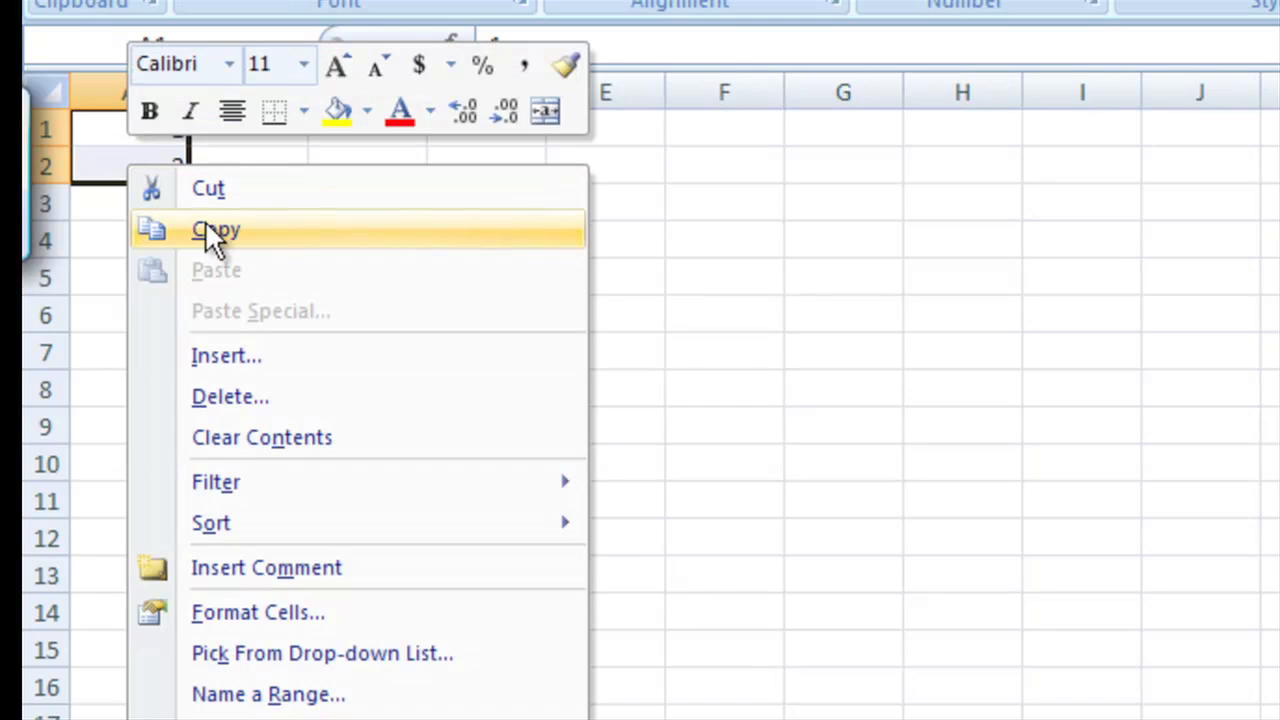
pyautogui.click(216, 229)
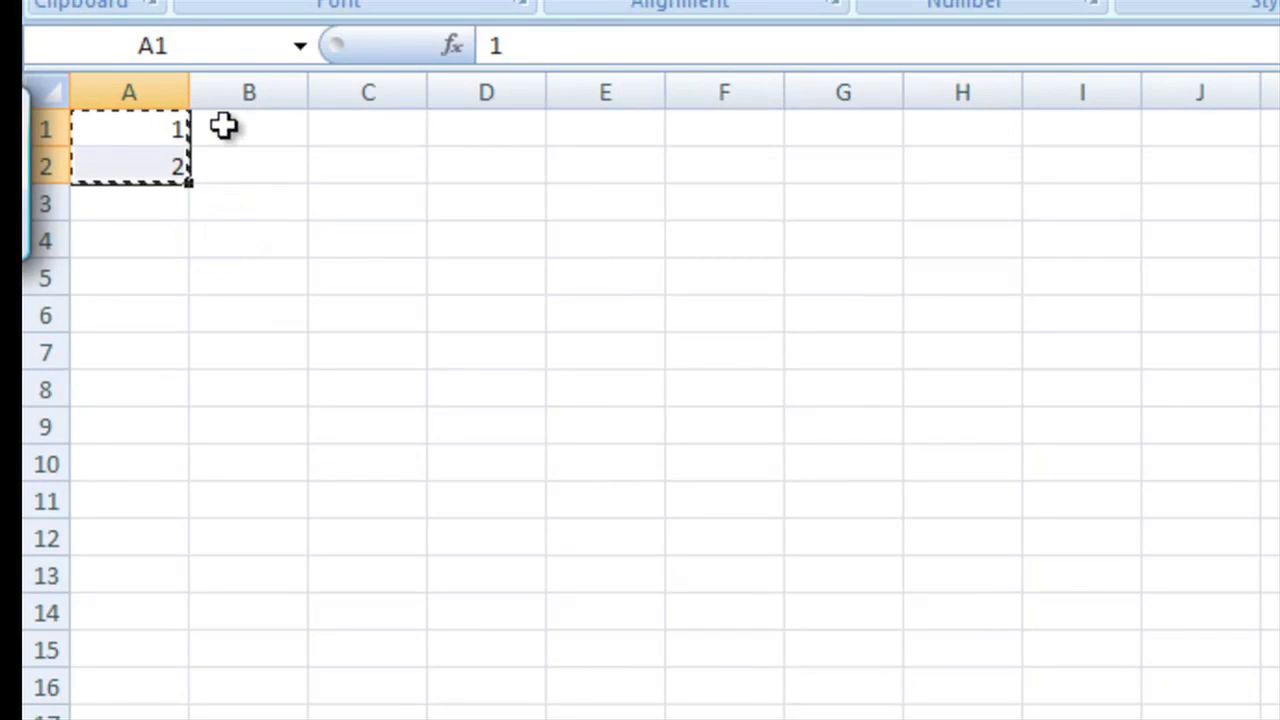
# Paste the copied 1 and 2 into column B starting at B1.
pyautogui.click(248, 128)
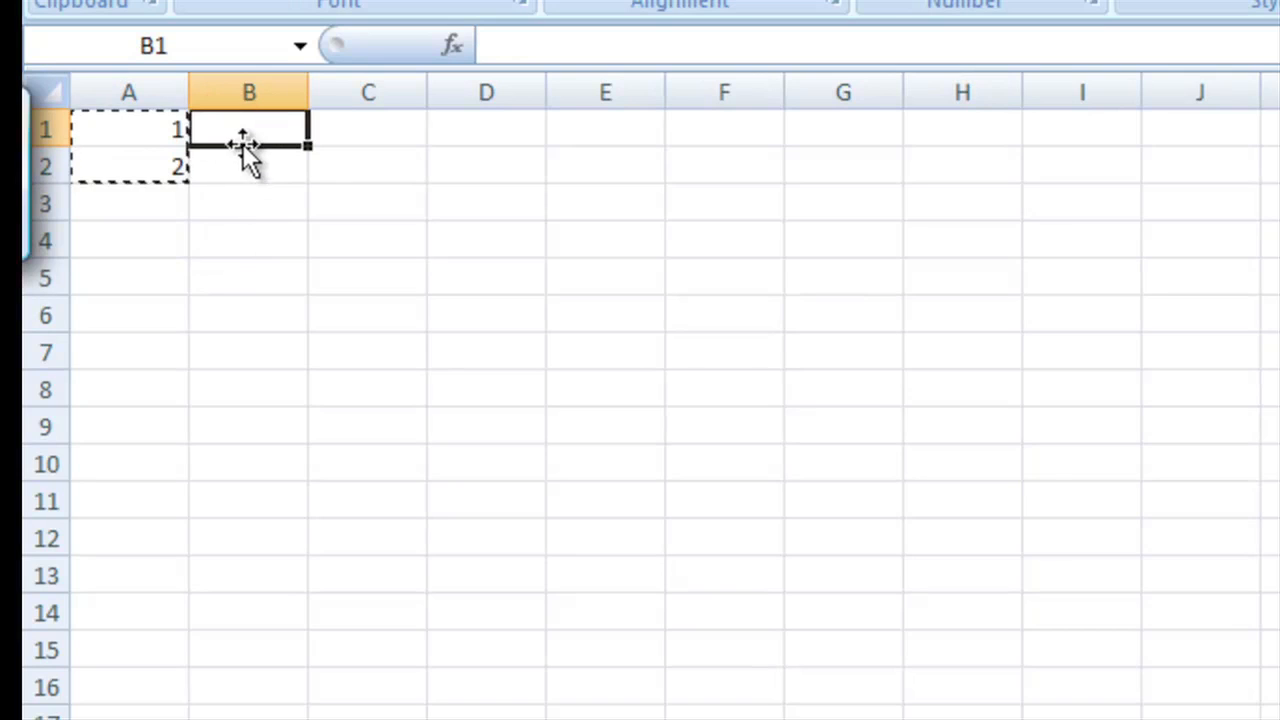
pyautogui.press('ctrl+v')
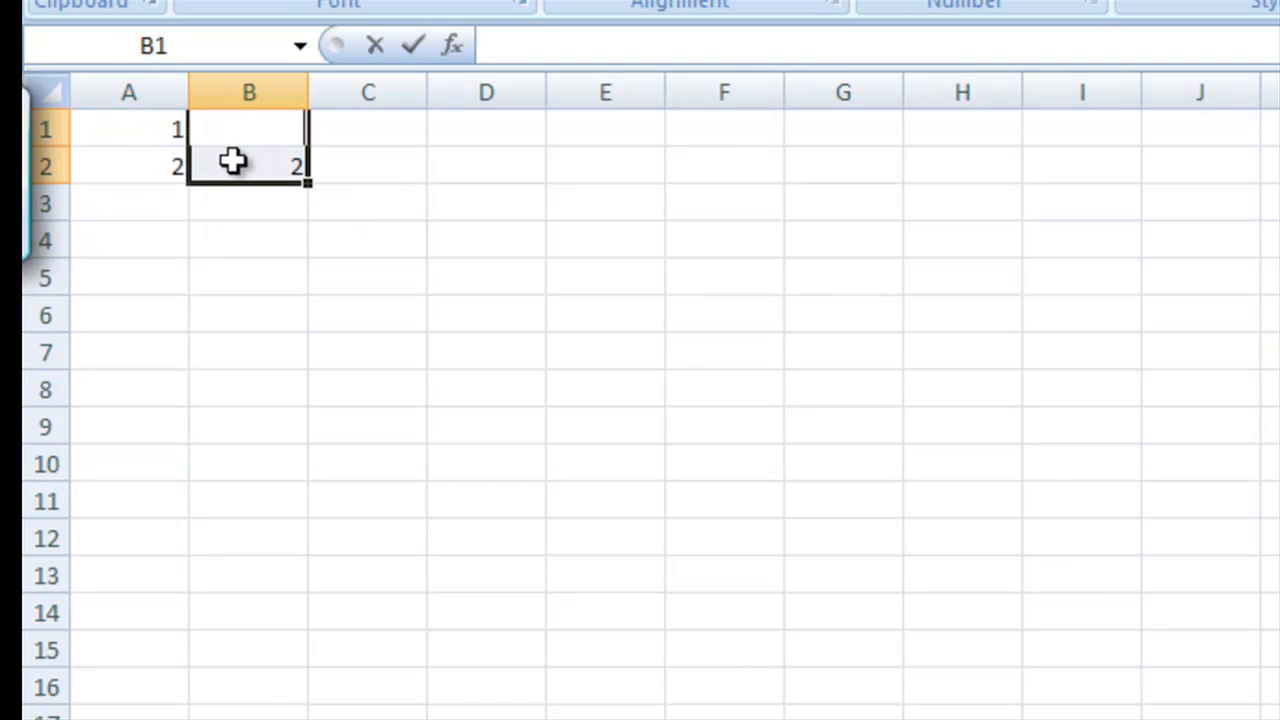
# Fill-drag the 1 and 2 pair rightward from column A through column H.
pyautogui.click(128, 129)
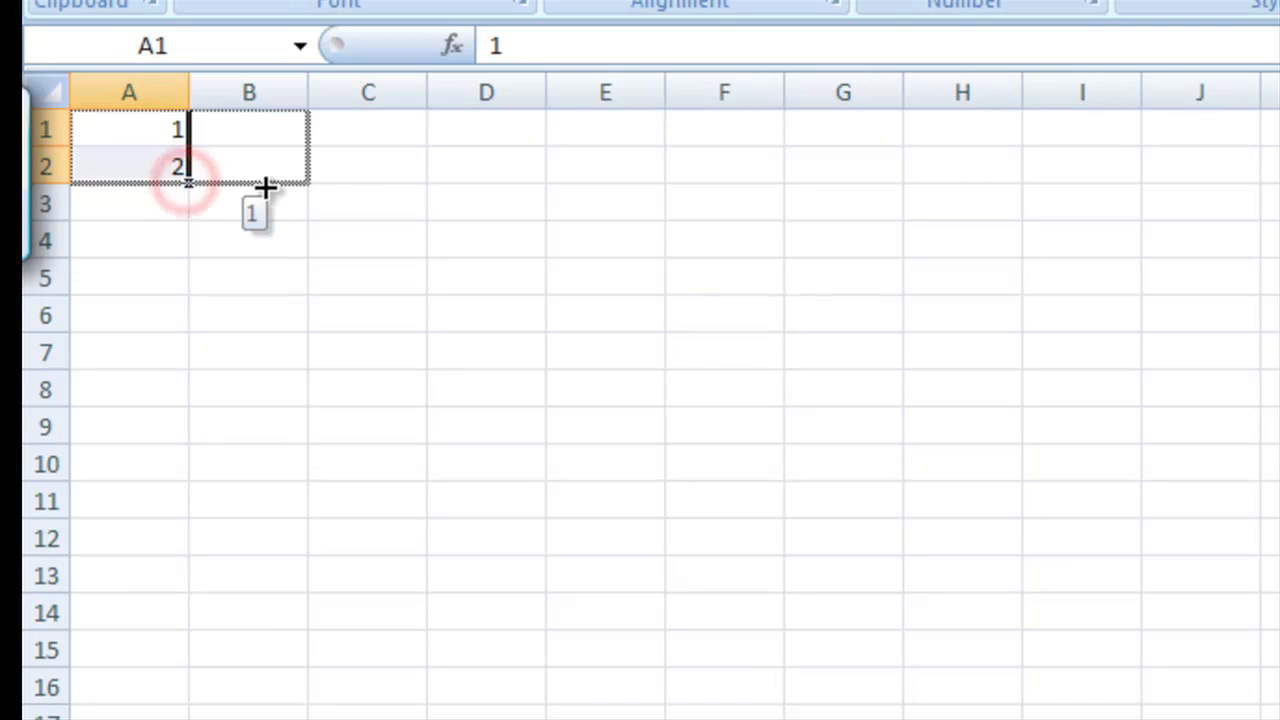
pyautogui.moveTo(188, 180); pyautogui.dragTo(300, 180)
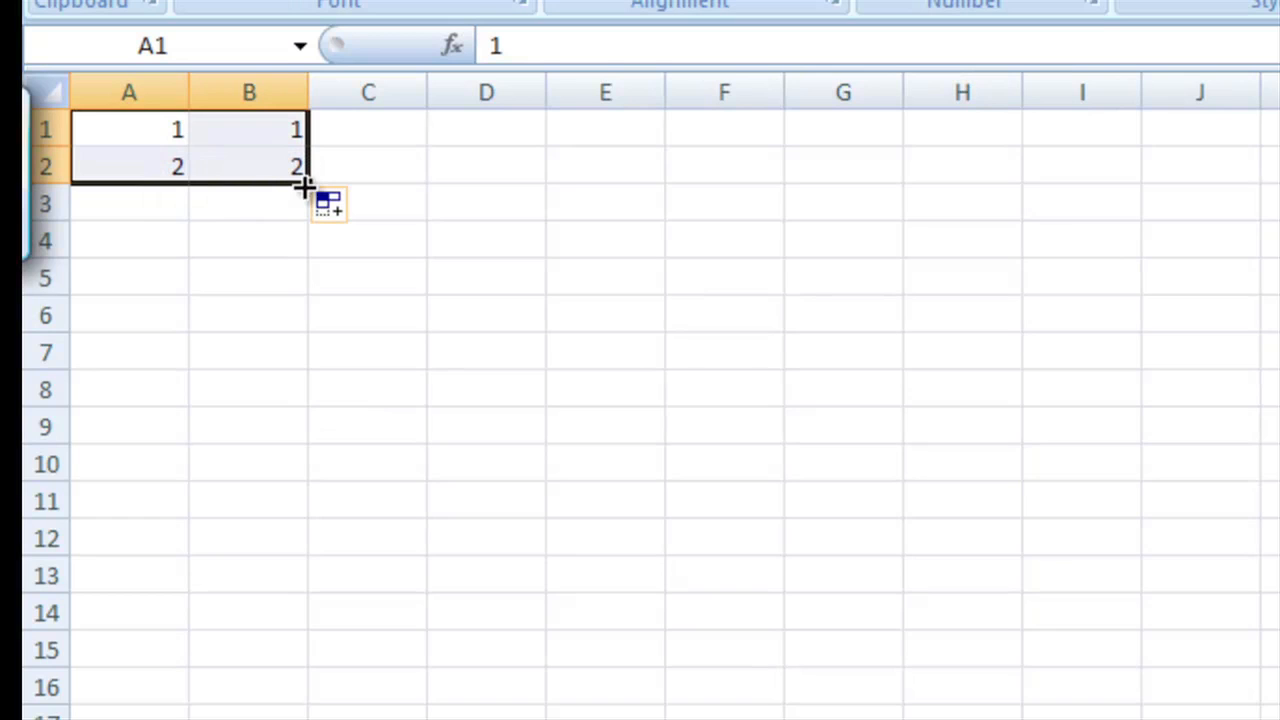
pyautogui.moveTo(305, 185); pyautogui.dragTo(1020, 167)
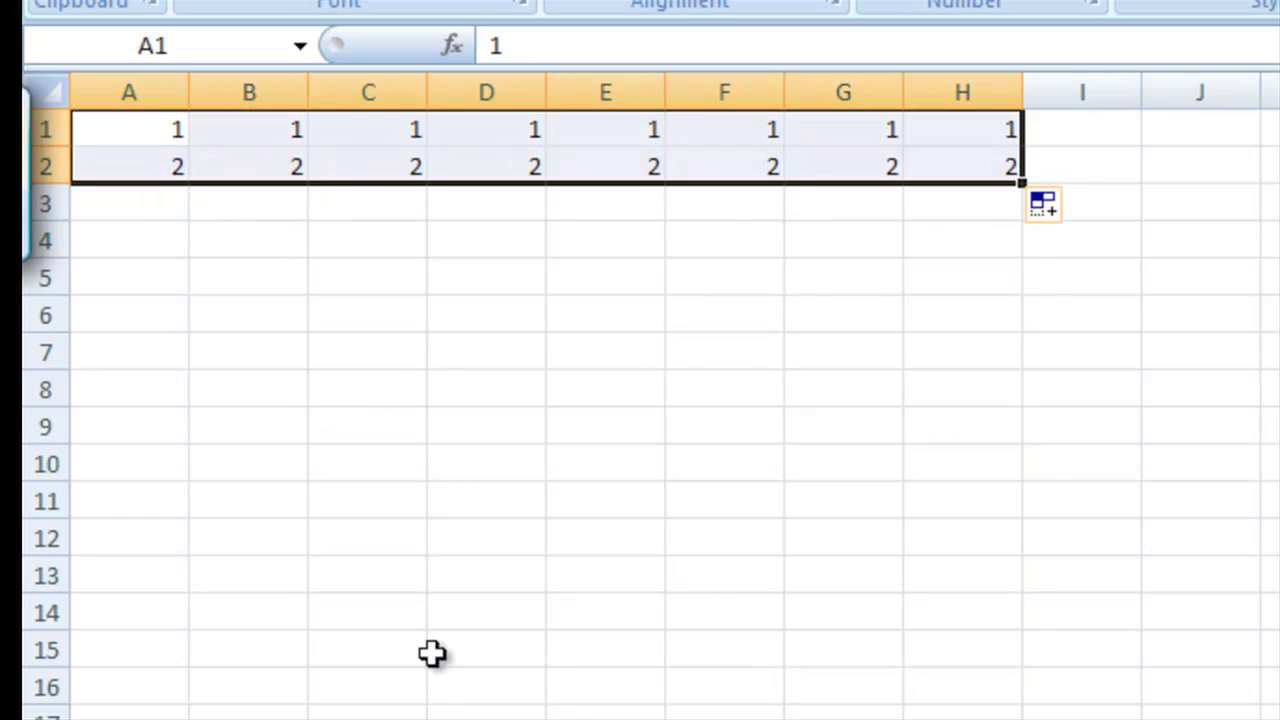
pyautogui.moveTo(417, 626)
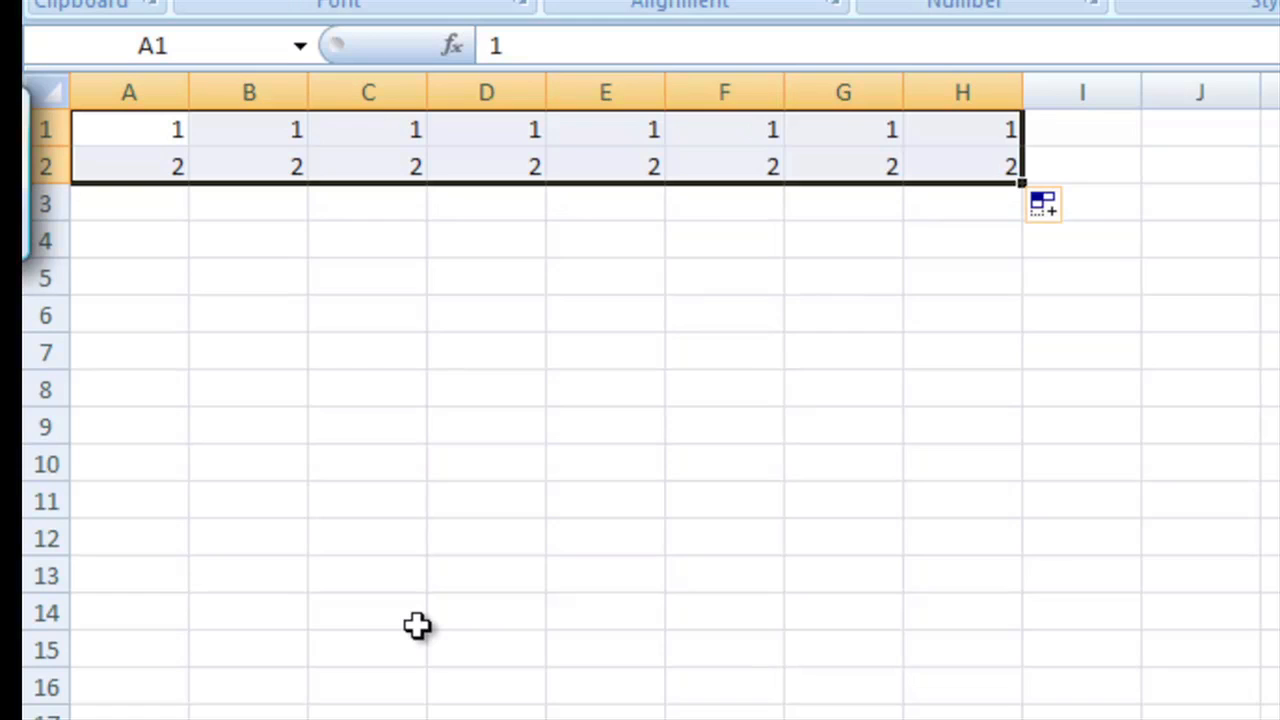
pyautogui.moveTo(173, 242)
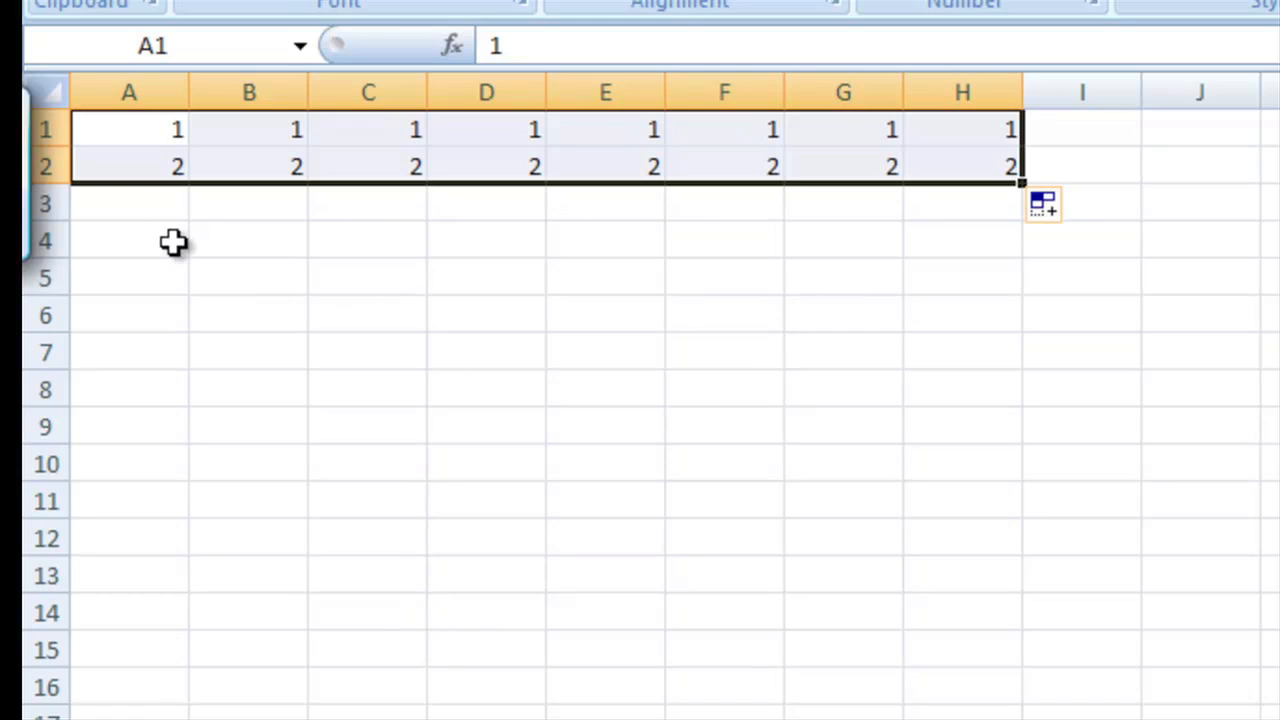
pyautogui.moveTo(155, 263)
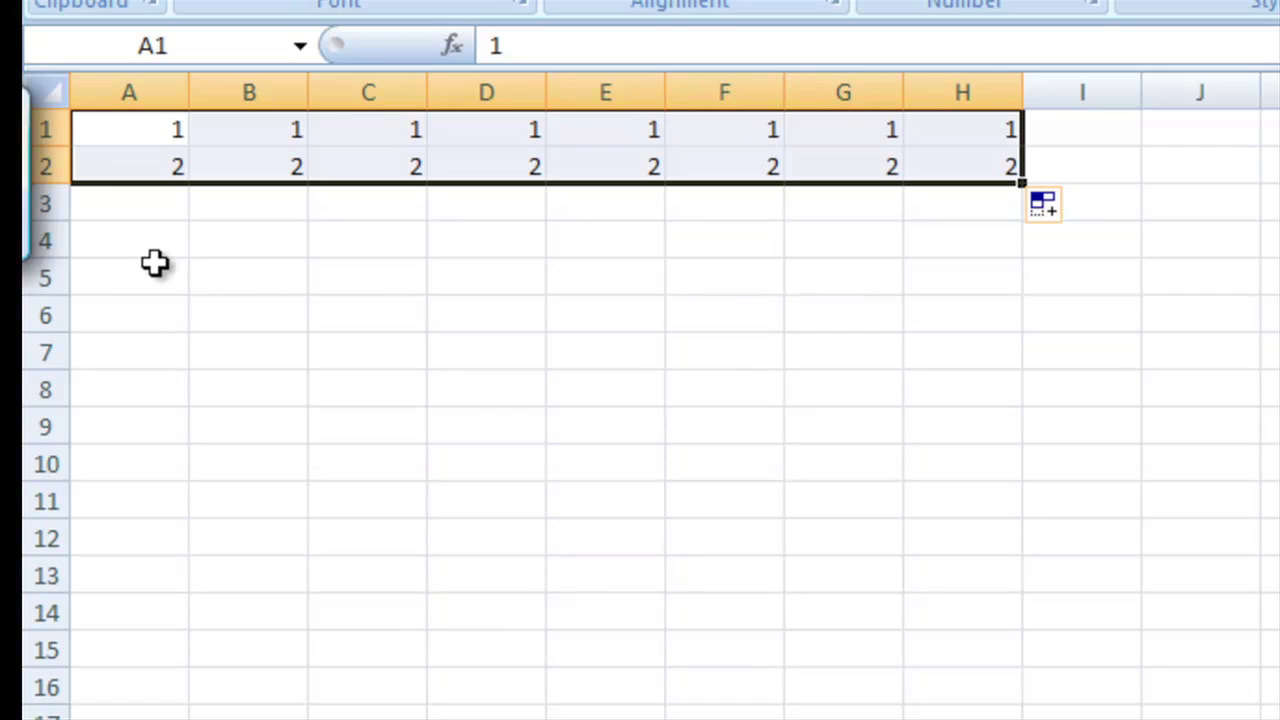
pyautogui.moveTo(578, 308)
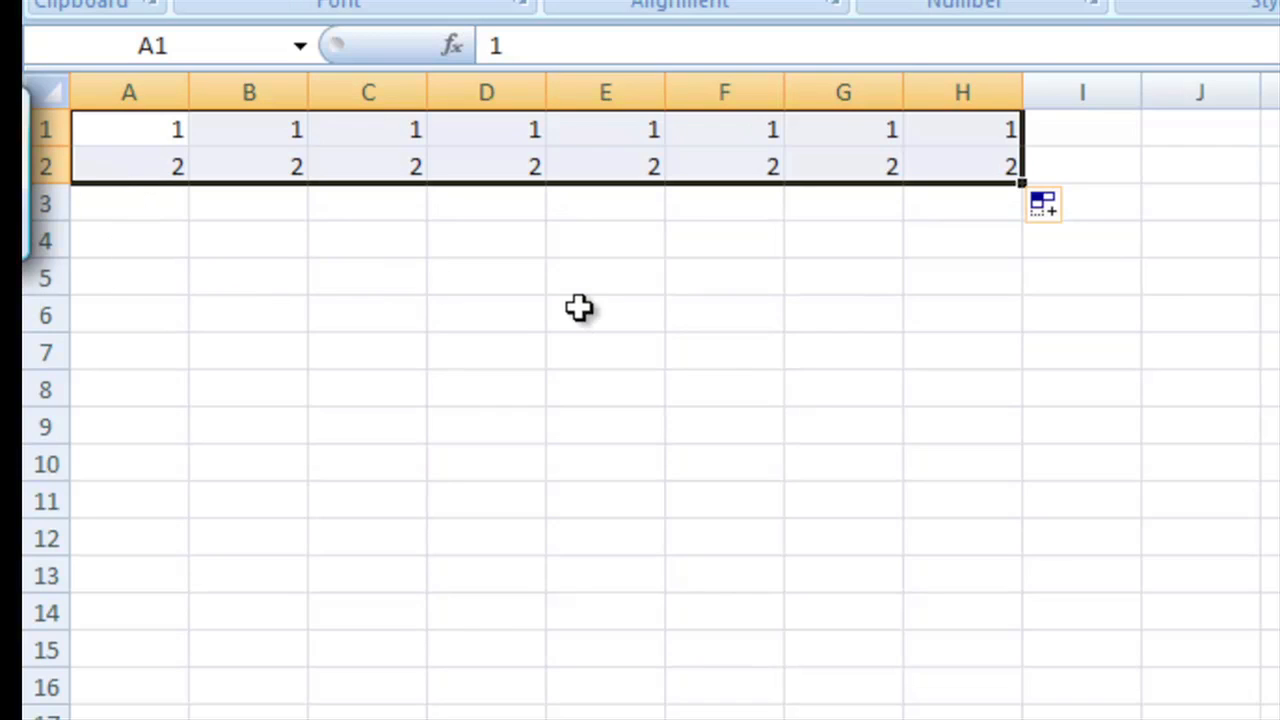
pyautogui.moveTo(376, 276)
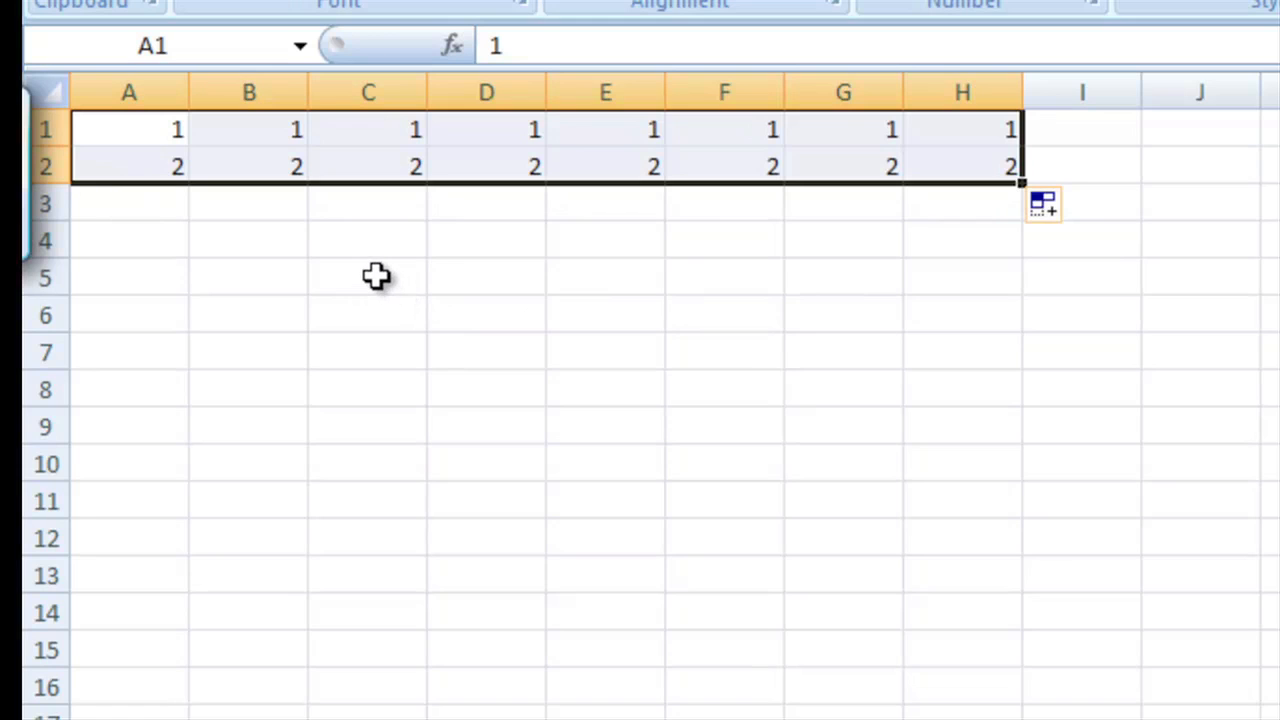
pyautogui.moveTo(498, 278)
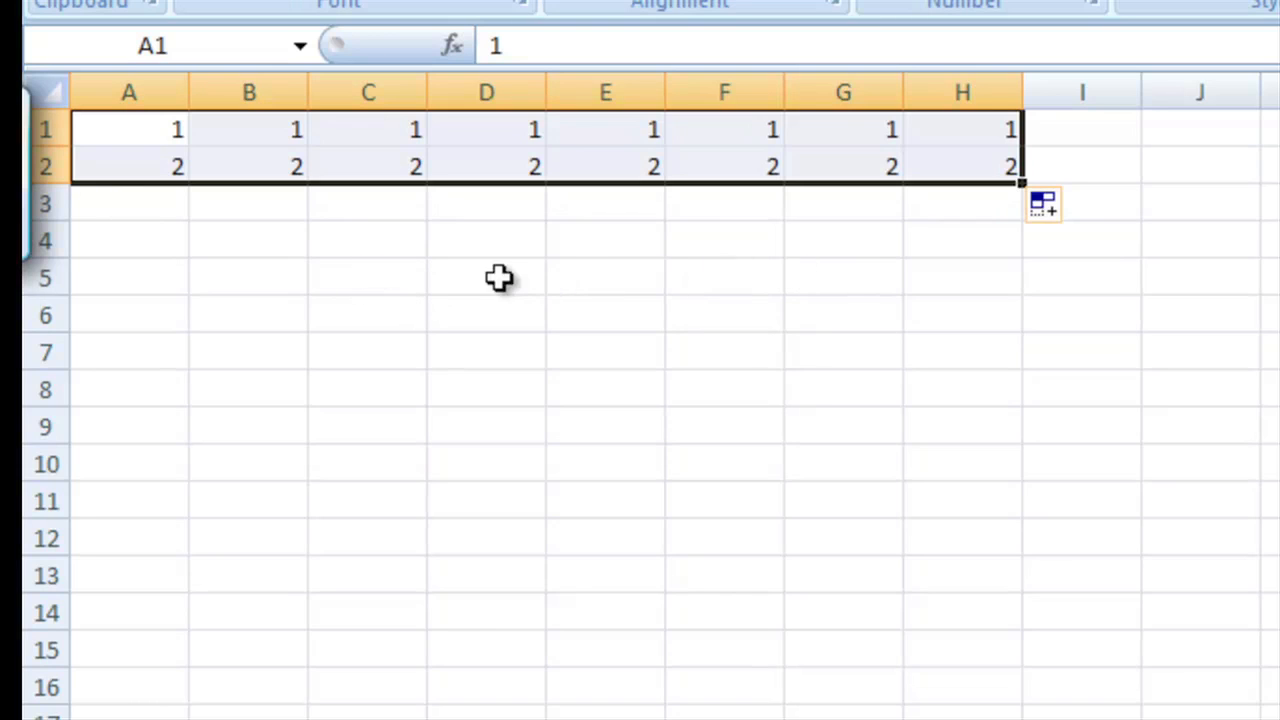
pyautogui.moveTo(210, 303)
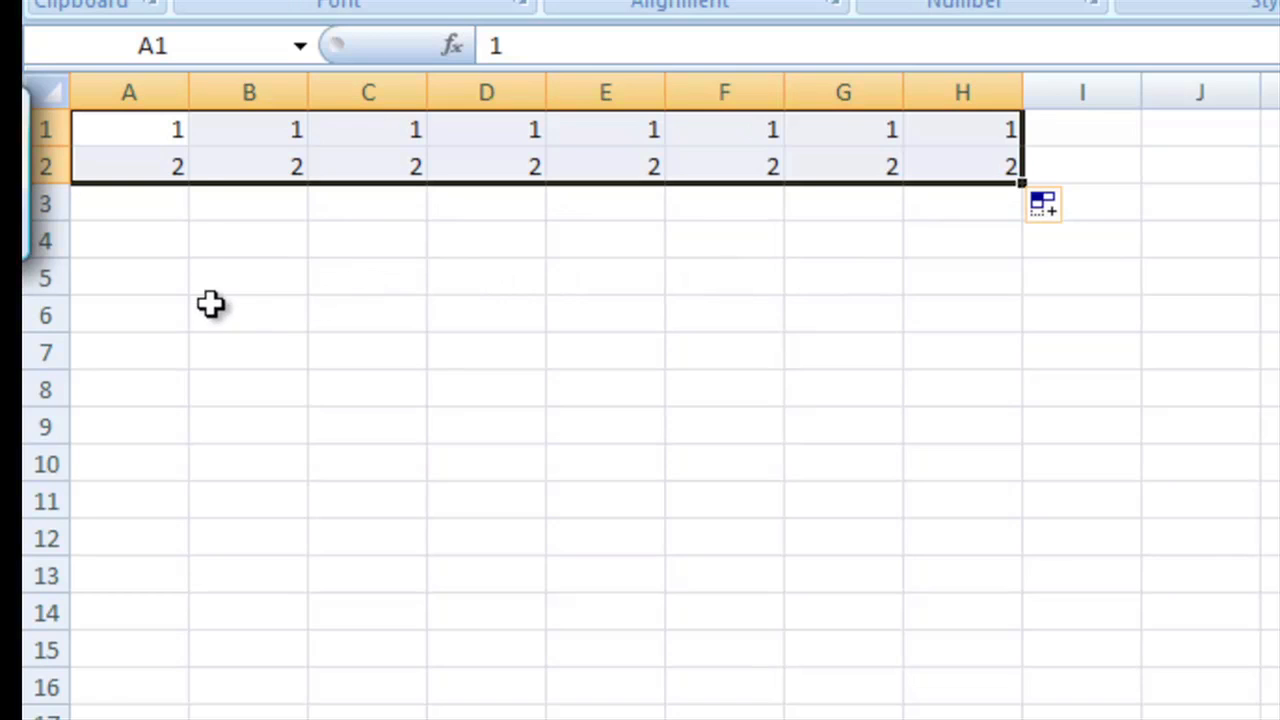
pyautogui.moveTo(445, 140)
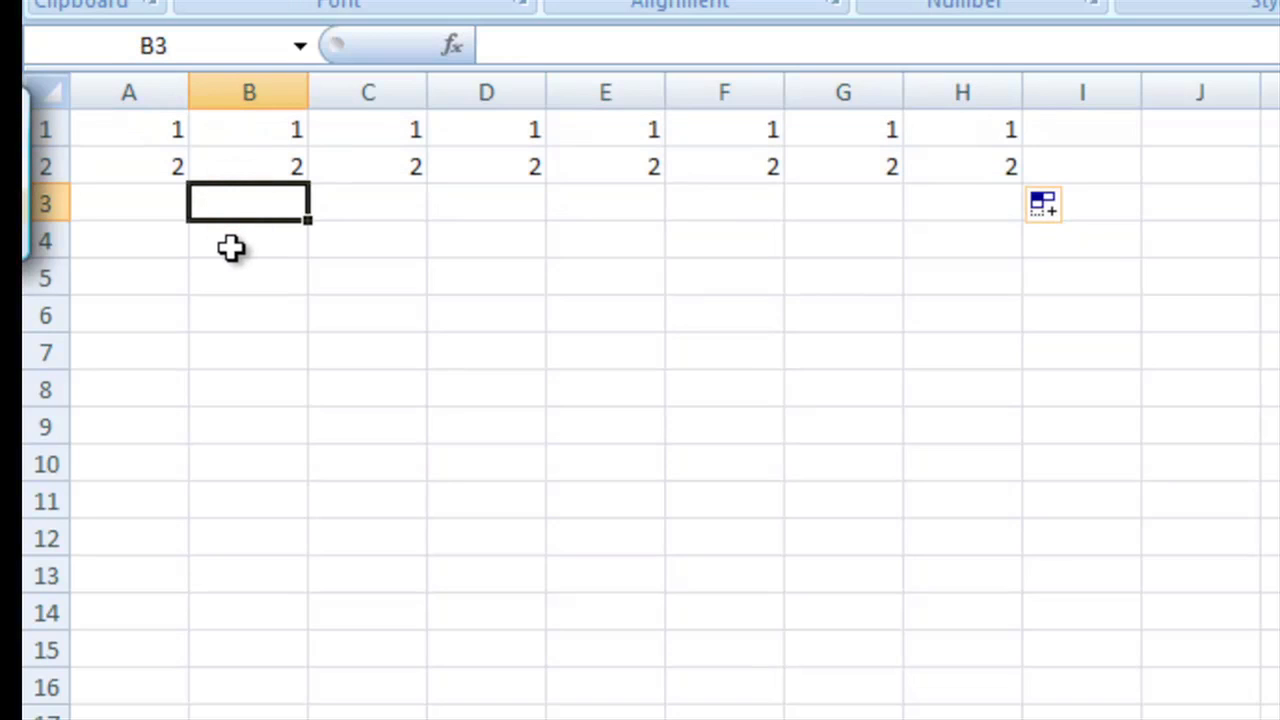
pyautogui.moveTo(240, 161)
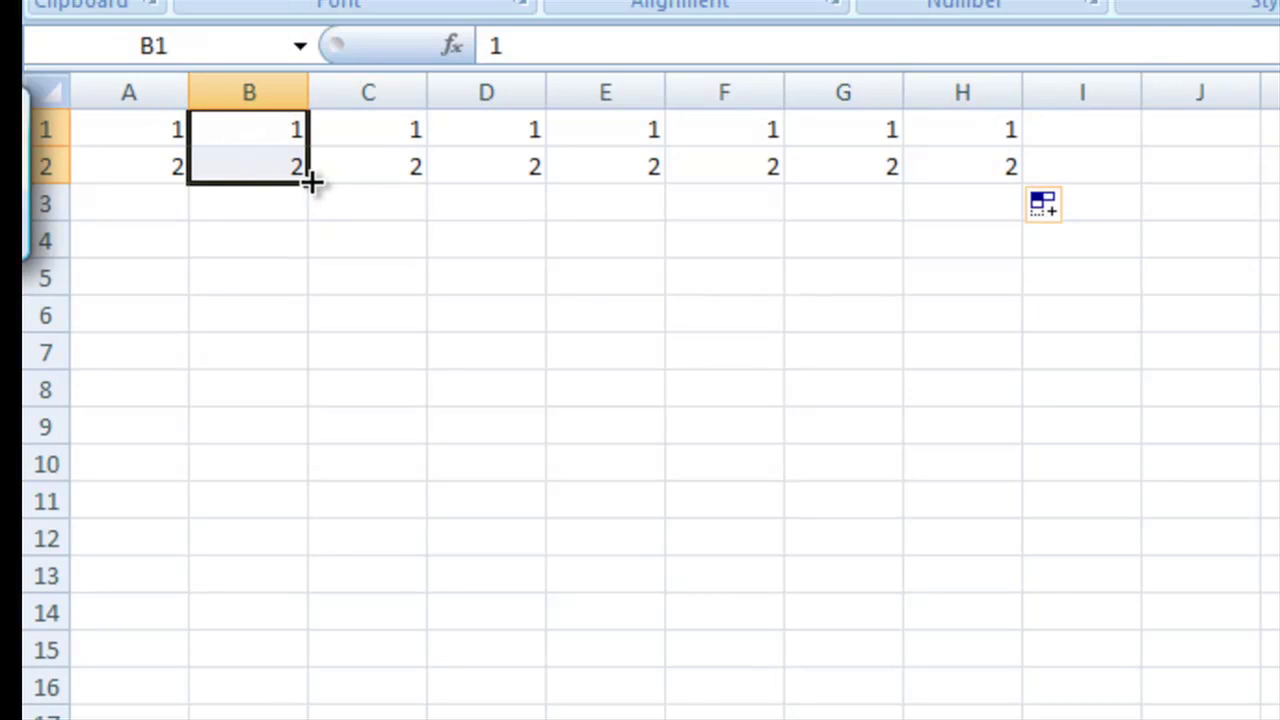
# Fill-drag B1:B2 down so column B counts 1 through 13.
pyautogui.moveTo(311, 183); pyautogui.dragTo(311, 590)
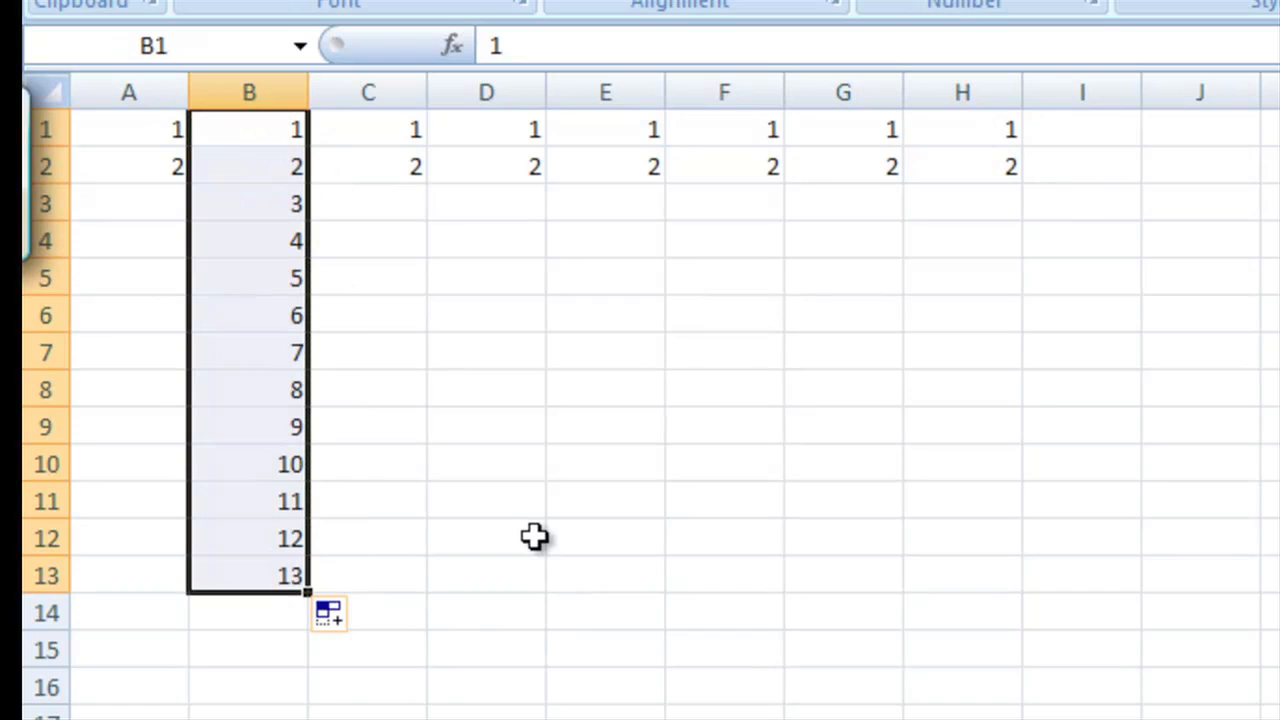
pyautogui.moveTo(527, 538)
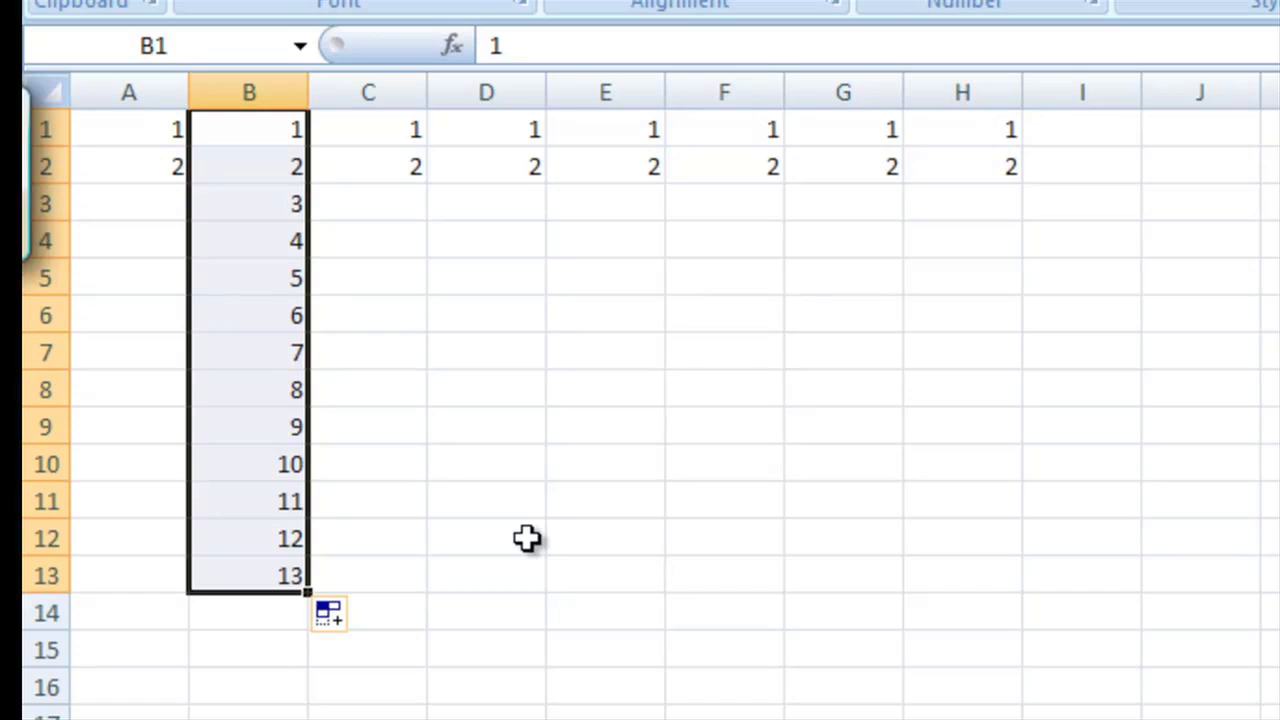
pyautogui.moveTo(273, 260)
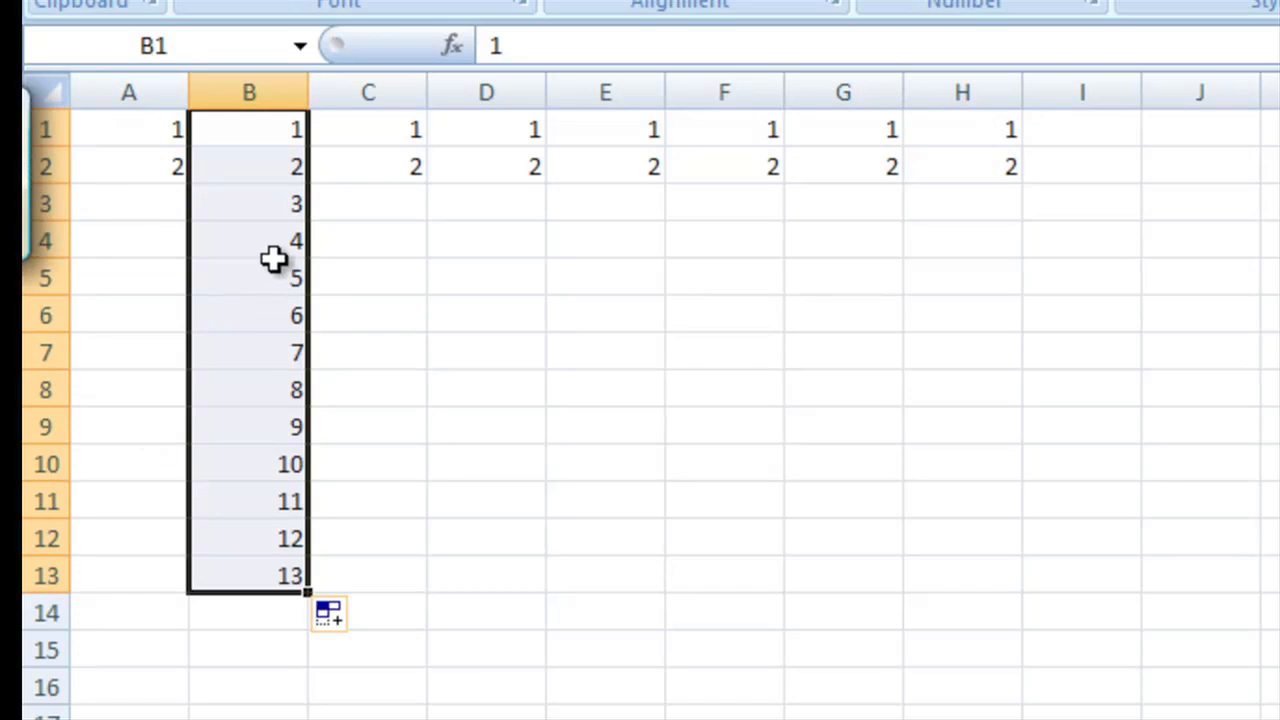
pyautogui.moveTo(285, 133)
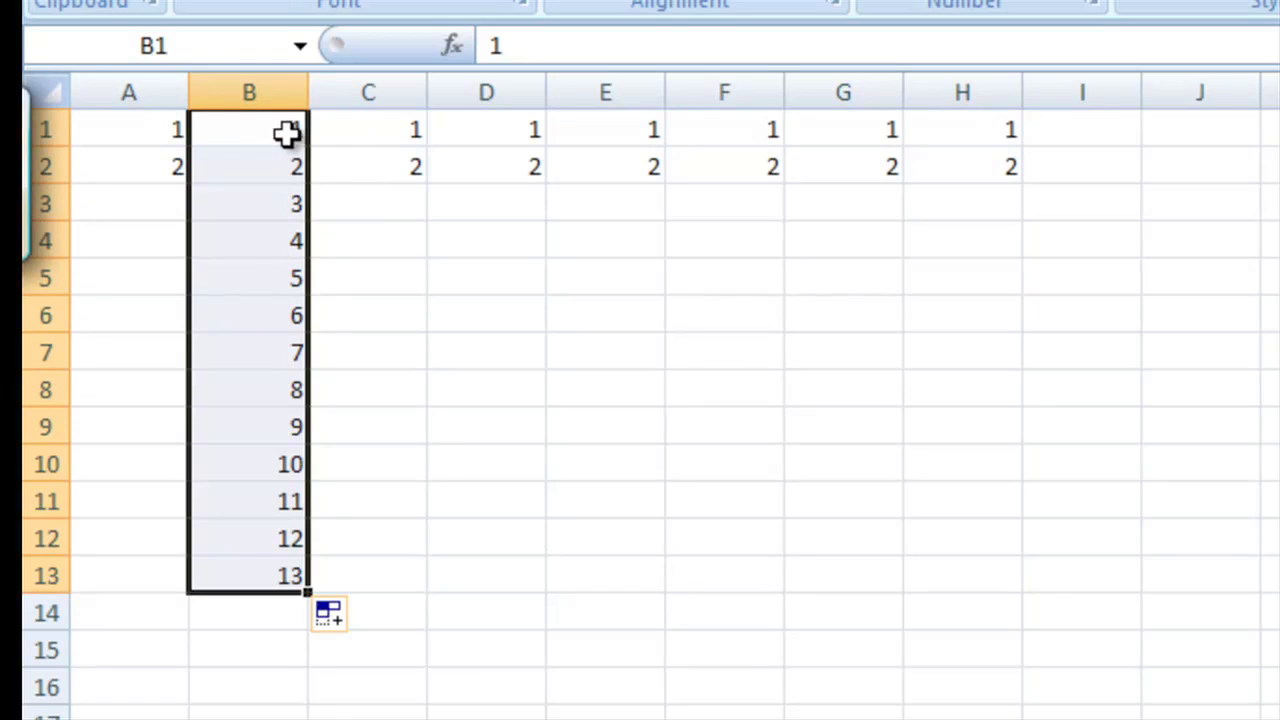
pyautogui.moveTo(150, 166)
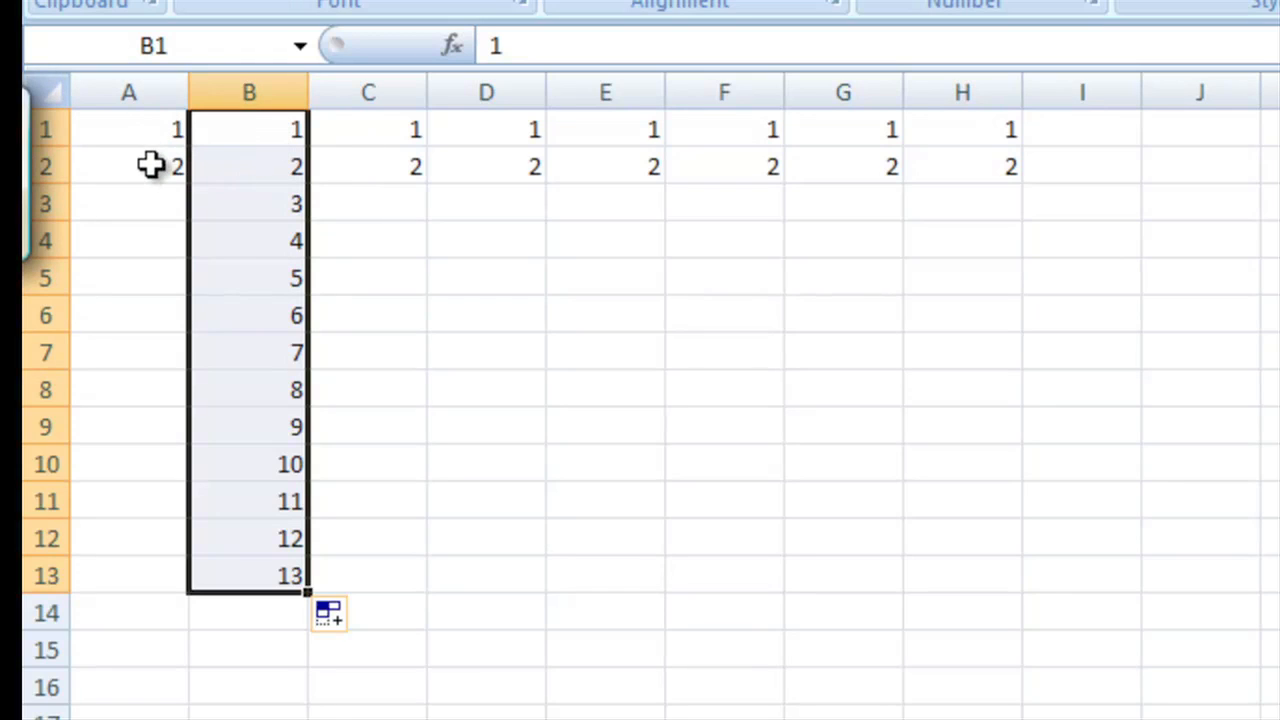
pyautogui.moveTo(155, 148)
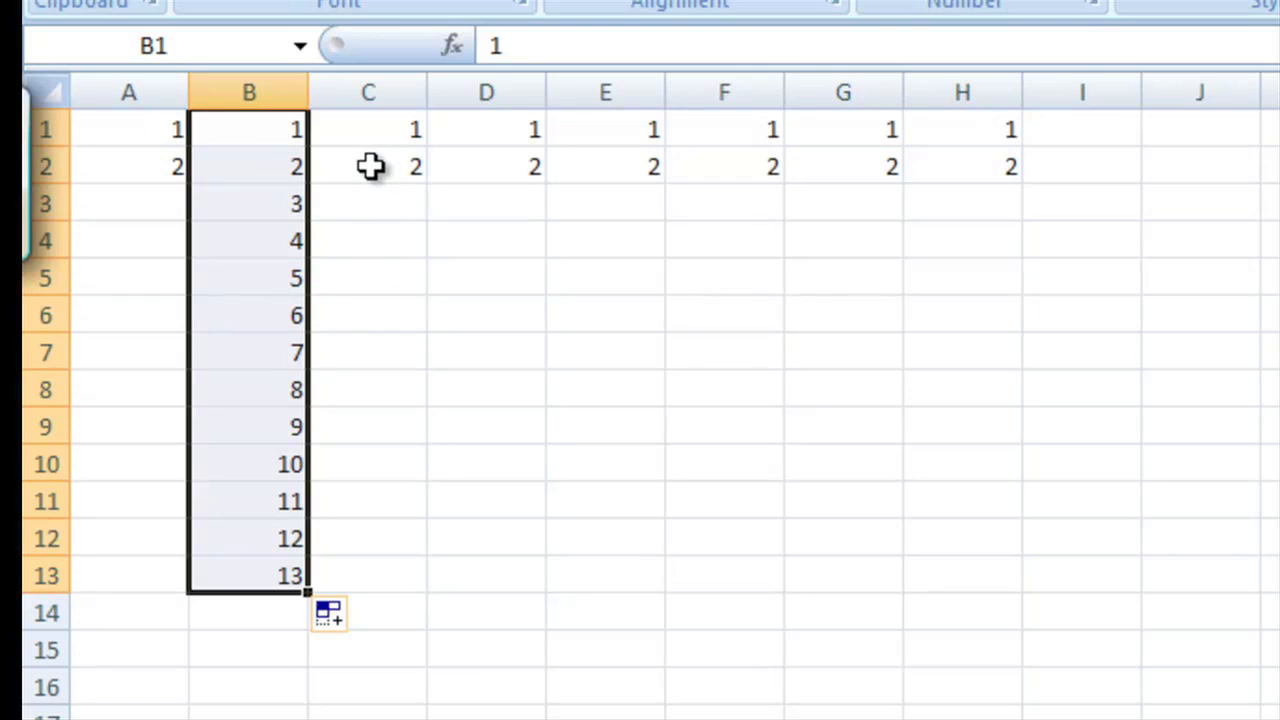
# Enter =C2+1 in C3, referencing the cell above.
pyautogui.click(368, 166)
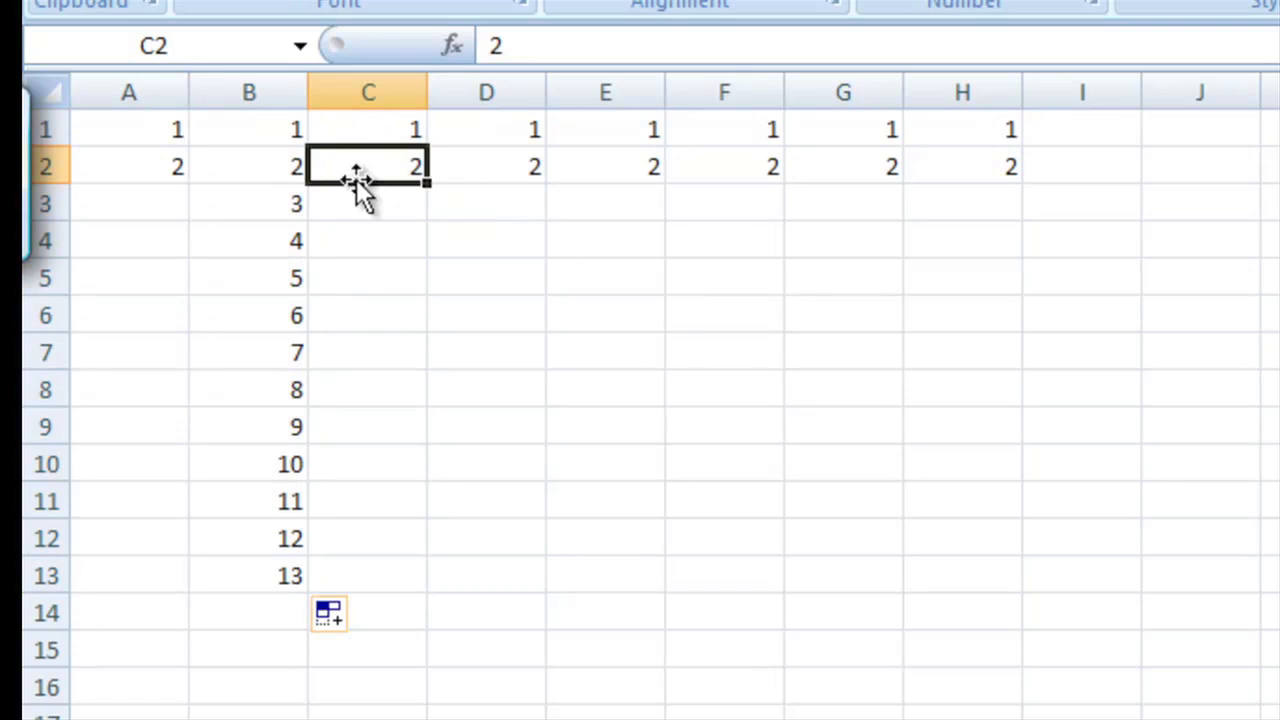
pyautogui.moveTo(385, 208)
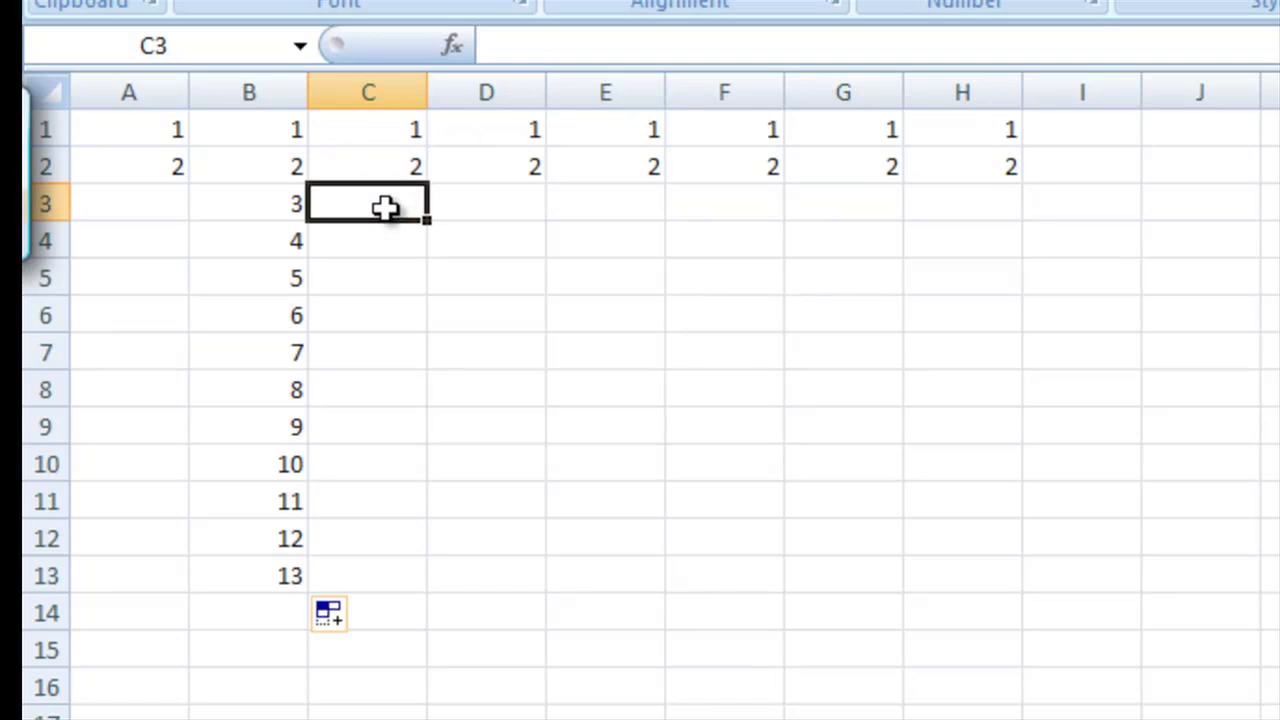
pyautogui.write('=')
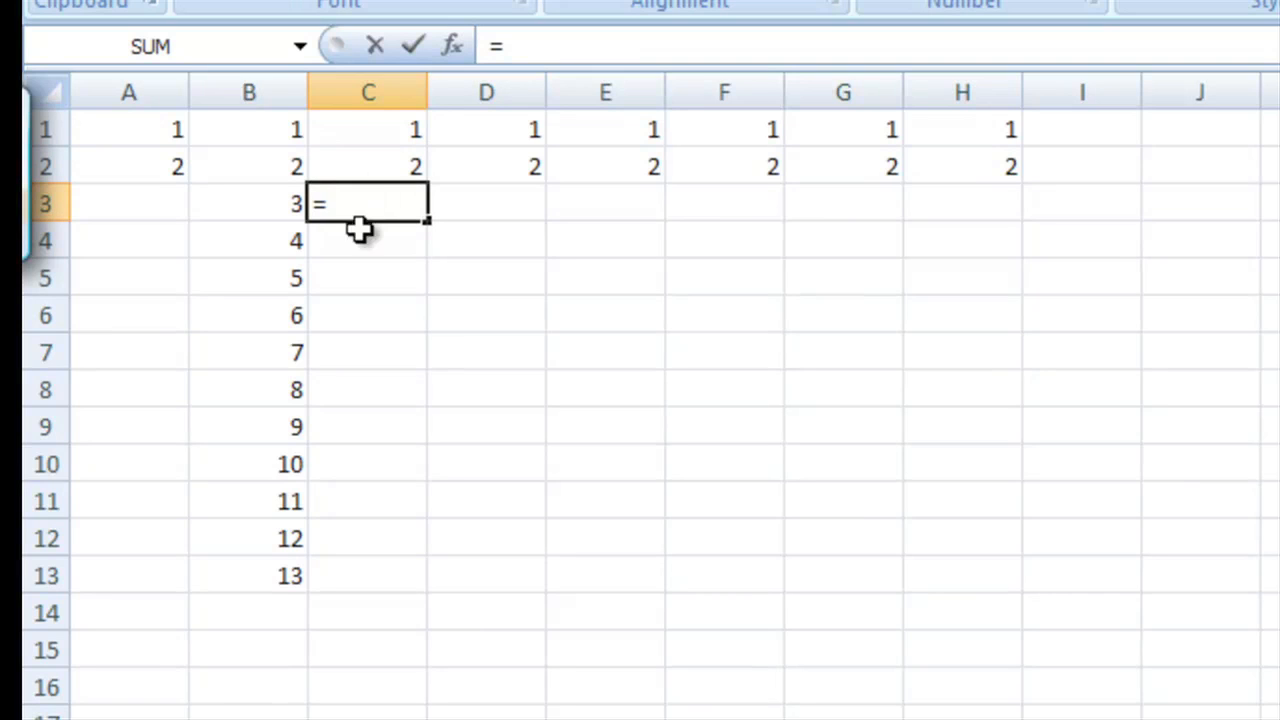
pyautogui.click(367, 166)
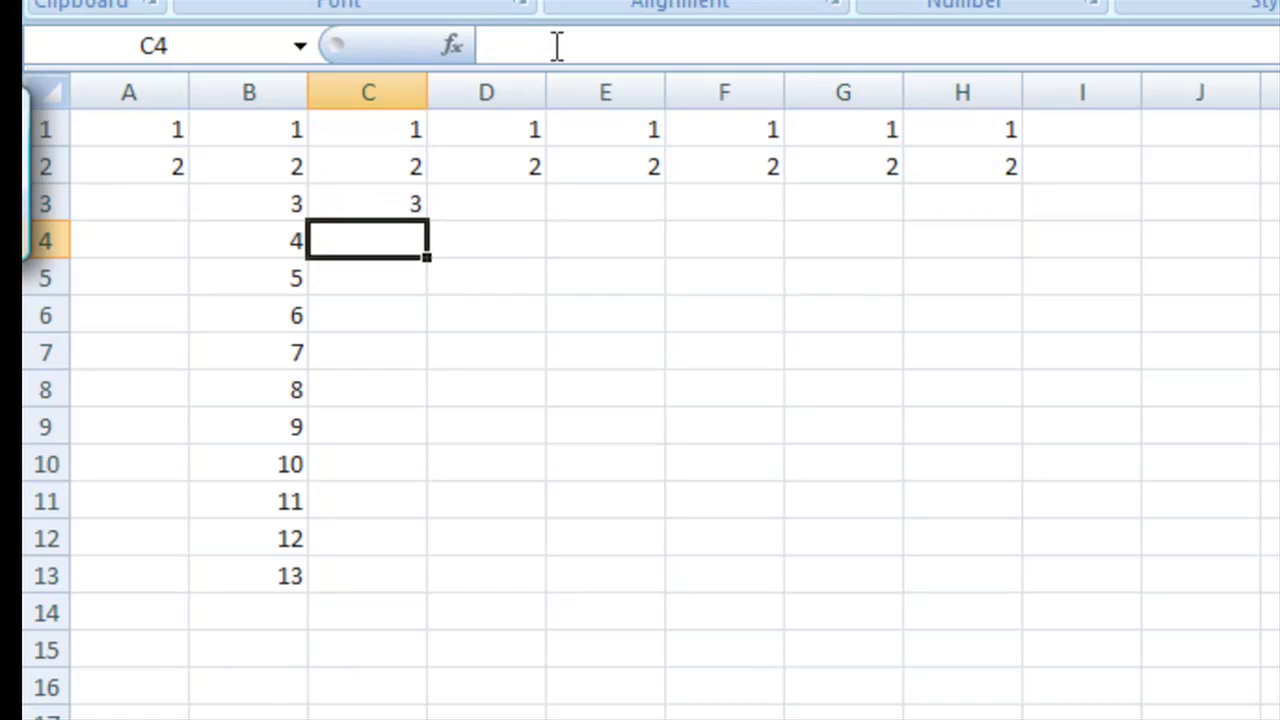
pyautogui.moveTo(357, 161)
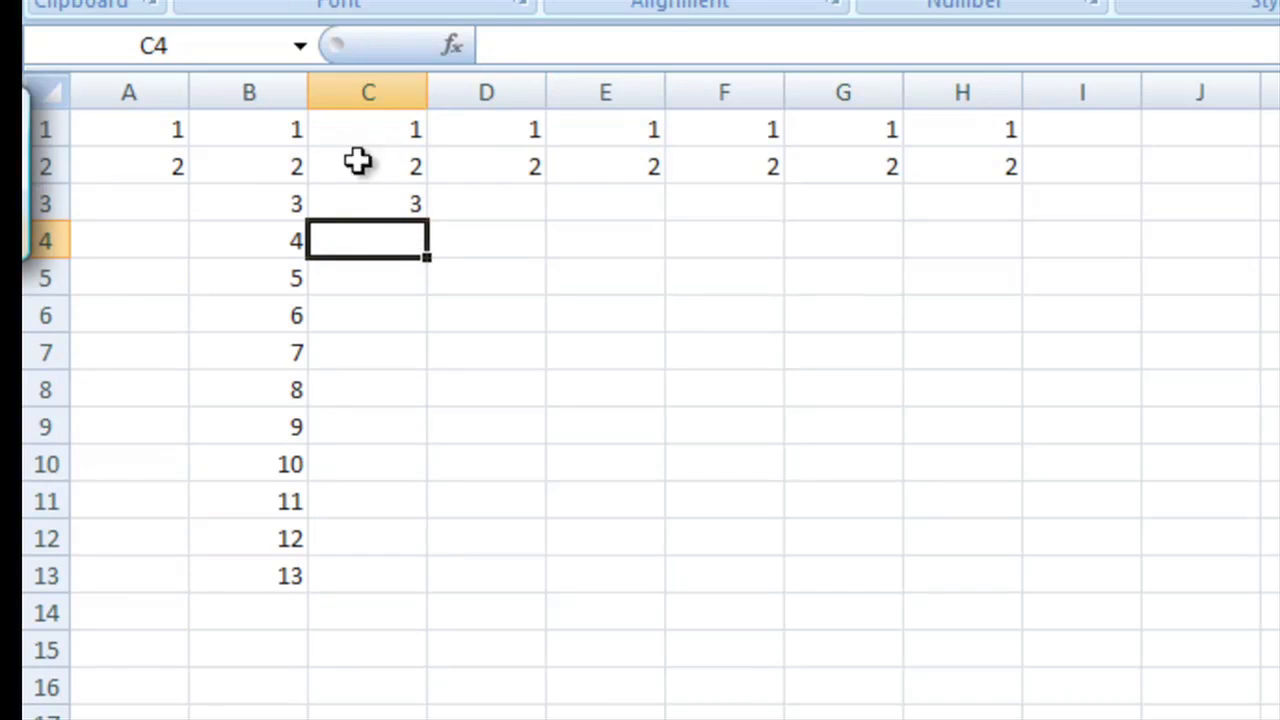
pyautogui.moveTo(393, 205)
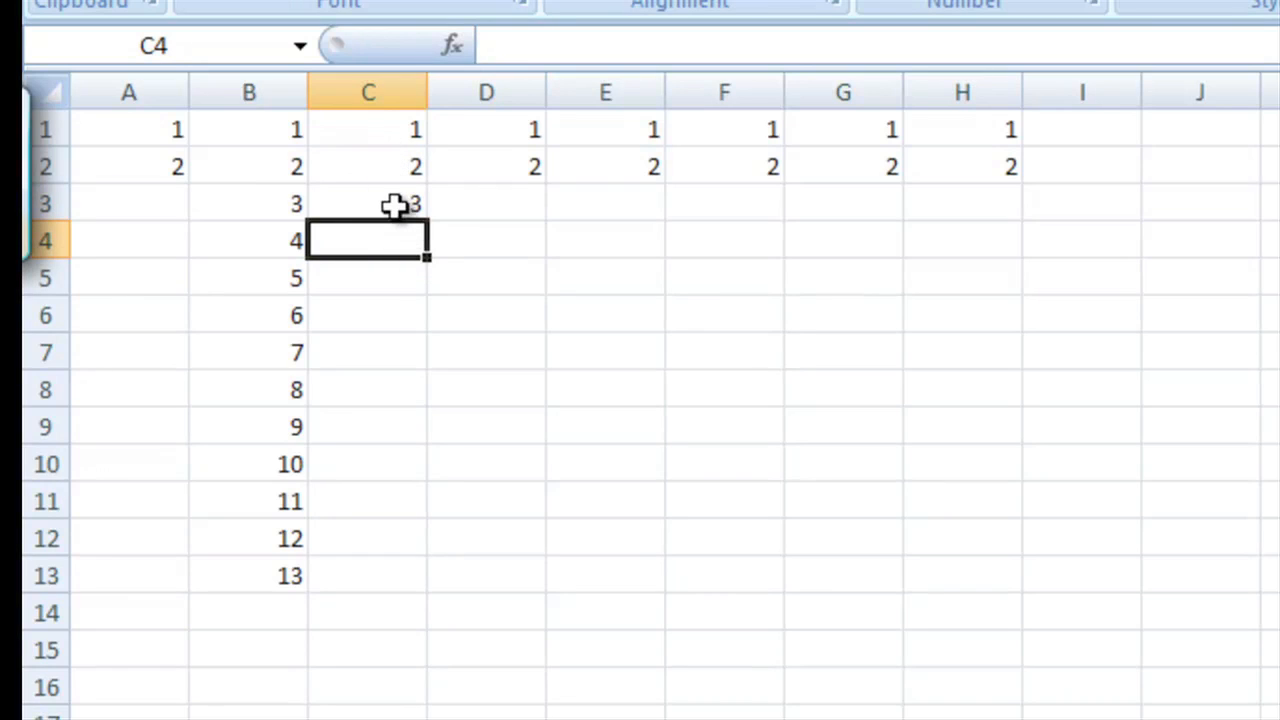
# Copy the C3 formula down to C13 so column C counts to 13, then check a copied cell.
pyautogui.click(367, 203)
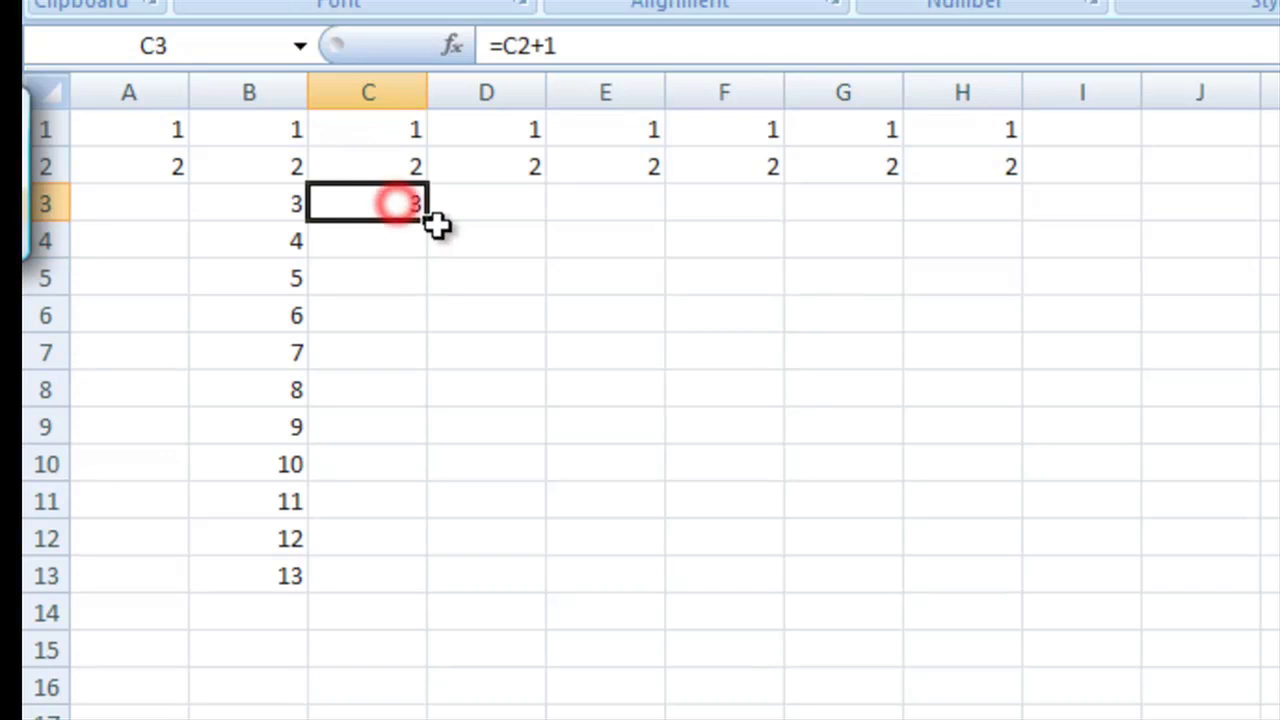
pyautogui.moveTo(415, 203); pyautogui.dragTo(410, 575)
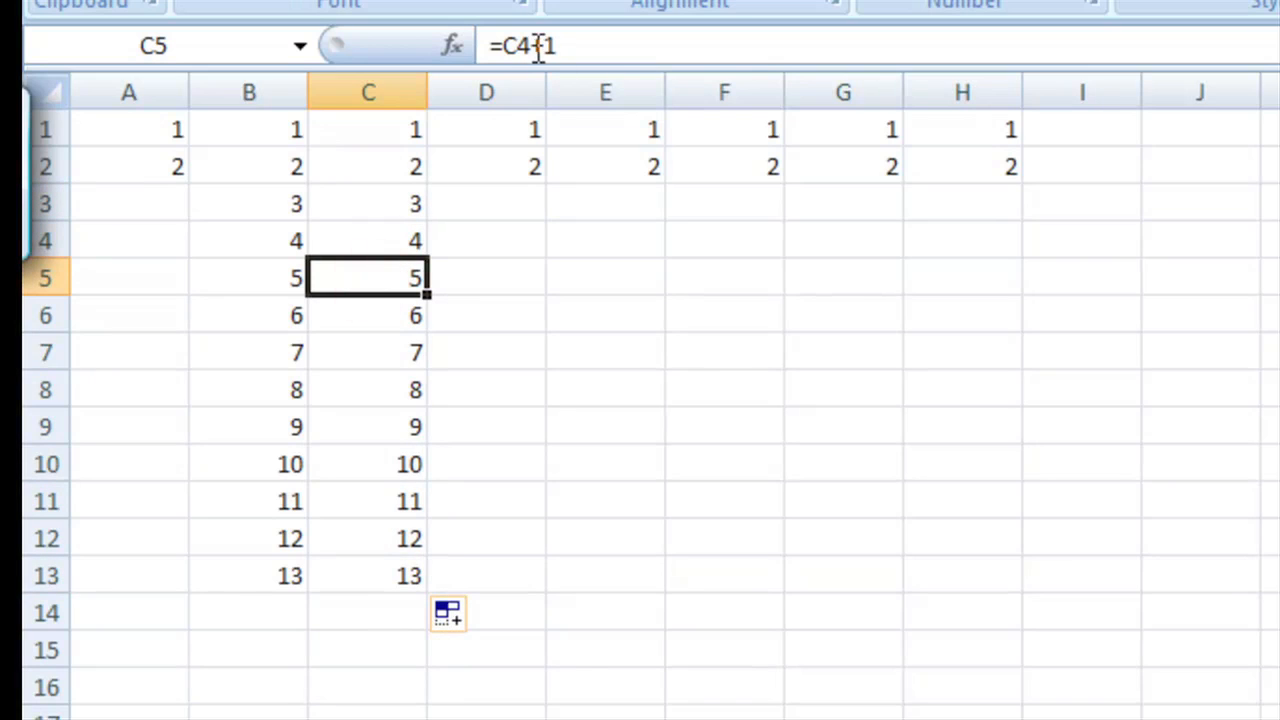
pyautogui.click(367, 315)
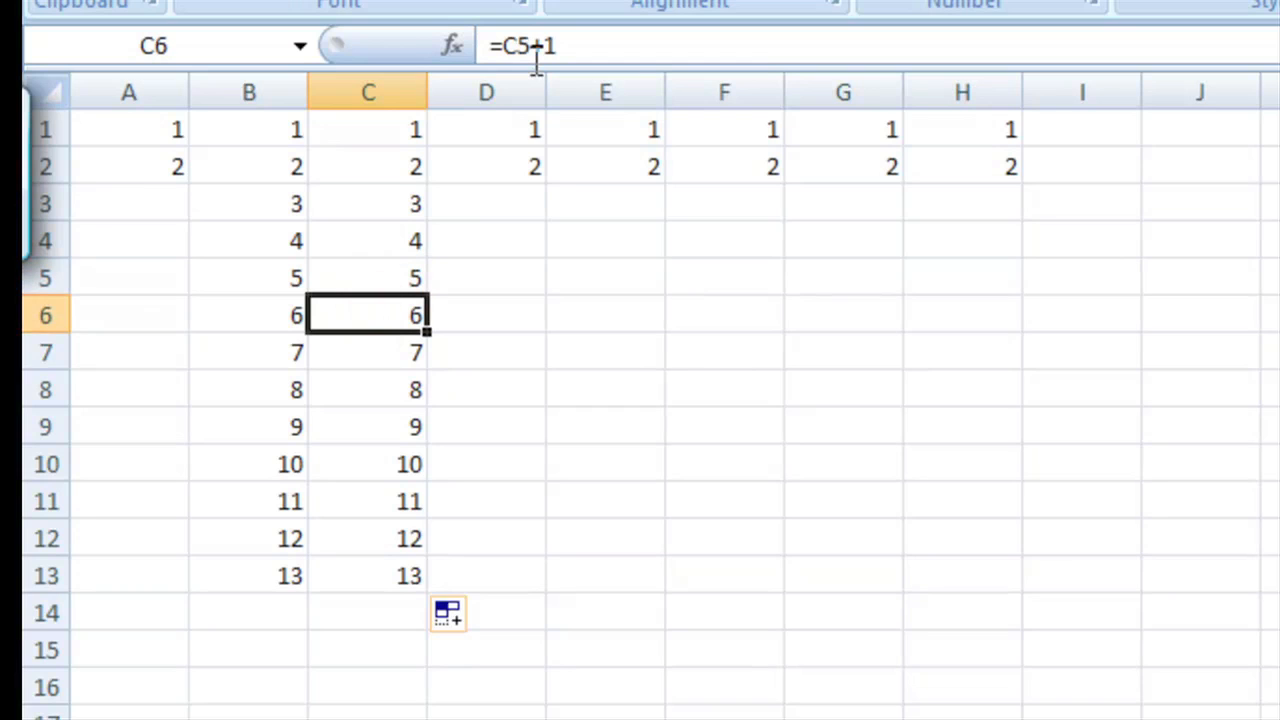
pyautogui.moveTo(405, 210)
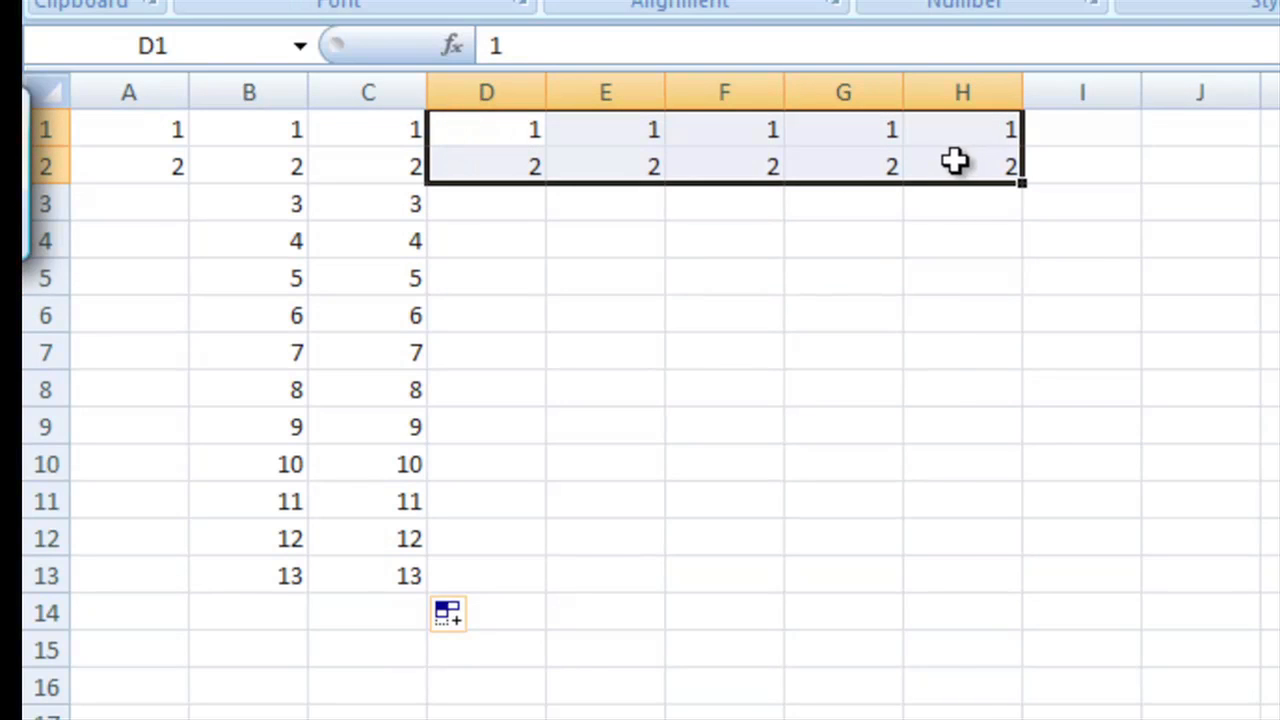
# Delete the D1:H2 cells, shifting cells left, to empty columns D–H.
pyautogui.rightClick(953, 161)
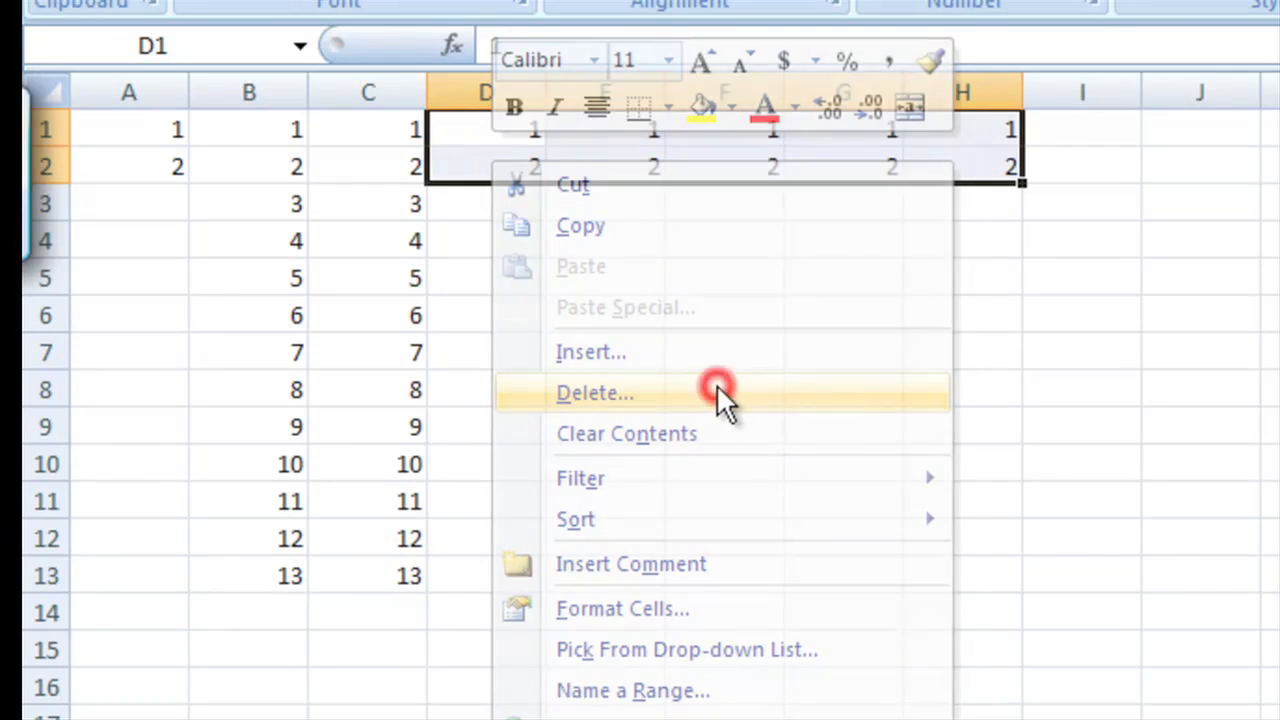
pyautogui.click(595, 392)
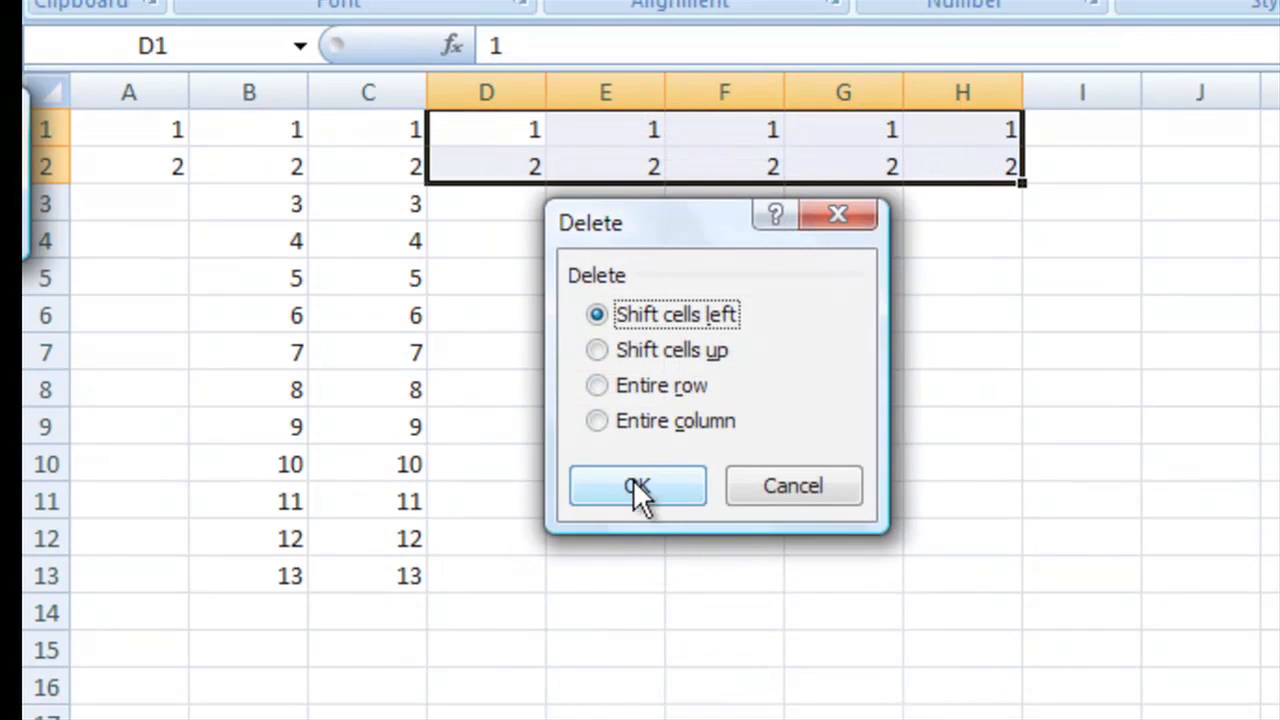
pyautogui.click(637, 486)
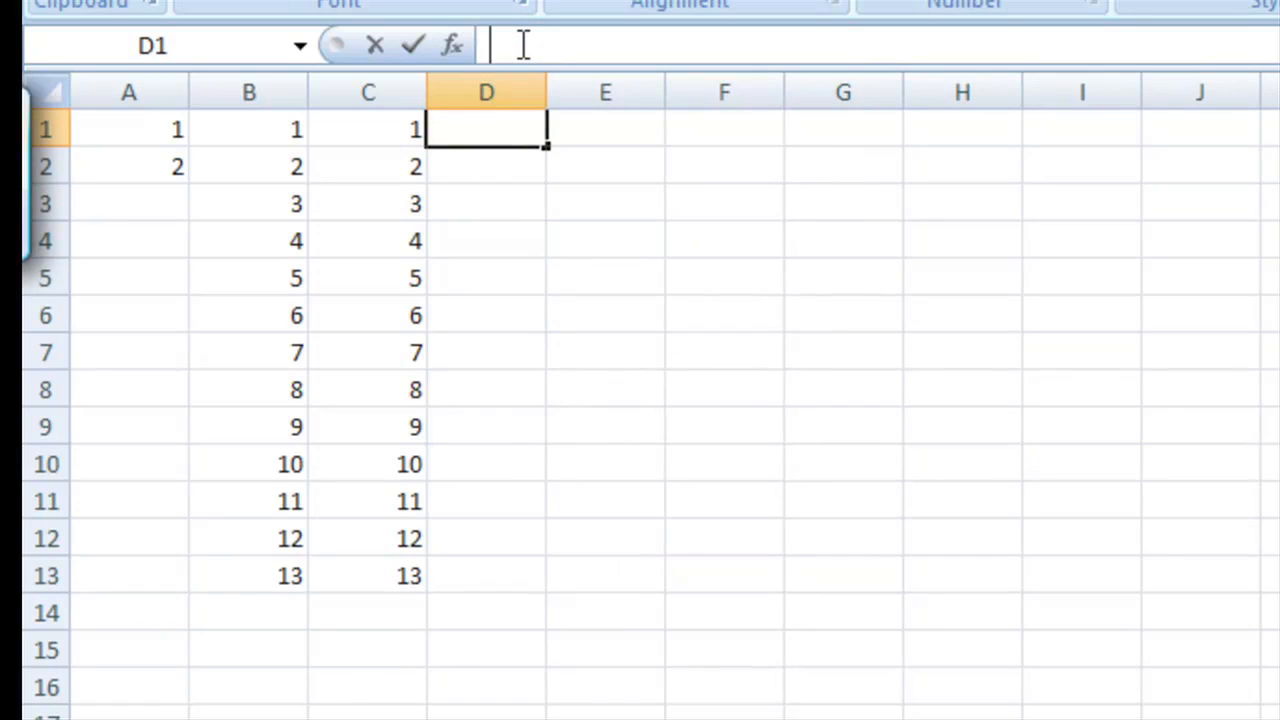
# Enter =C1/10 in D1 and fill it down to D13, giving 0.1 through 1.3.
pyautogui.write('=')
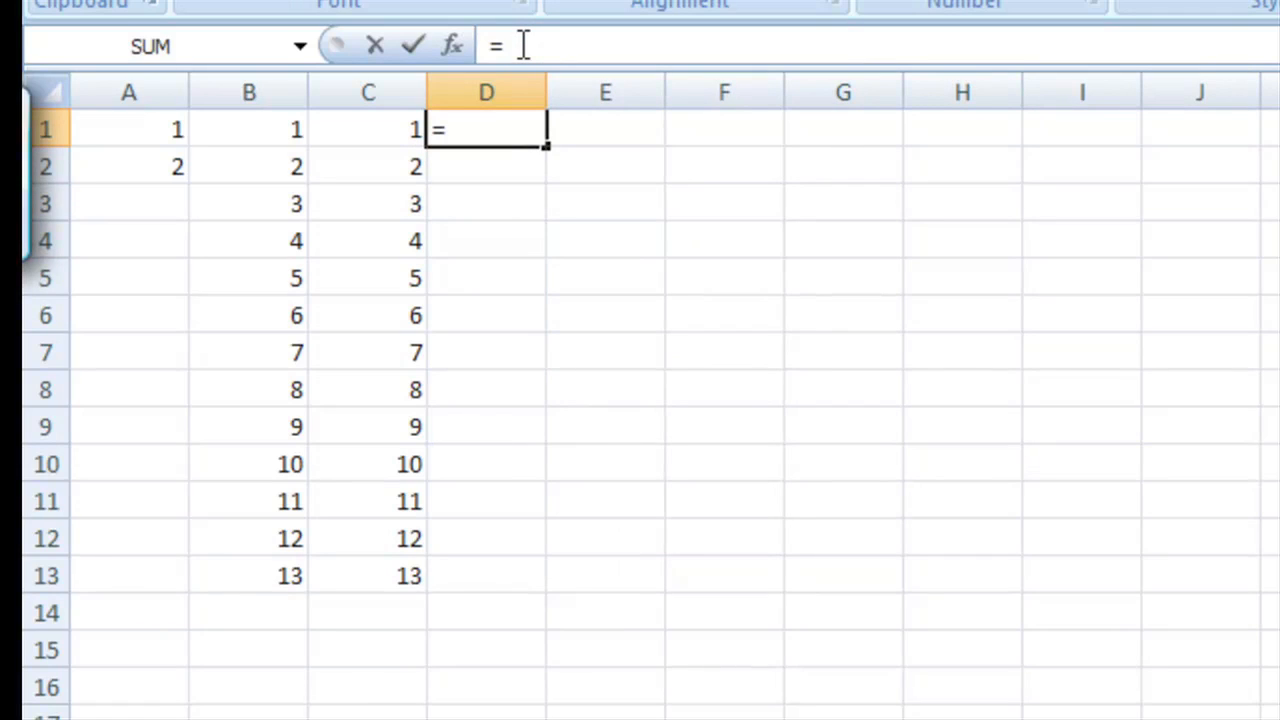
pyautogui.write('C1')
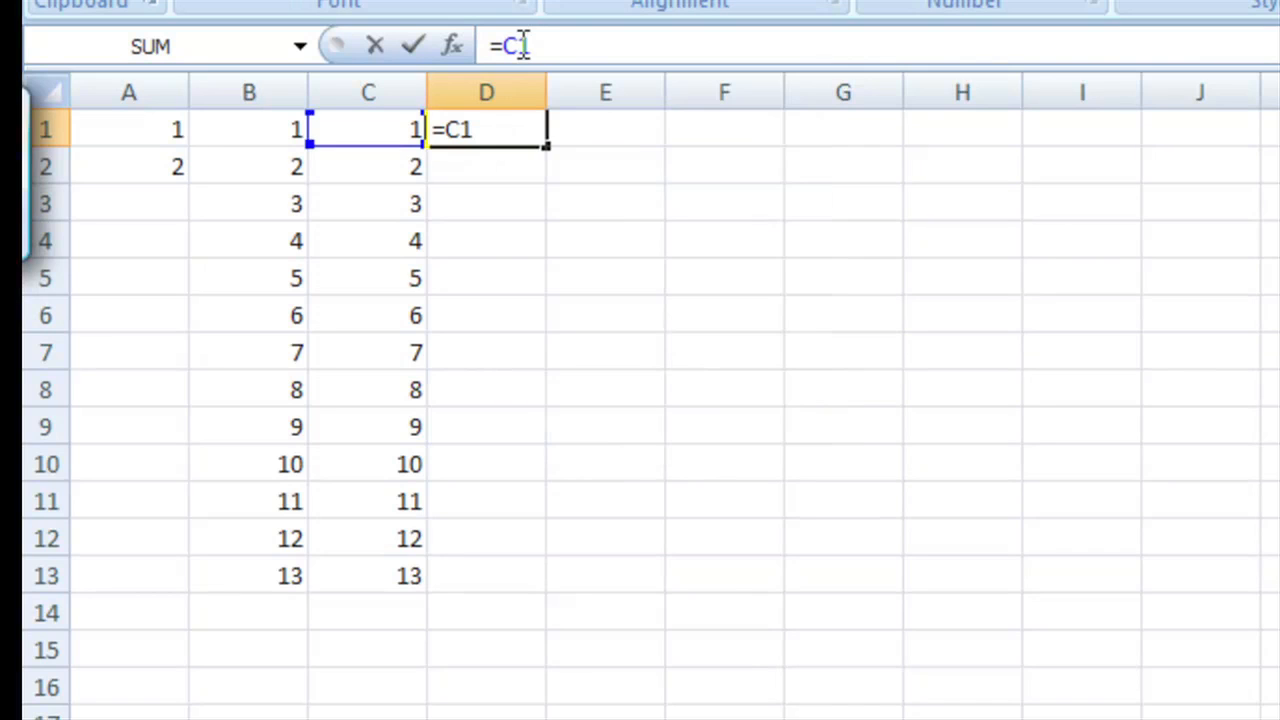
pyautogui.write('/')
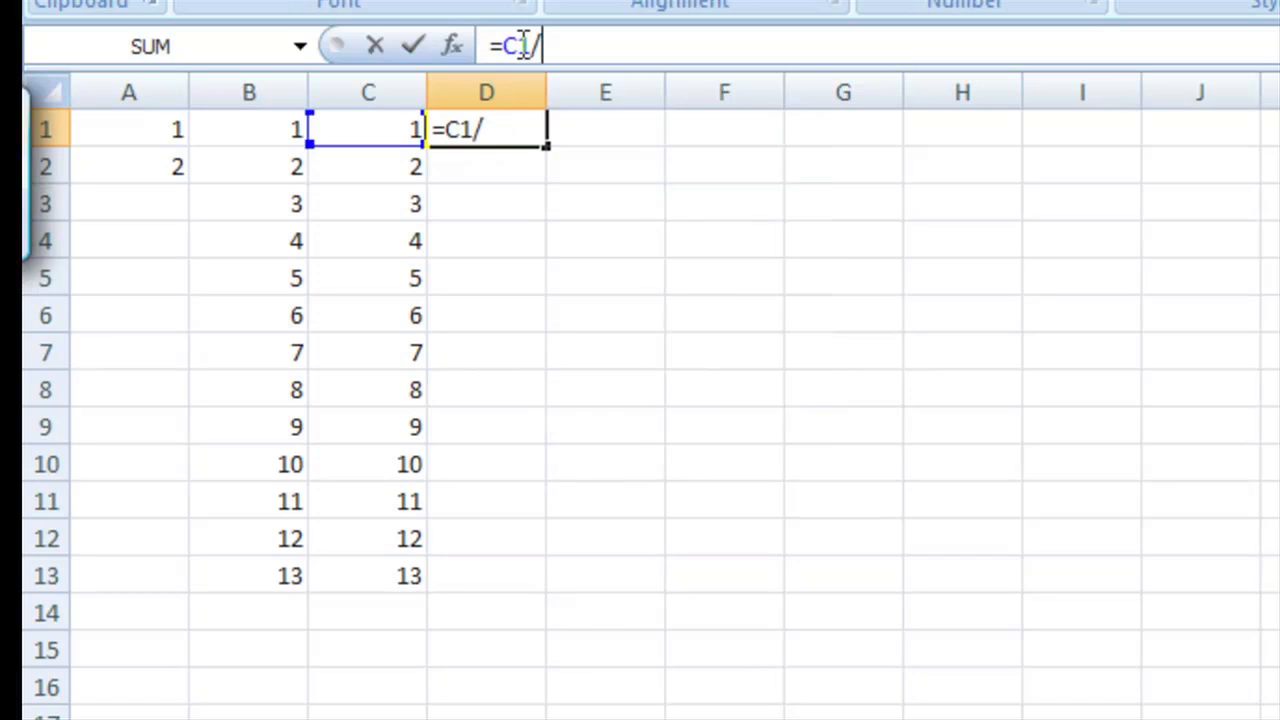
pyautogui.write('10')
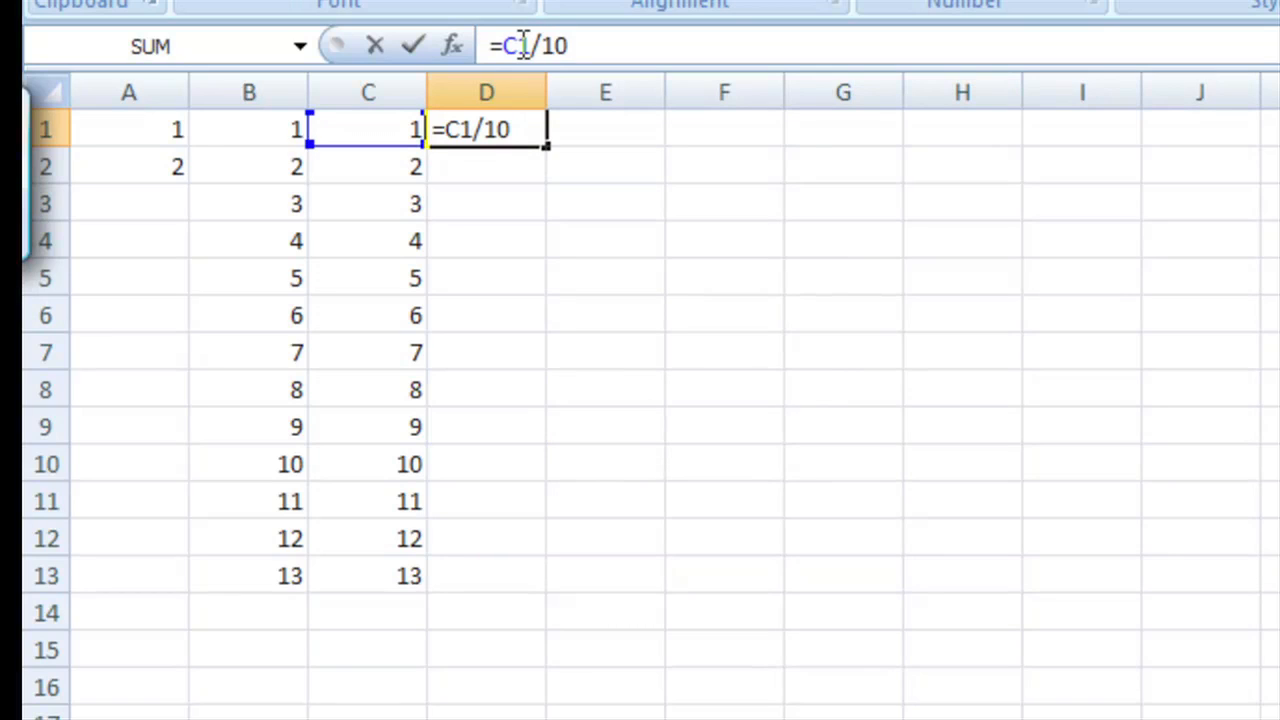
pyautogui.press('enter')
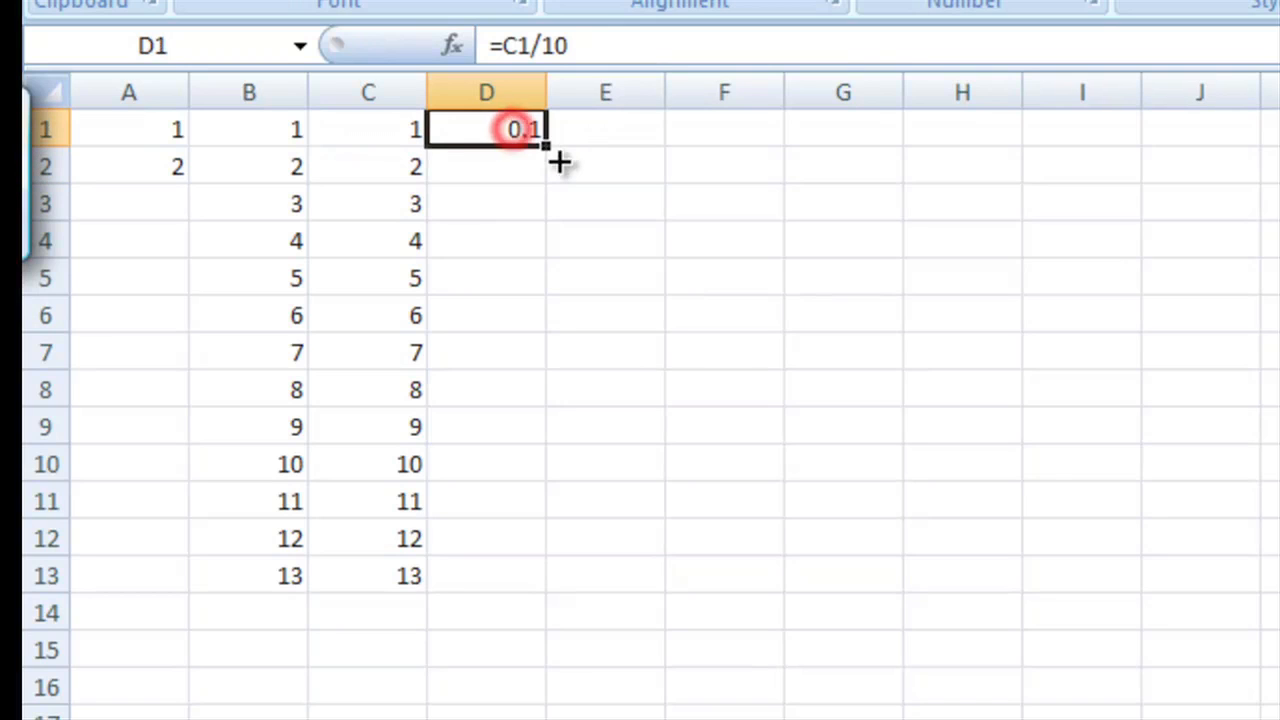
pyautogui.moveTo(547, 145); pyautogui.dragTo(550, 555)
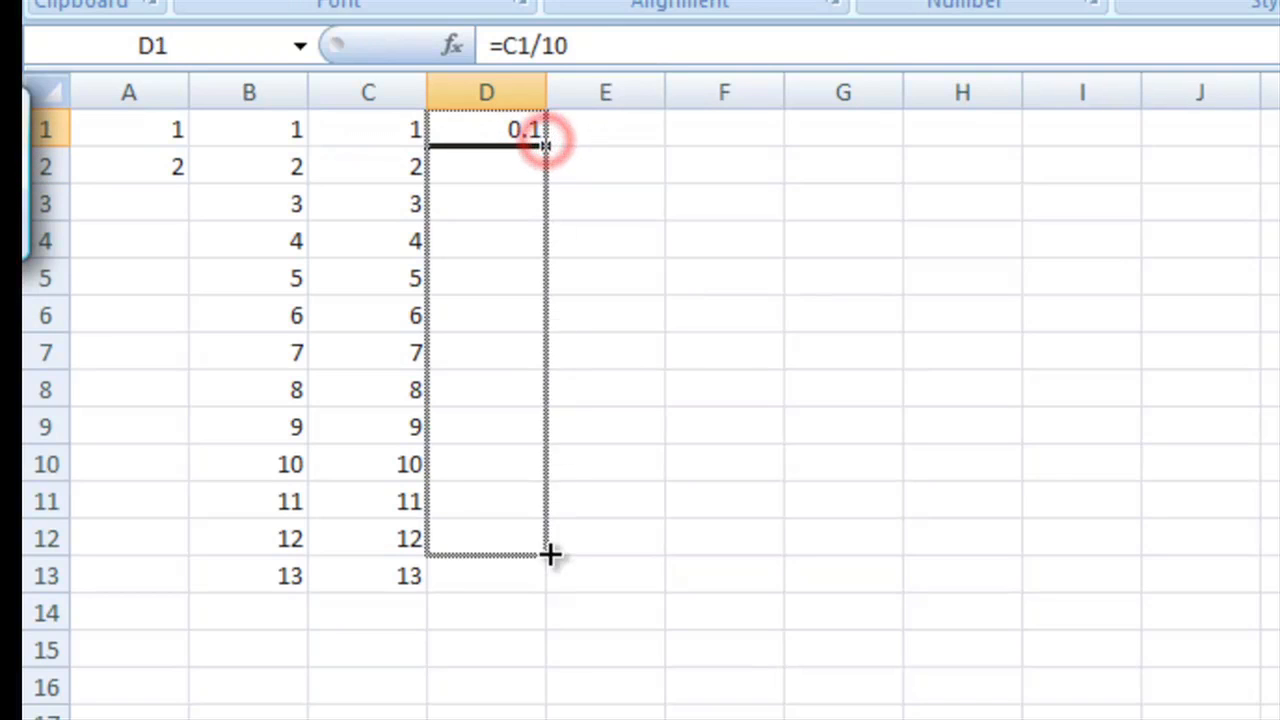
pyautogui.moveTo(548, 145); pyautogui.dragTo(550, 560)
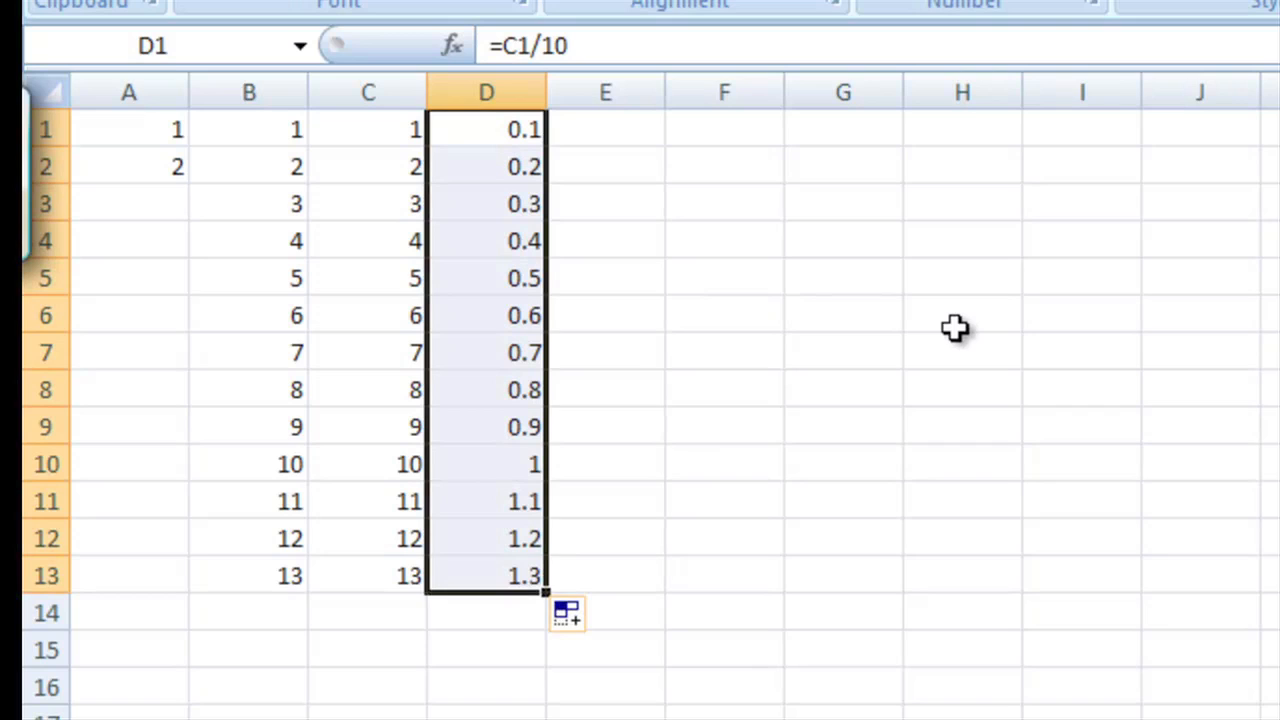
pyautogui.moveTo(955, 253)
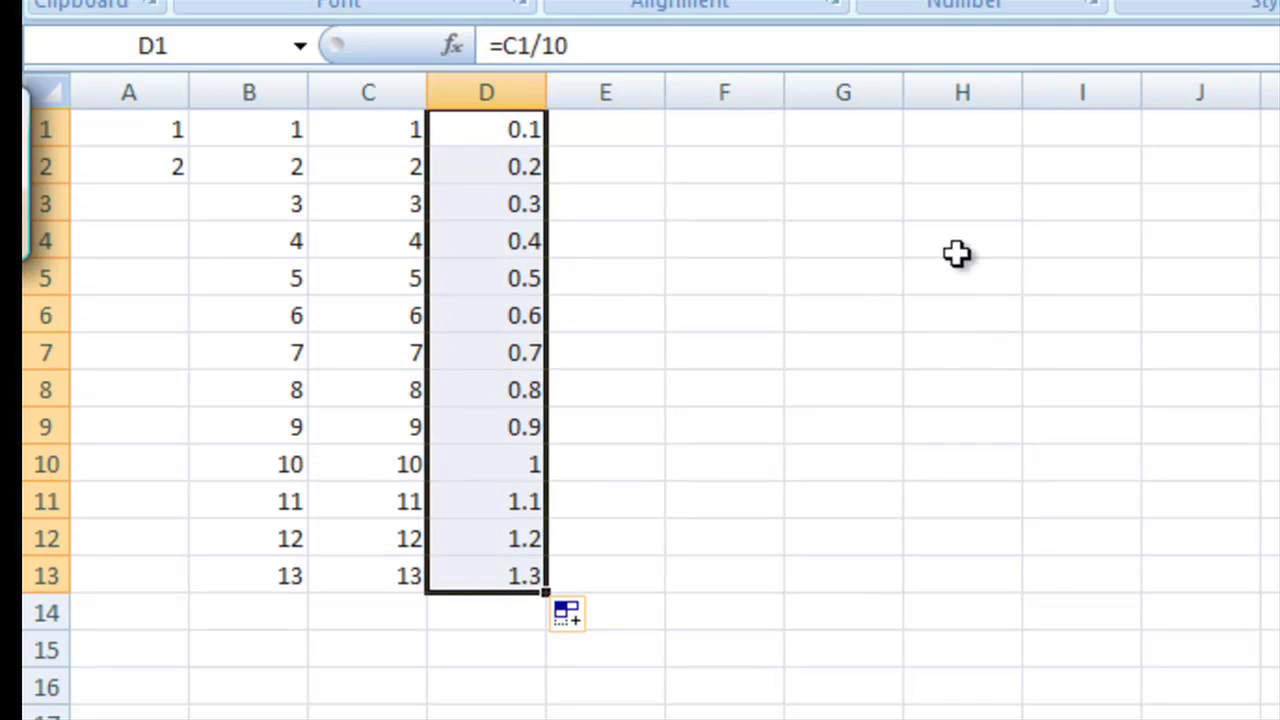
pyautogui.moveTo(915, 423)
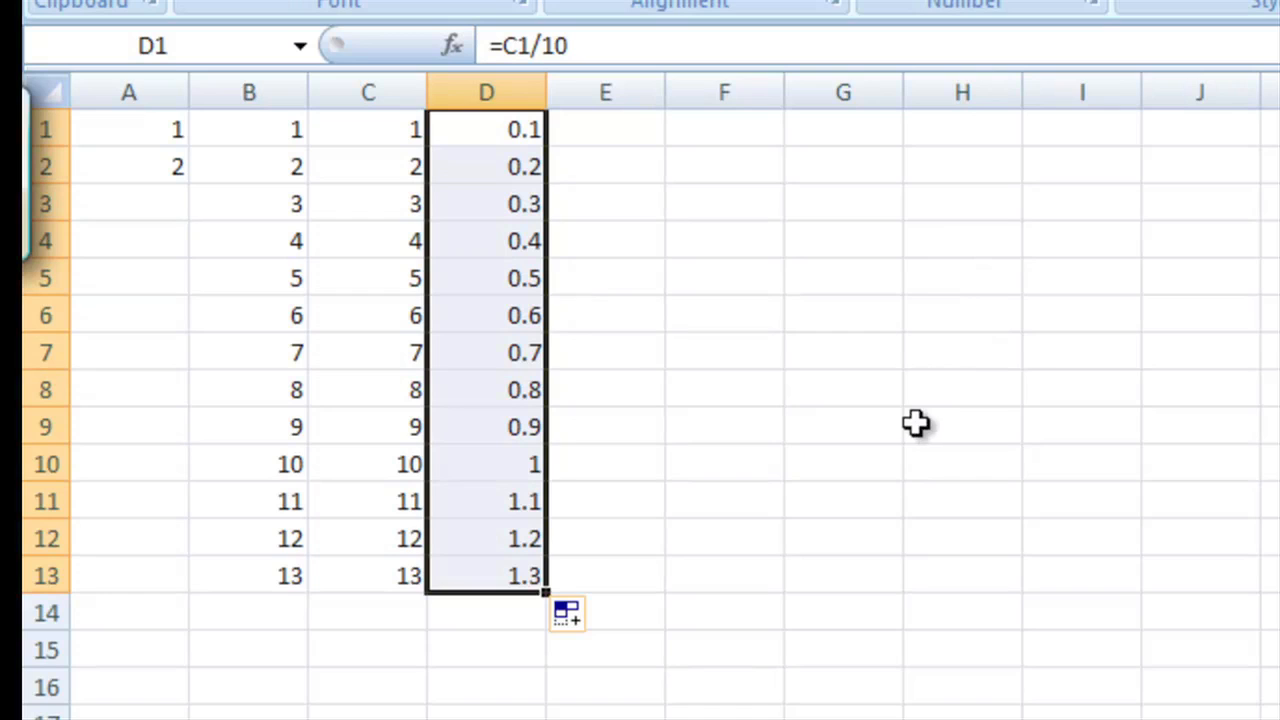
pyautogui.moveTo(560, 334)
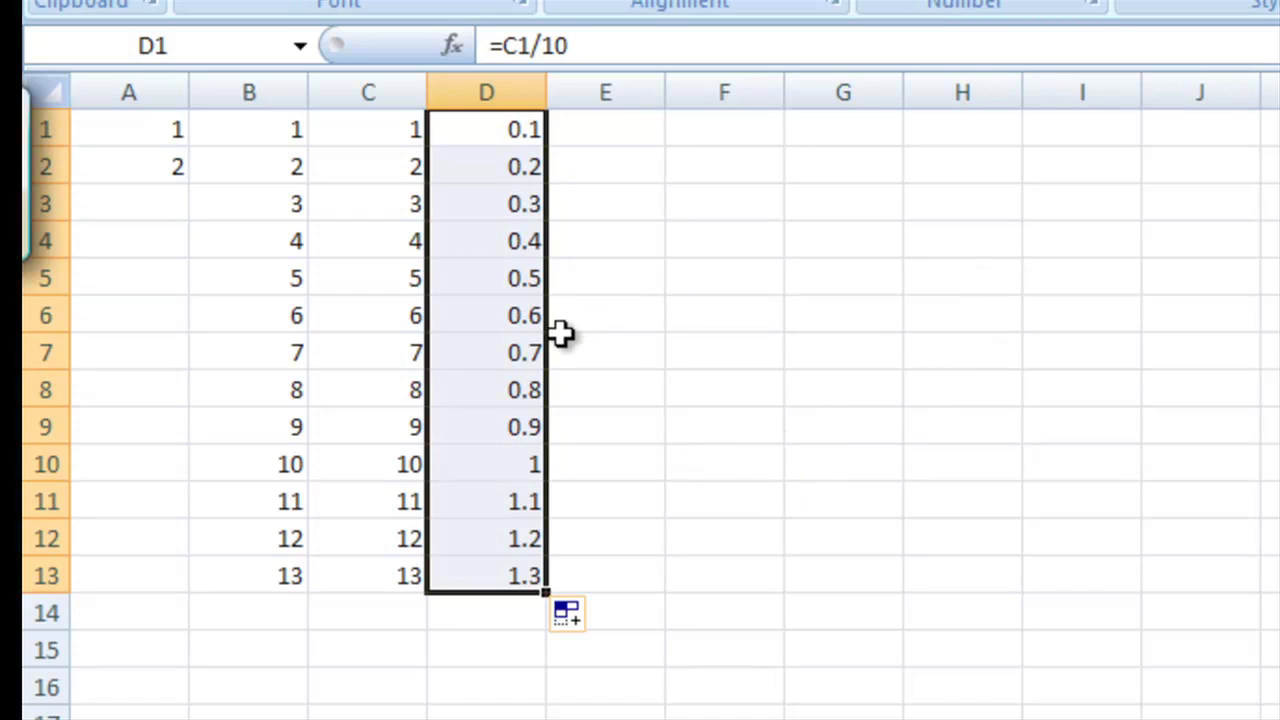
pyautogui.moveTo(604, 167)
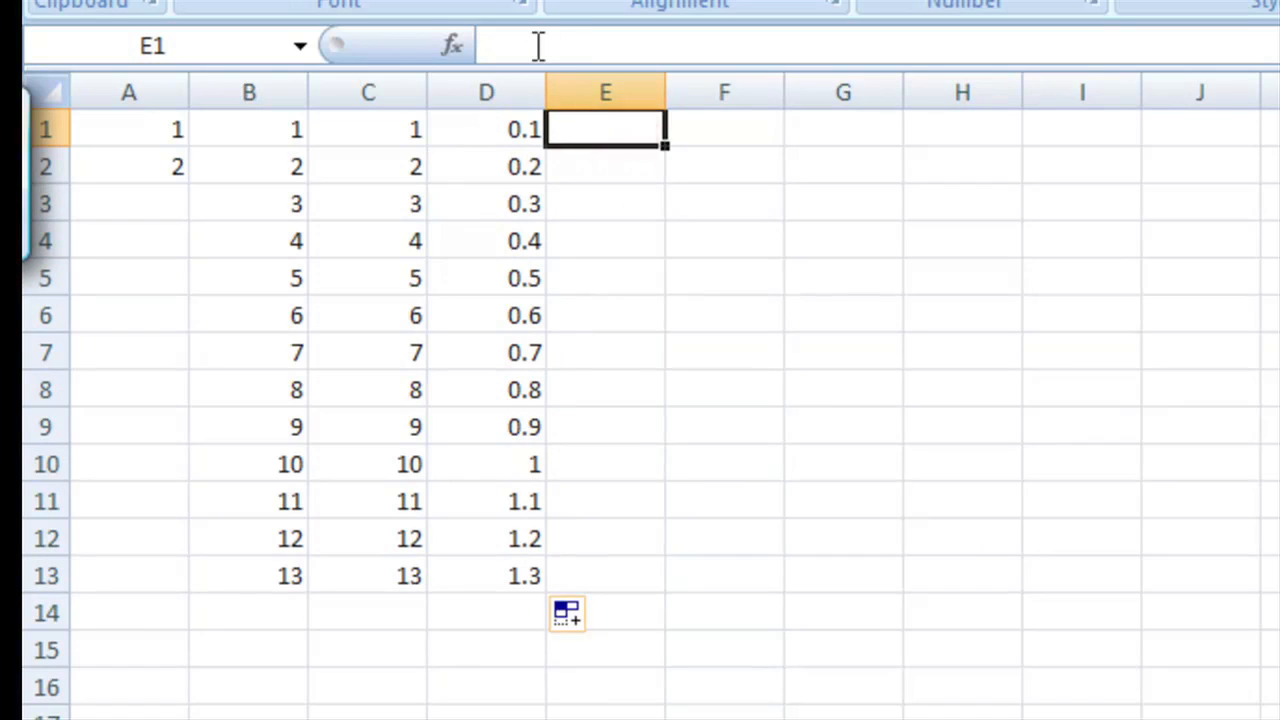
# Enter =A1/B1*C1 in E1 and fill it down to E13.
pyautogui.write('=')
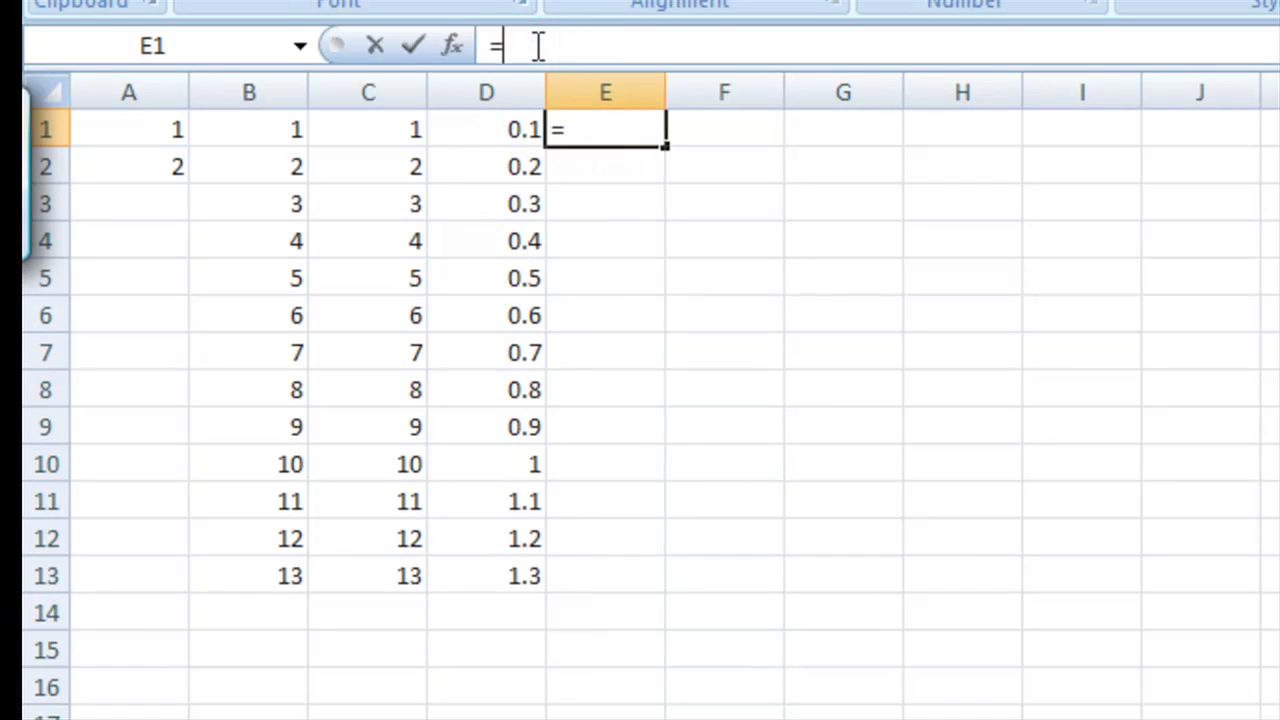
pyautogui.click(128, 128)
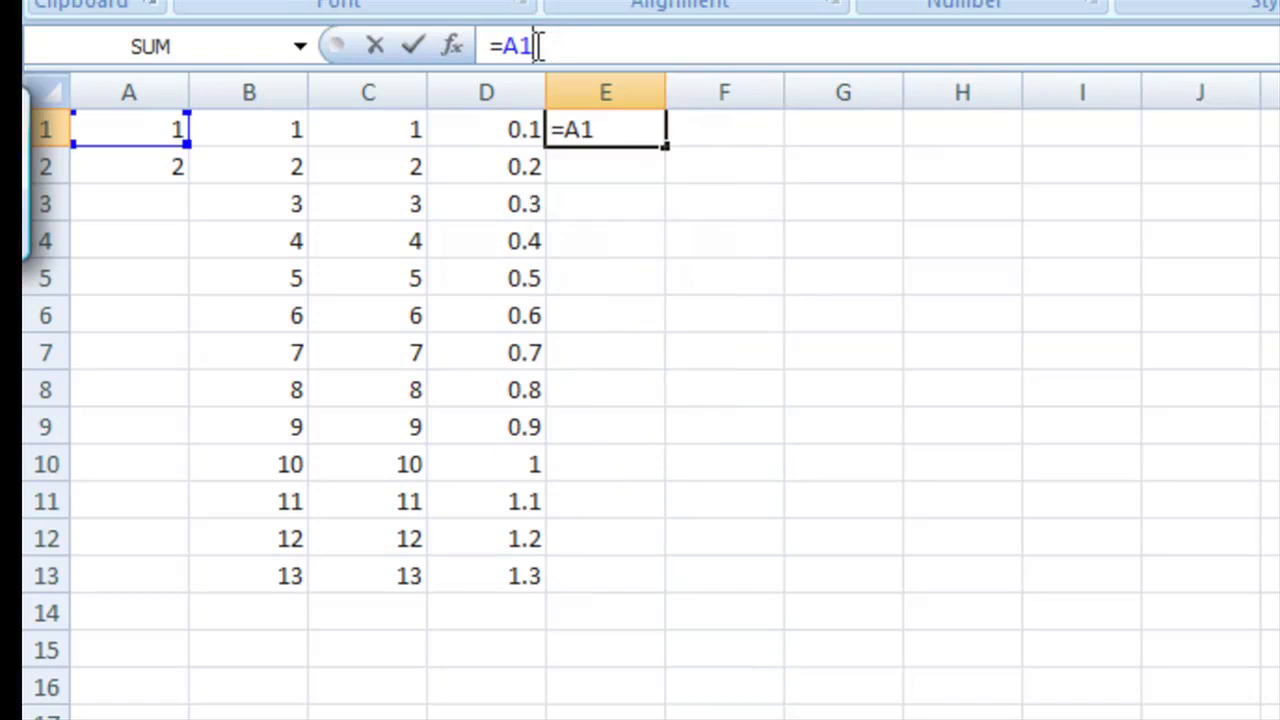
pyautogui.write('/')
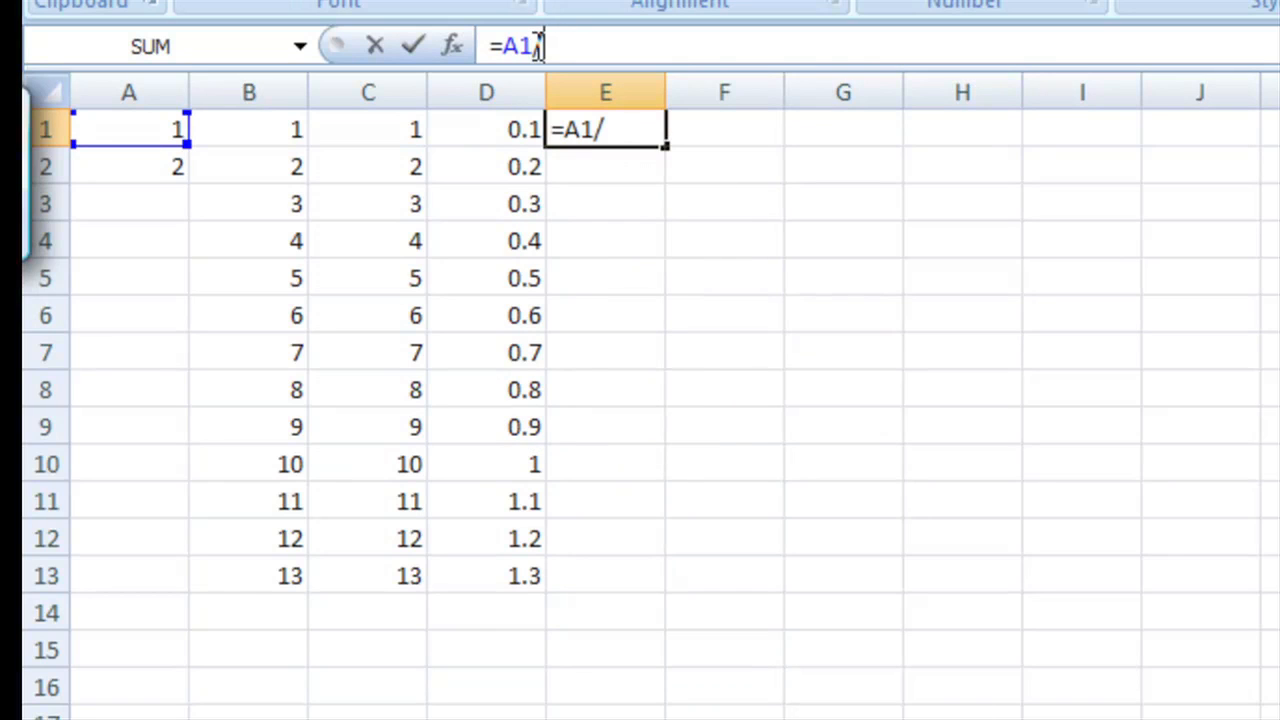
pyautogui.click(248, 128)
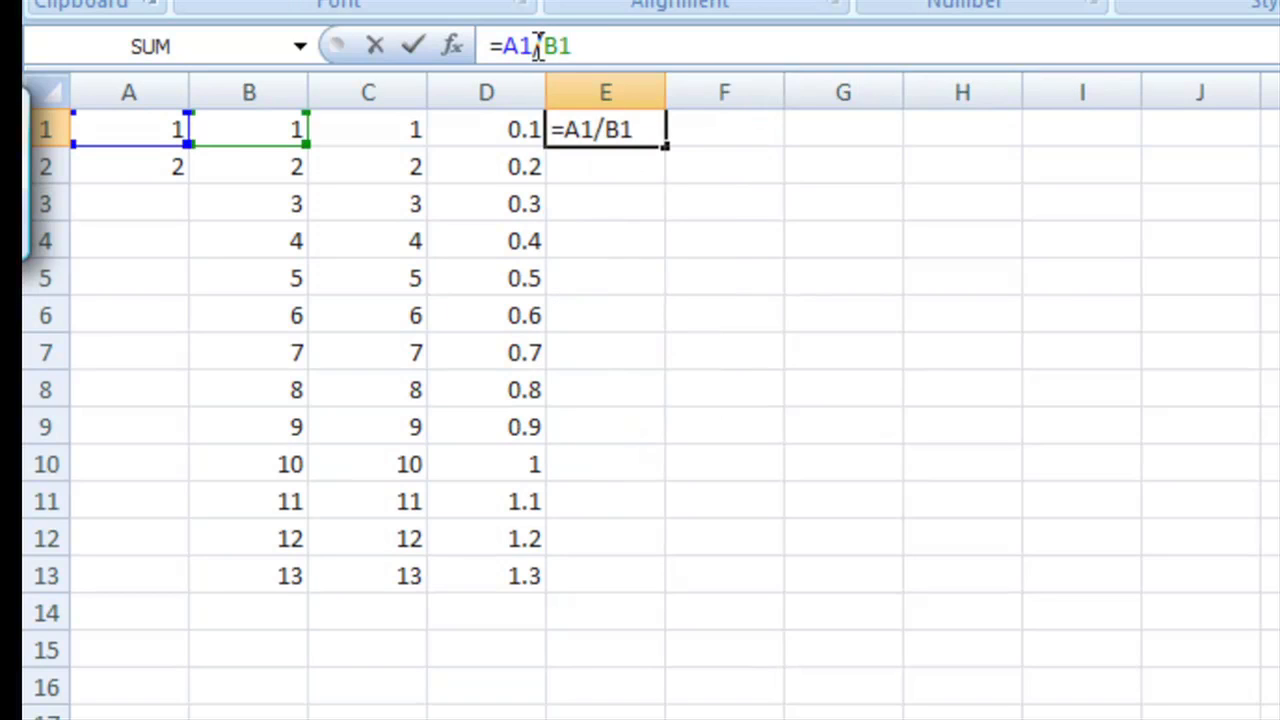
pyautogui.write('*C1')
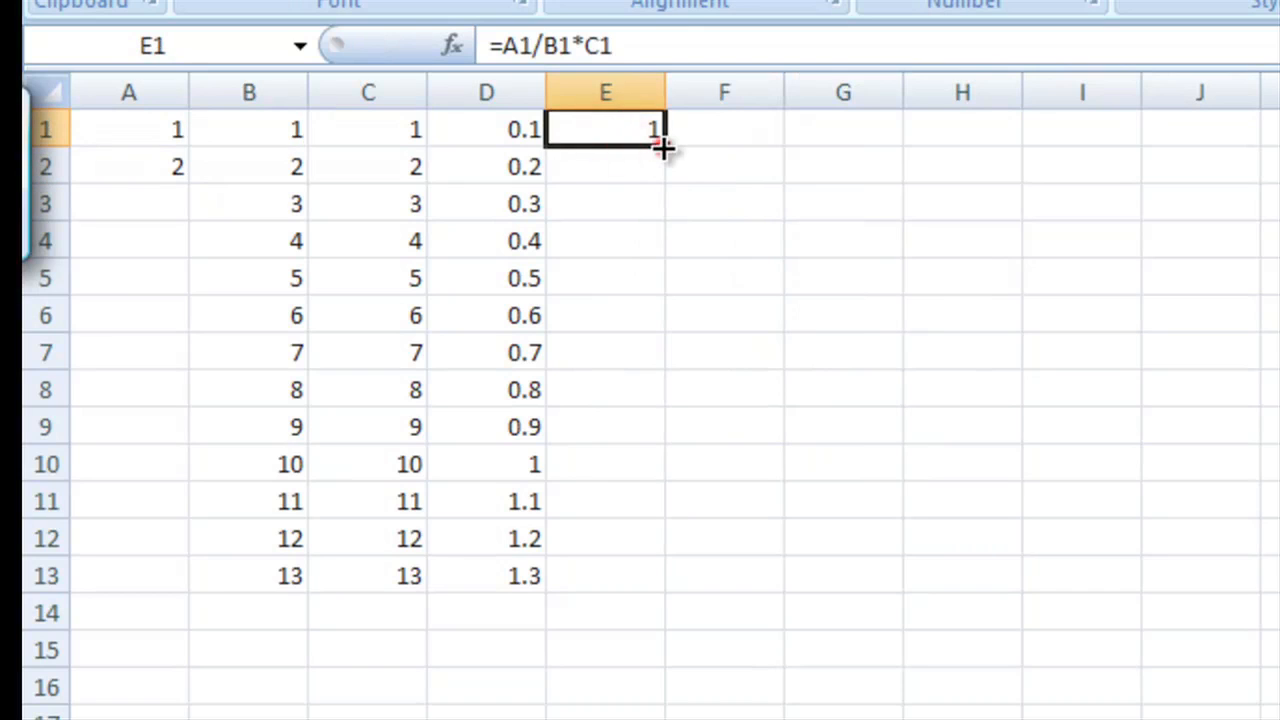
pyautogui.moveTo(662, 142); pyautogui.dragTo(662, 590)
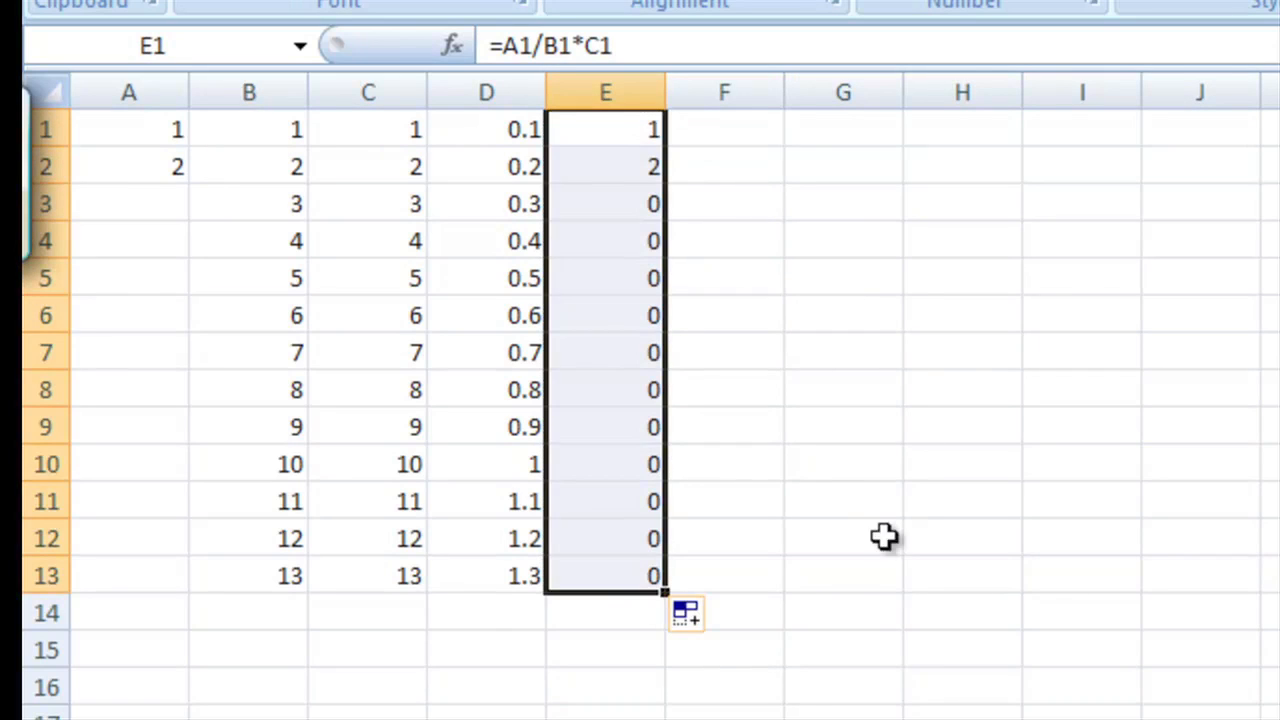
pyautogui.moveTo(820, 489)
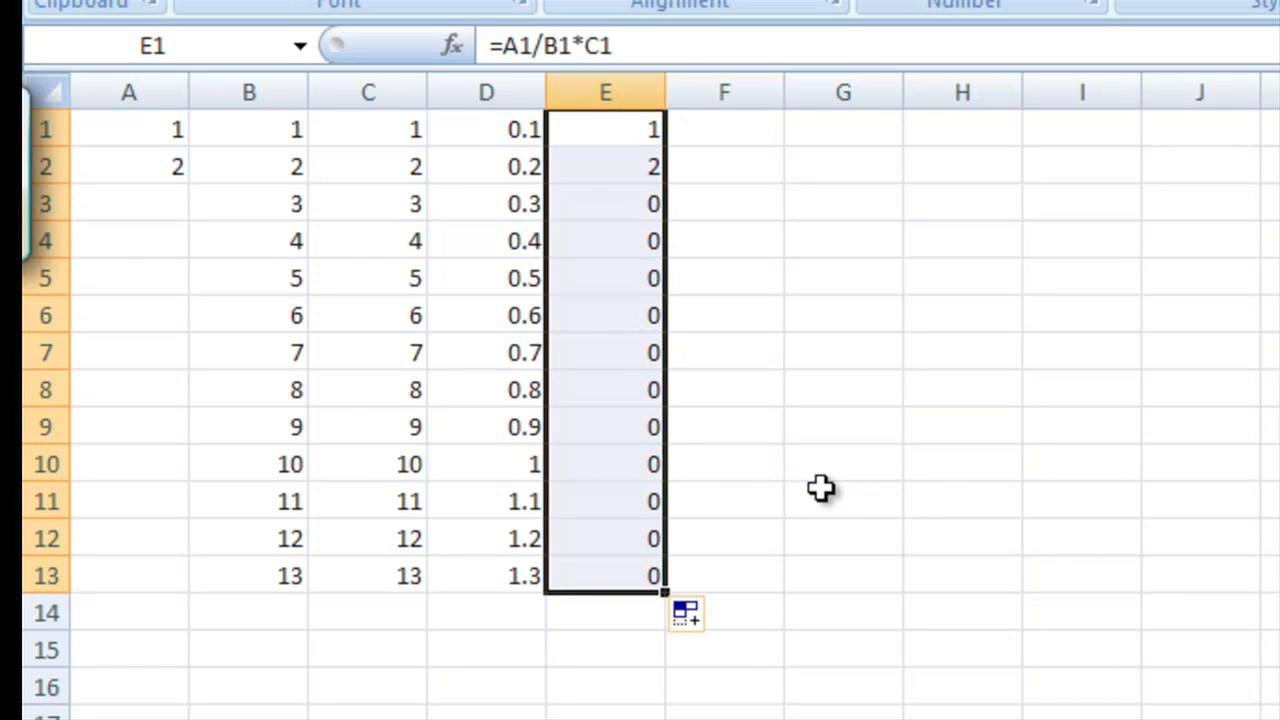
pyautogui.moveTo(515, 318)
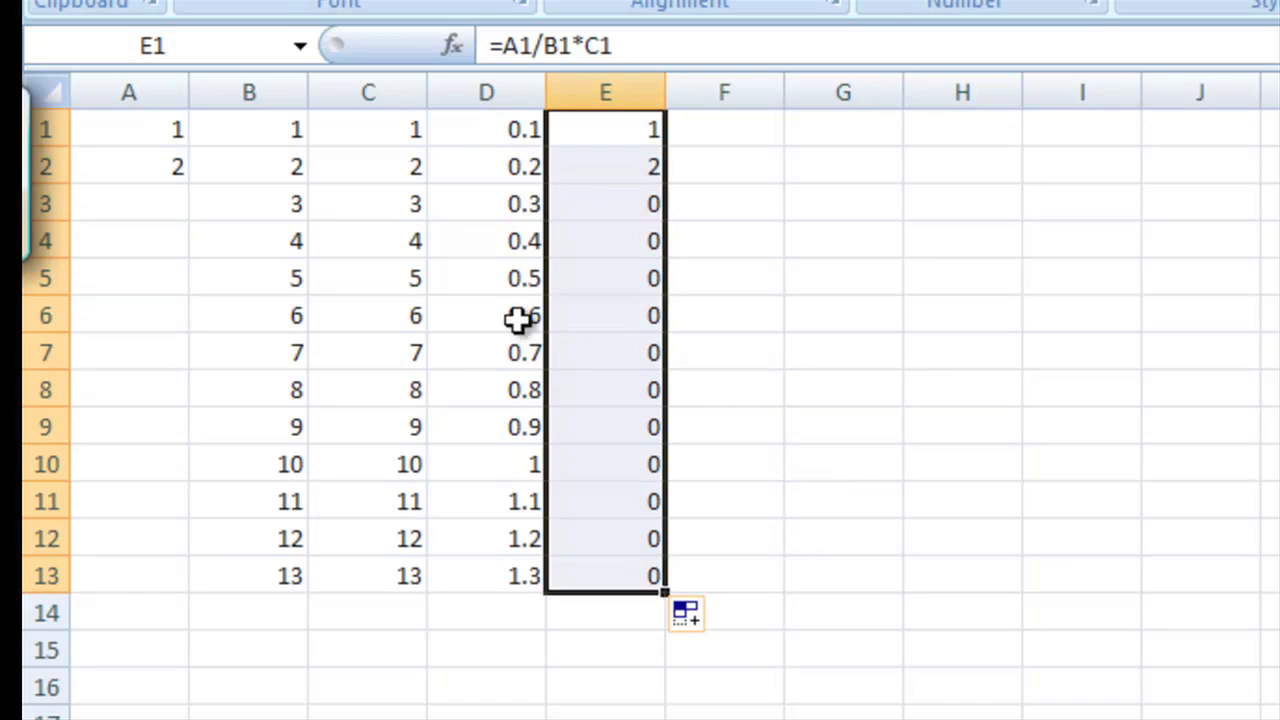
pyautogui.click(723, 128)
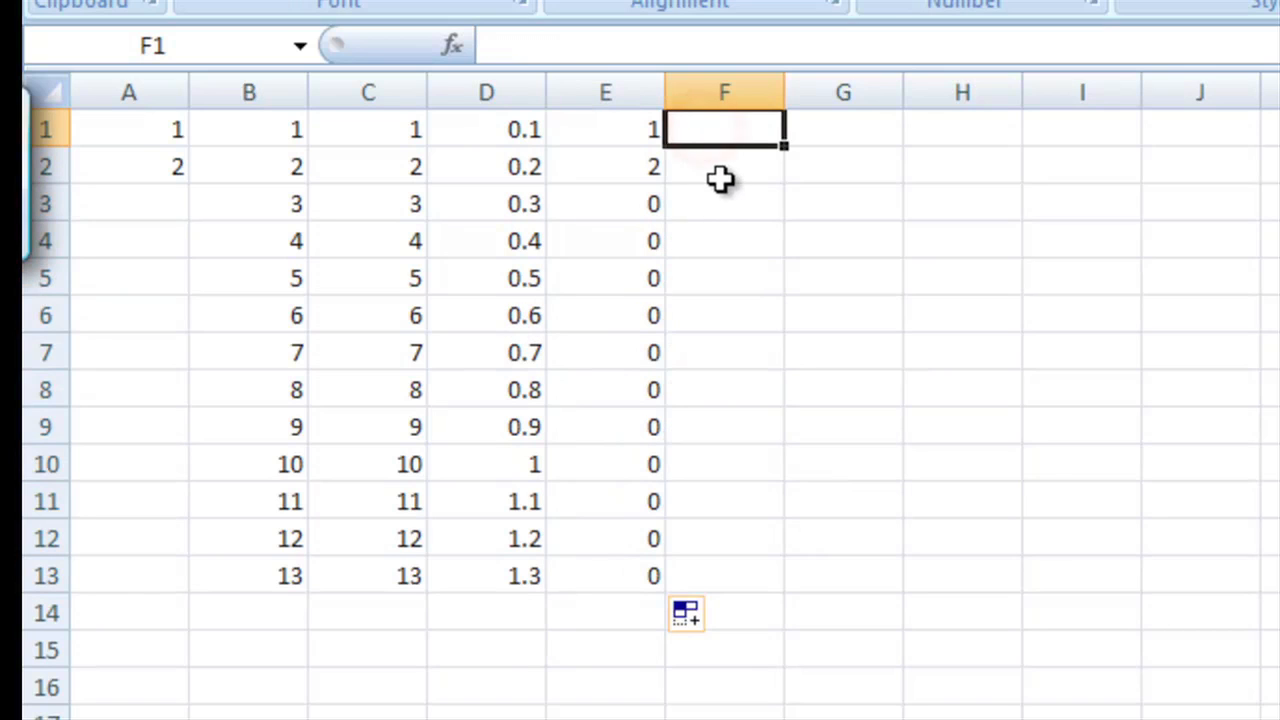
# Enter =A1/(B1*C1) in F1 and fill it down to F13.
pyautogui.write('=')
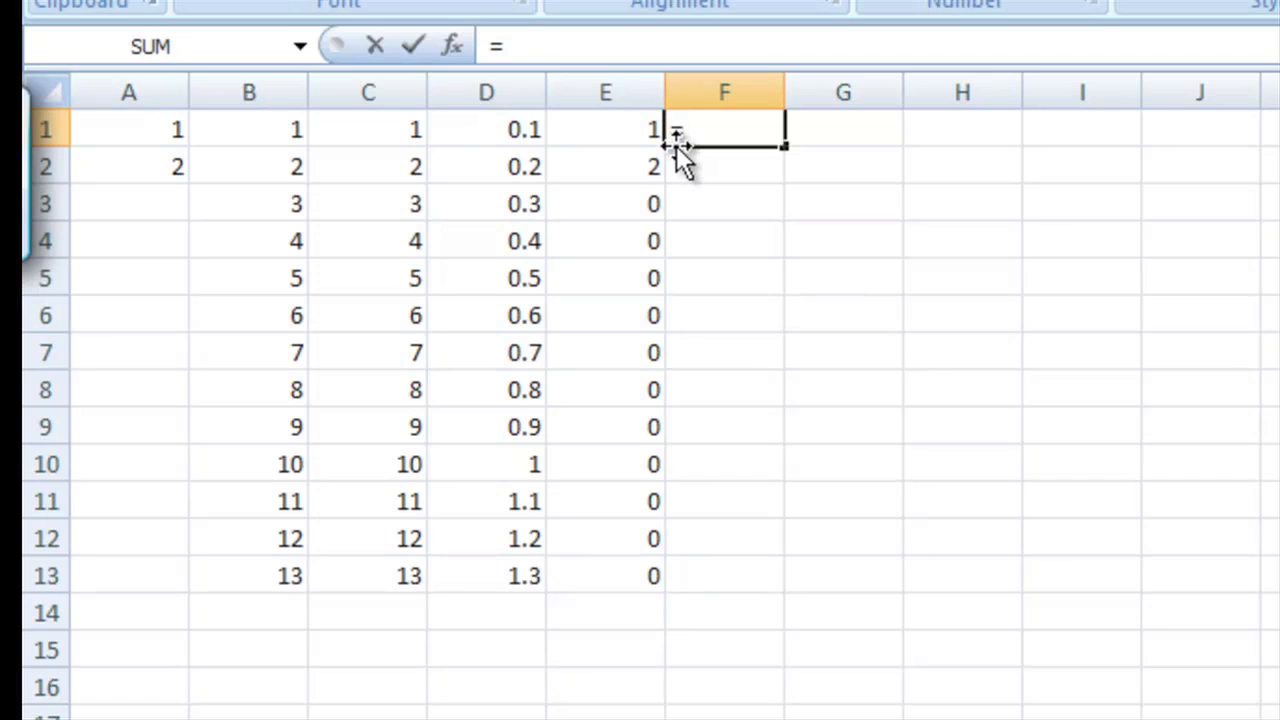
pyautogui.write('A1/')
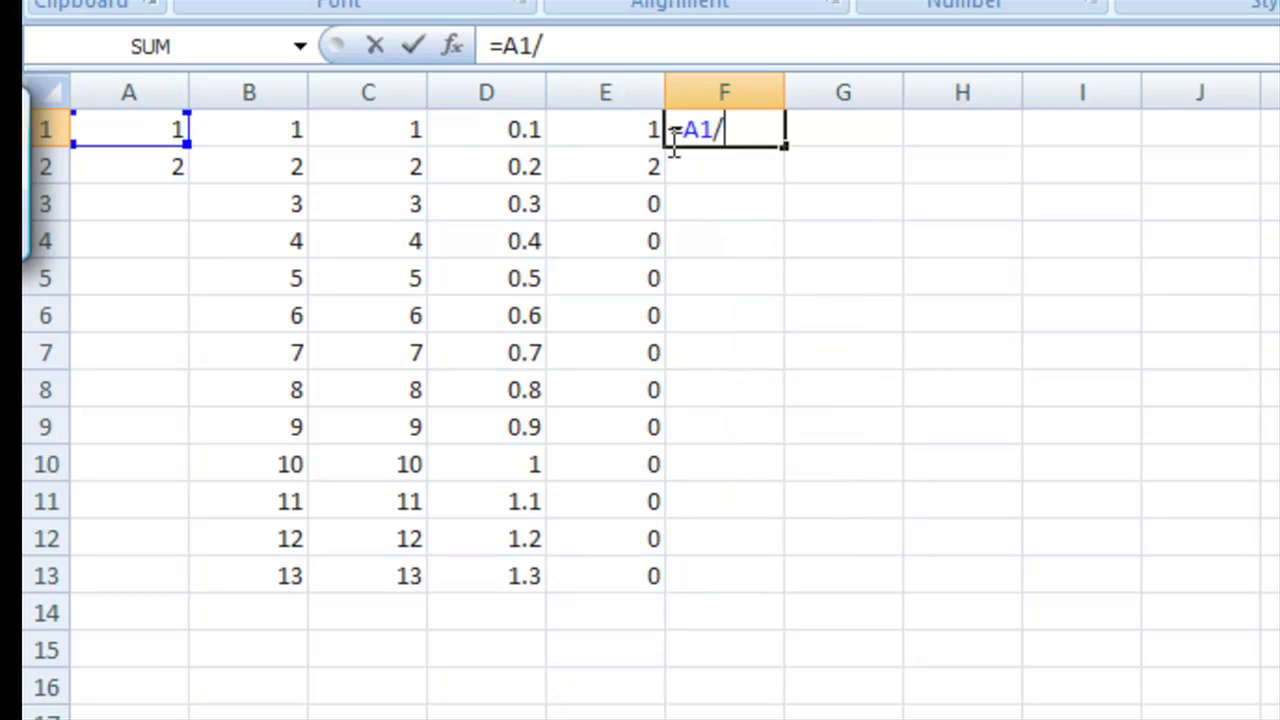
pyautogui.write('(B')
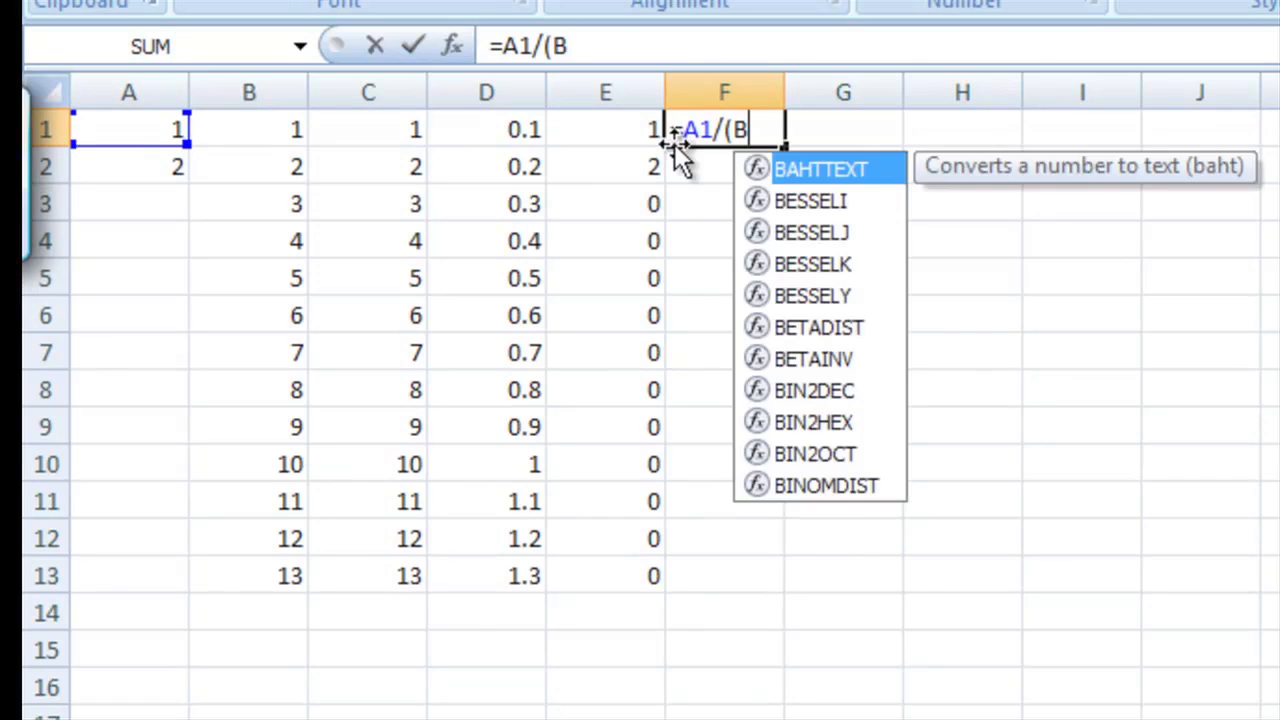
pyautogui.write('1*C')
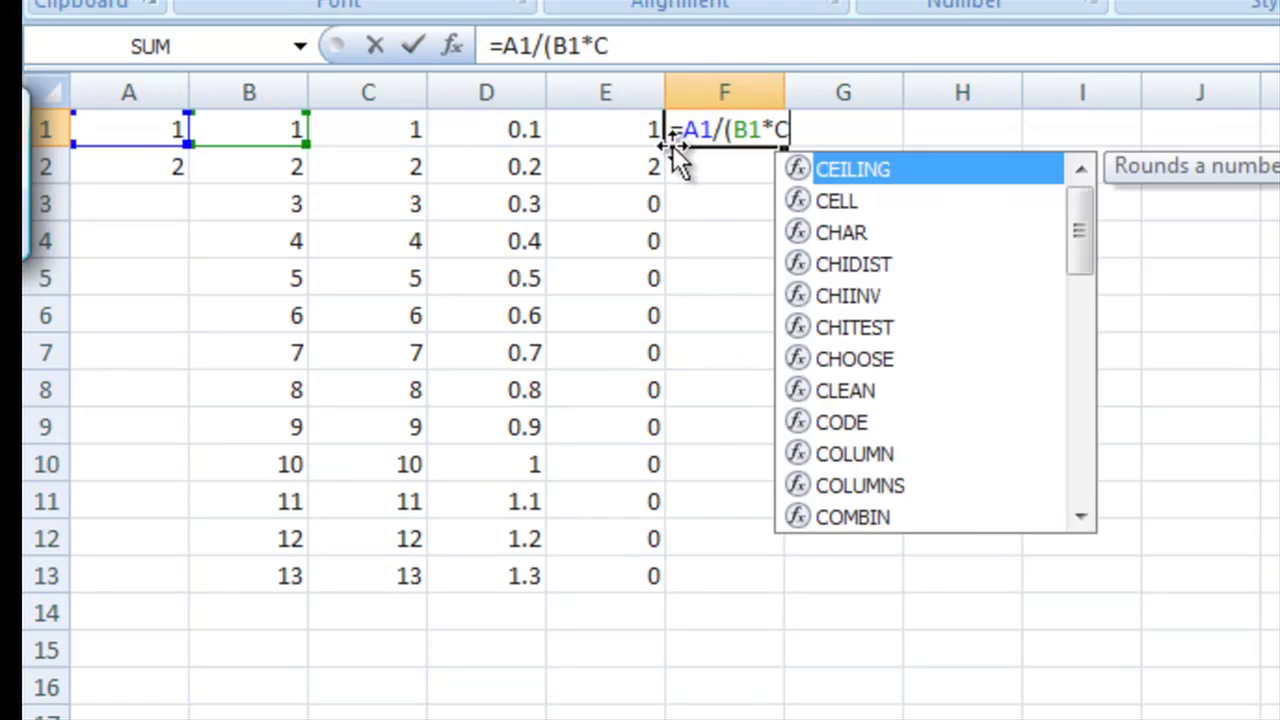
pyautogui.write('1)')
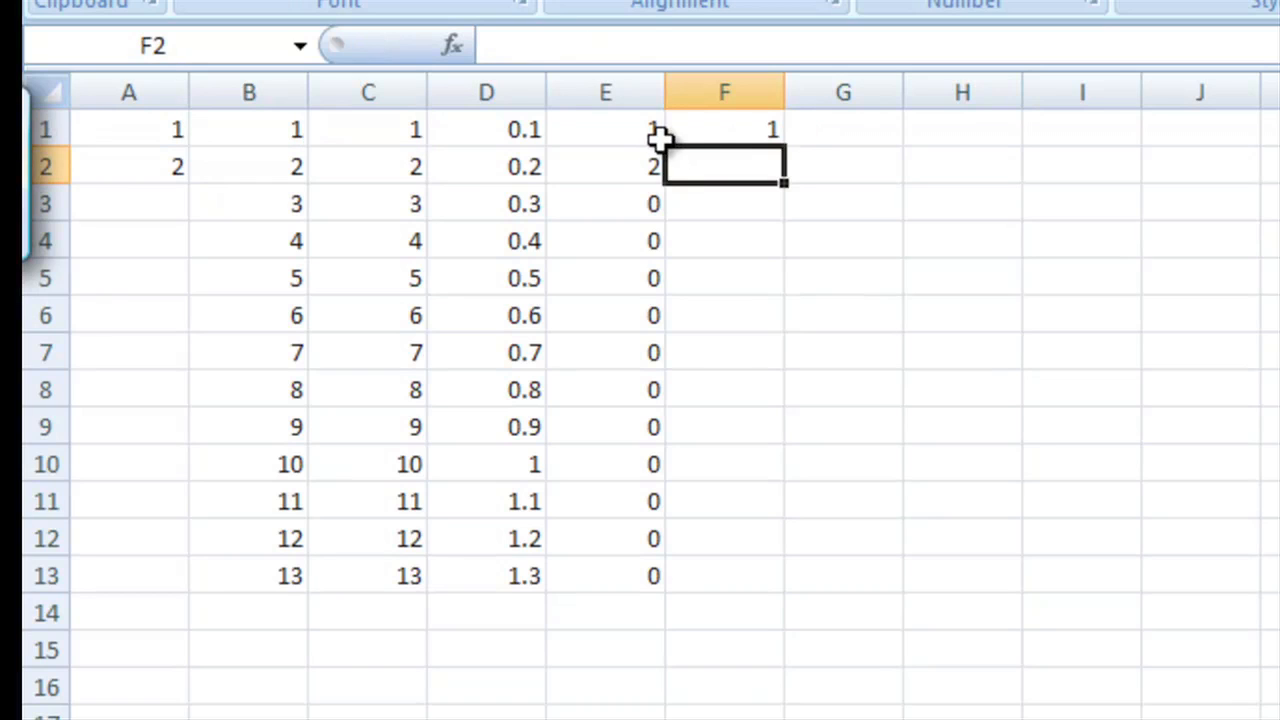
pyautogui.click(724, 128)
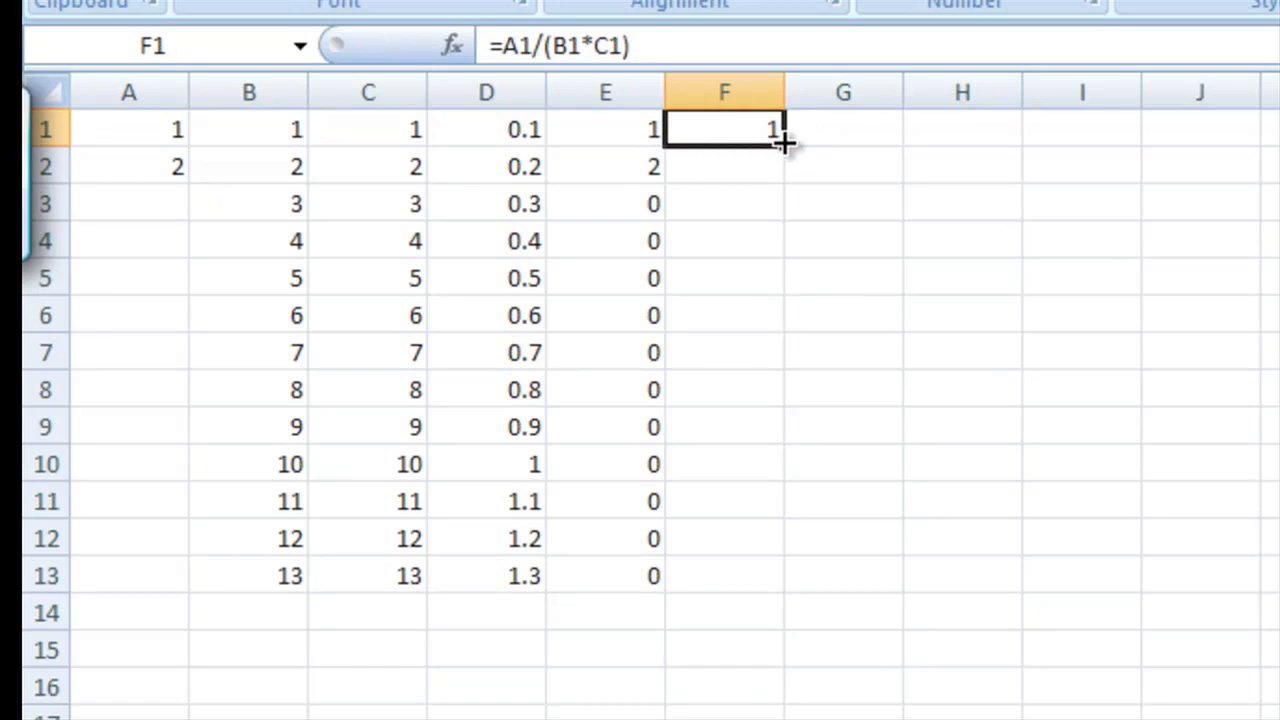
pyautogui.moveTo(783, 143); pyautogui.dragTo(783, 575)
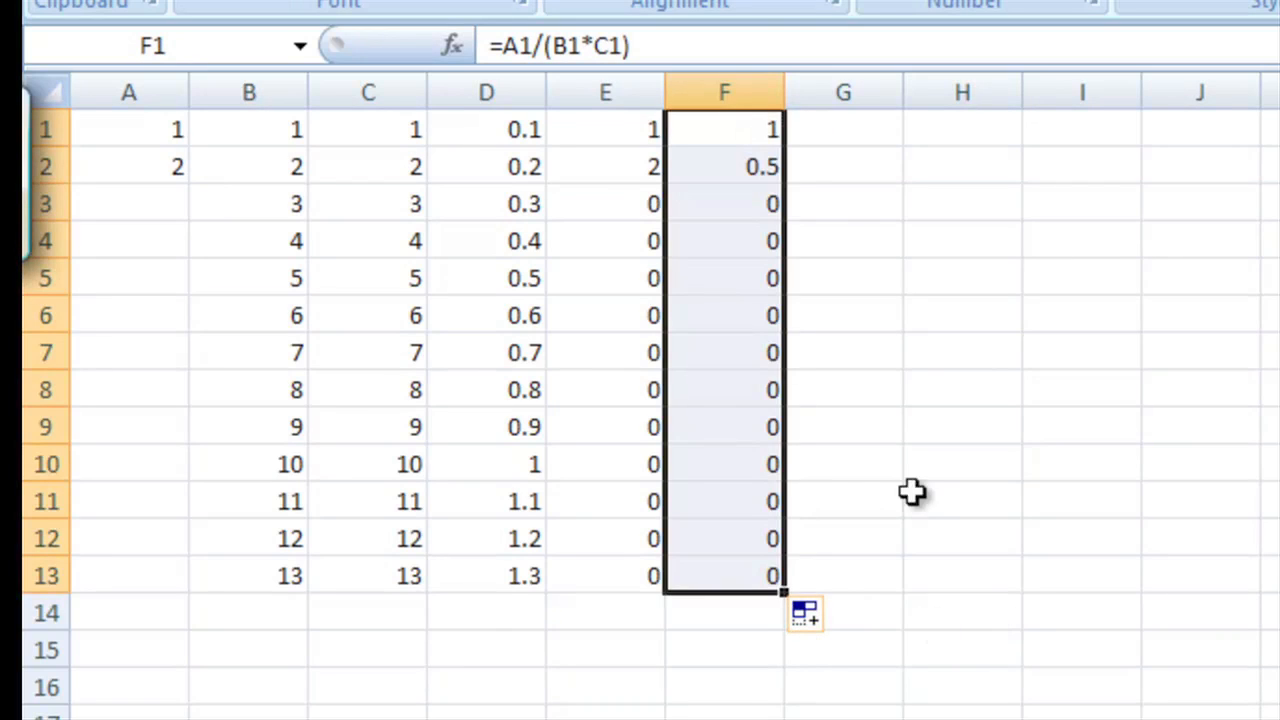
pyautogui.moveTo(730, 165)
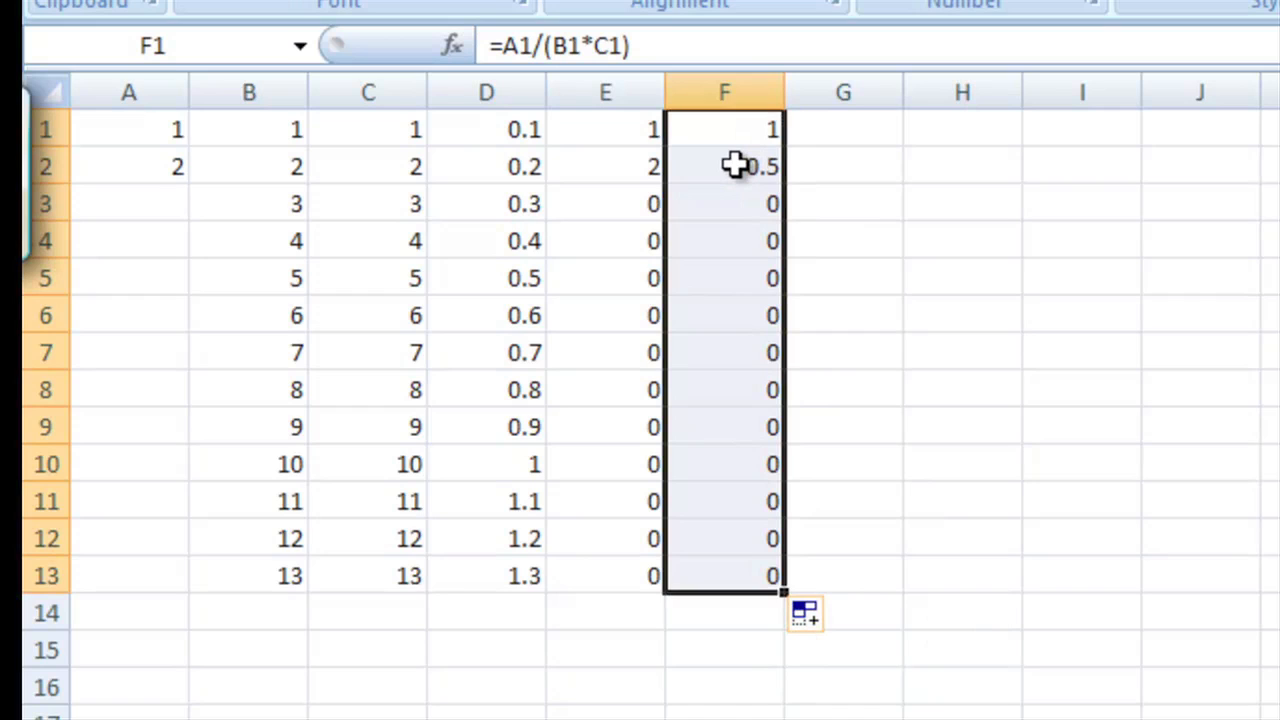
pyautogui.moveTo(730, 220)
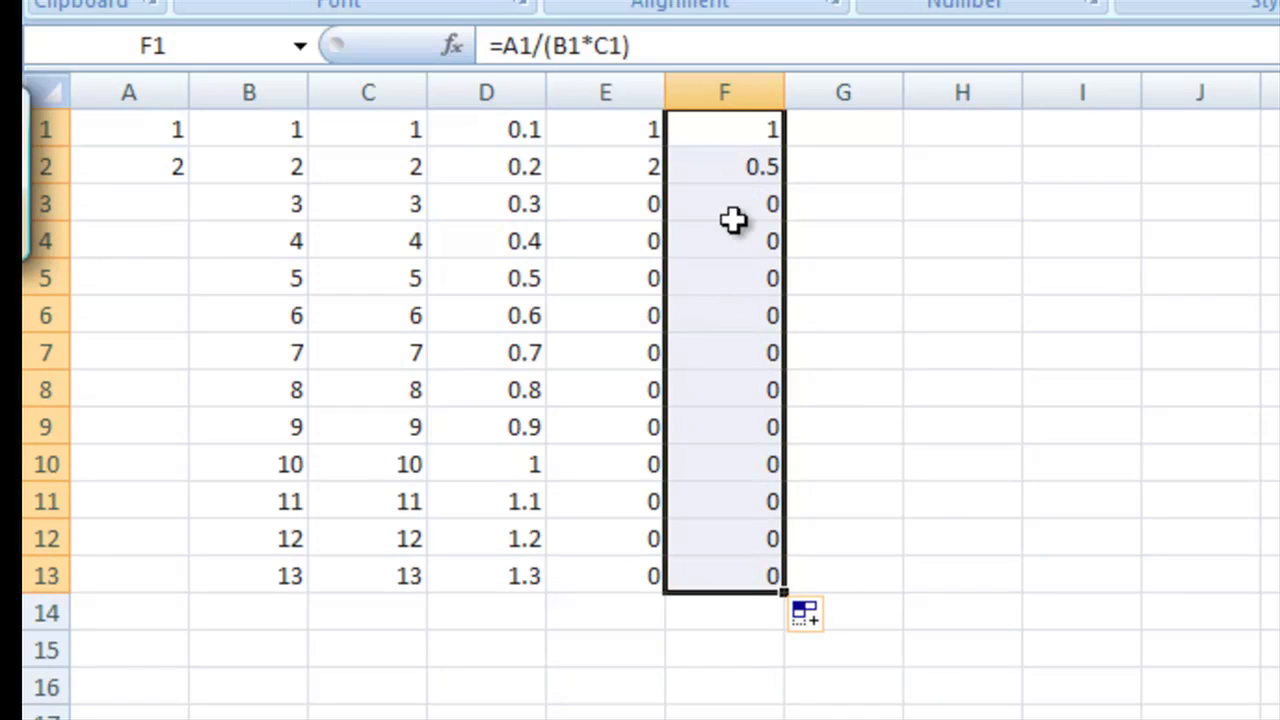
pyautogui.moveTo(750, 543)
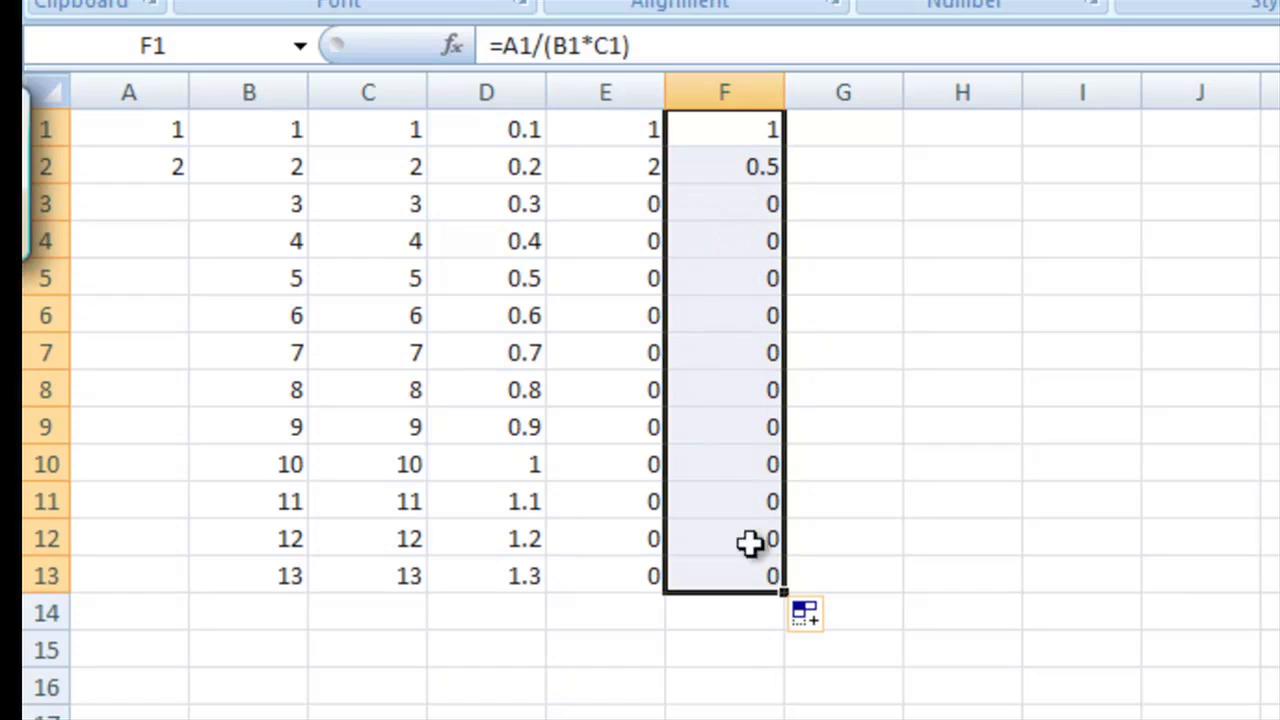
pyautogui.moveTo(693, 503)
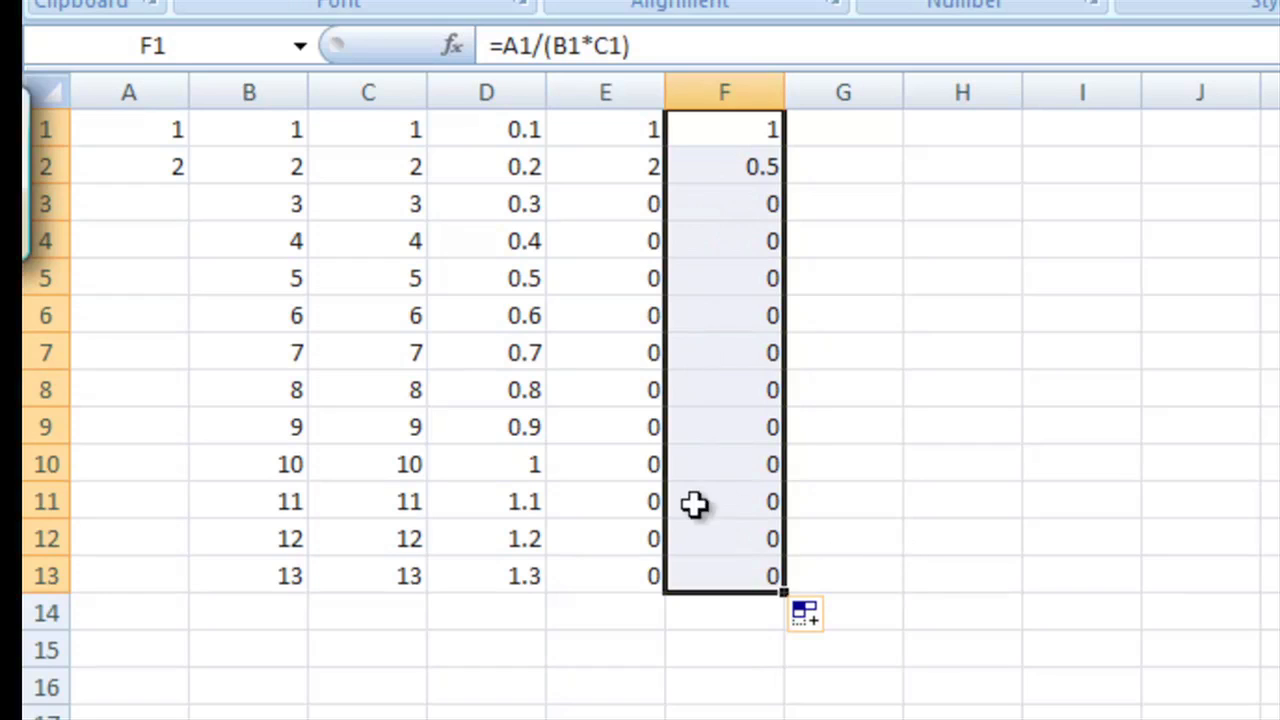
pyautogui.moveTo(679, 500)
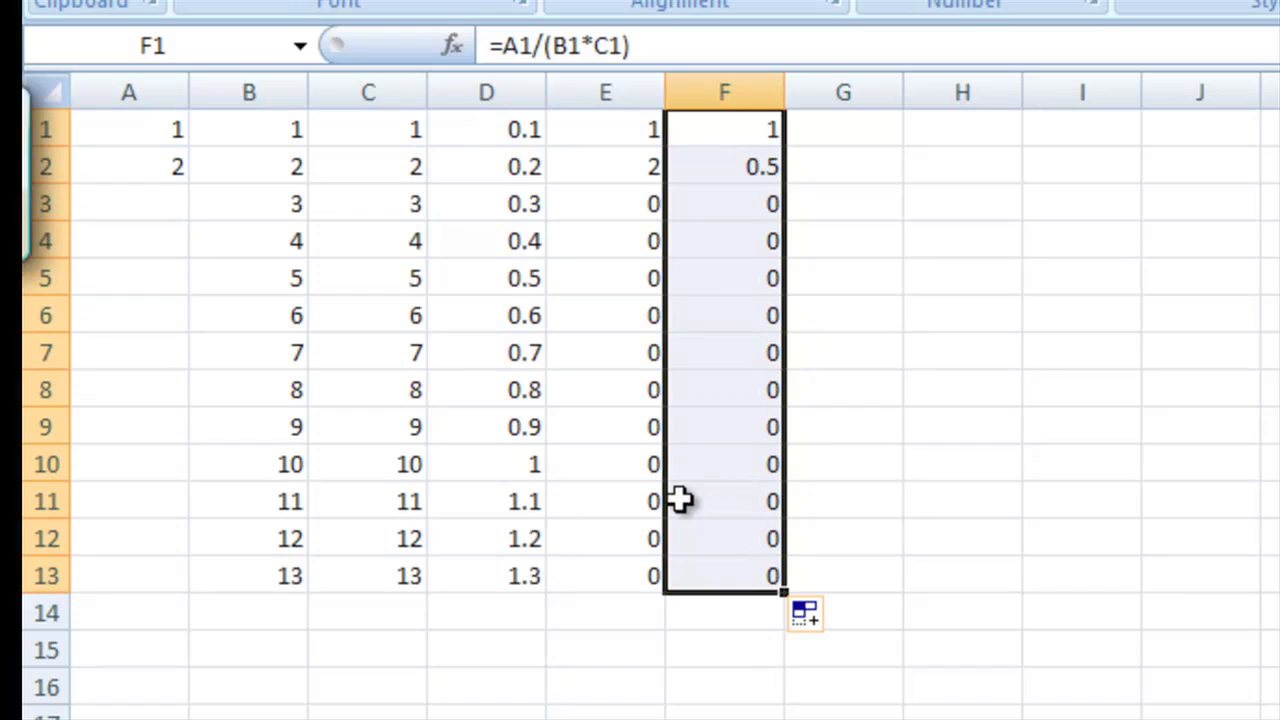
pyautogui.moveTo(708, 563)
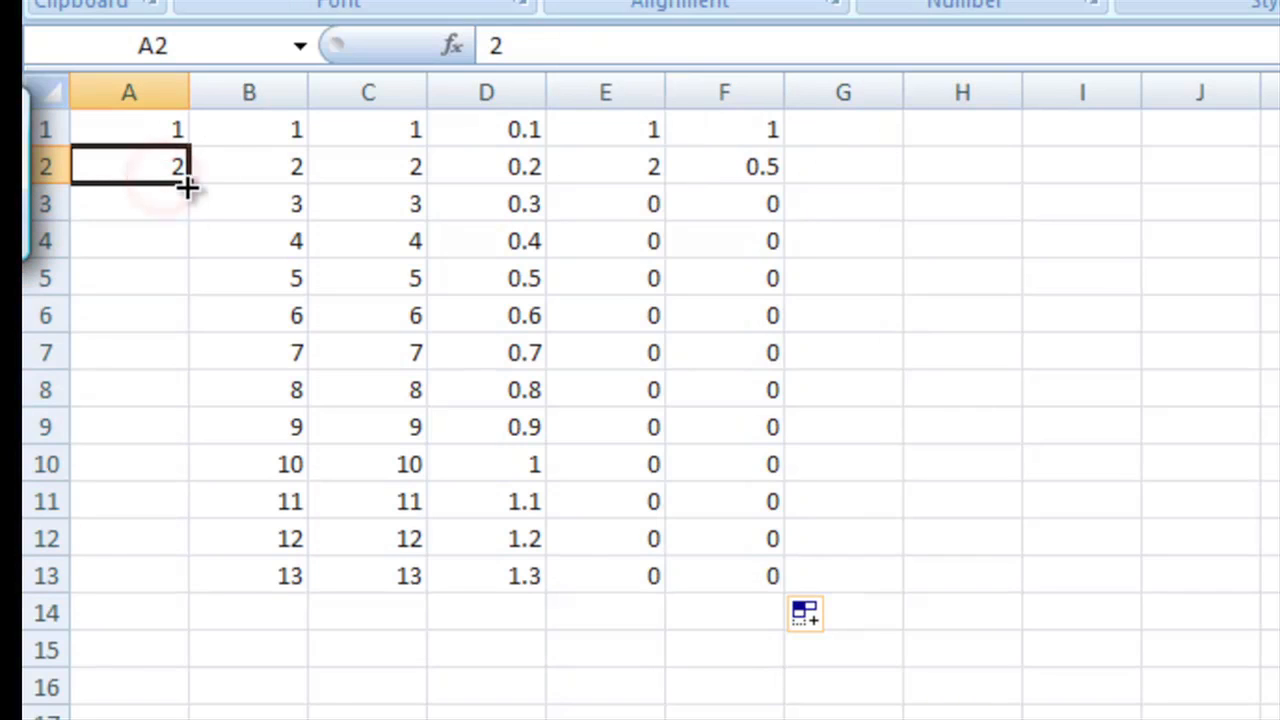
# Fill the value 2 from A2 down to A13 so columns E and F recalculate.
pyautogui.moveTo(186, 180); pyautogui.dragTo(186, 575)
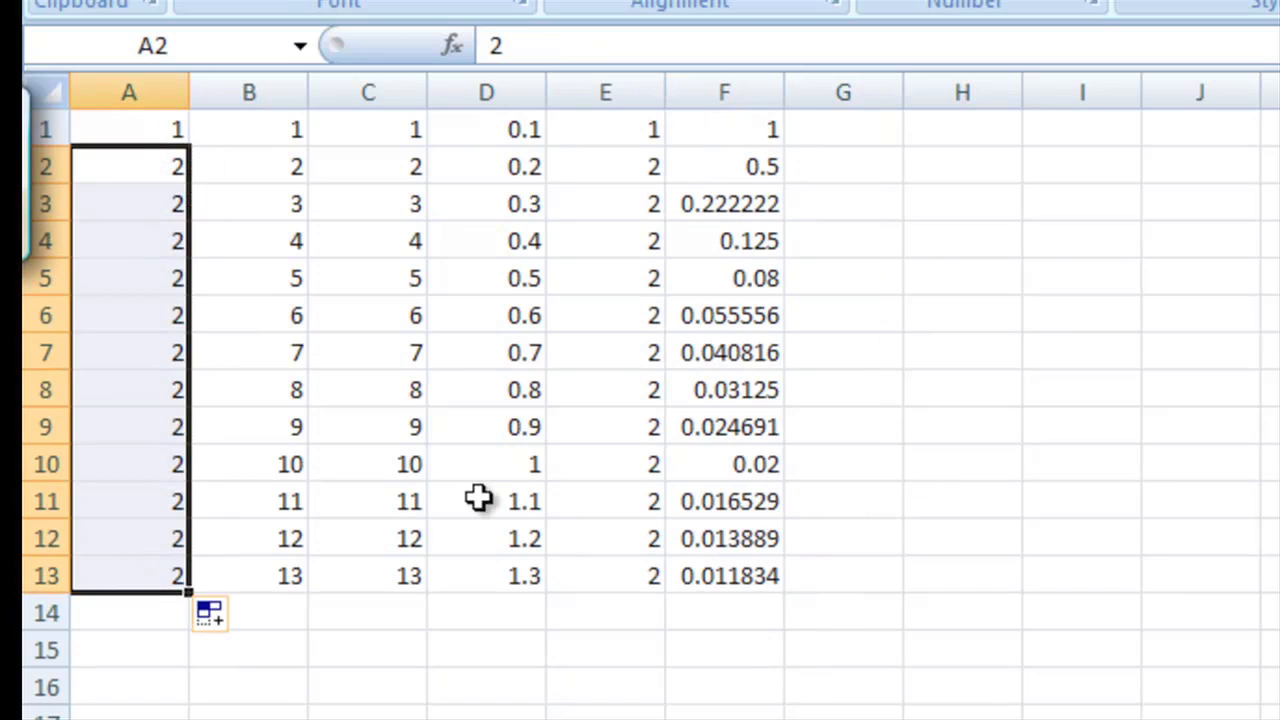
pyautogui.moveTo(832, 137)
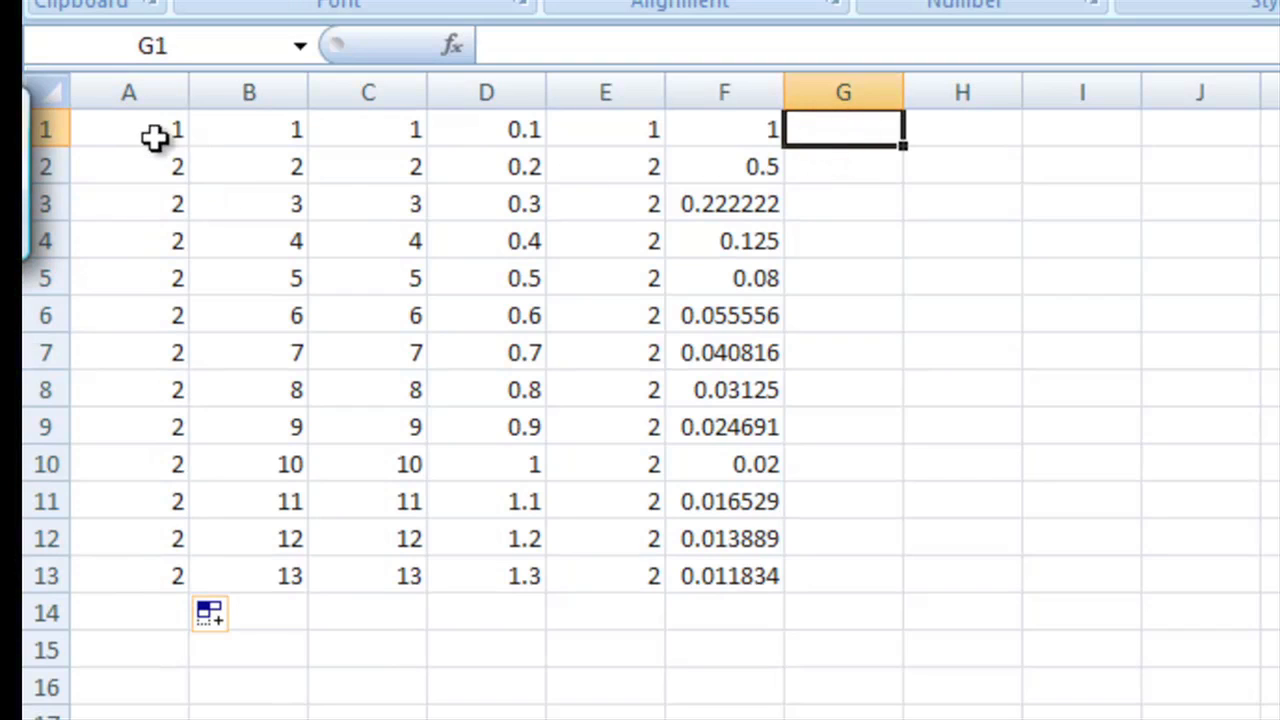
pyautogui.moveTo(160, 348)
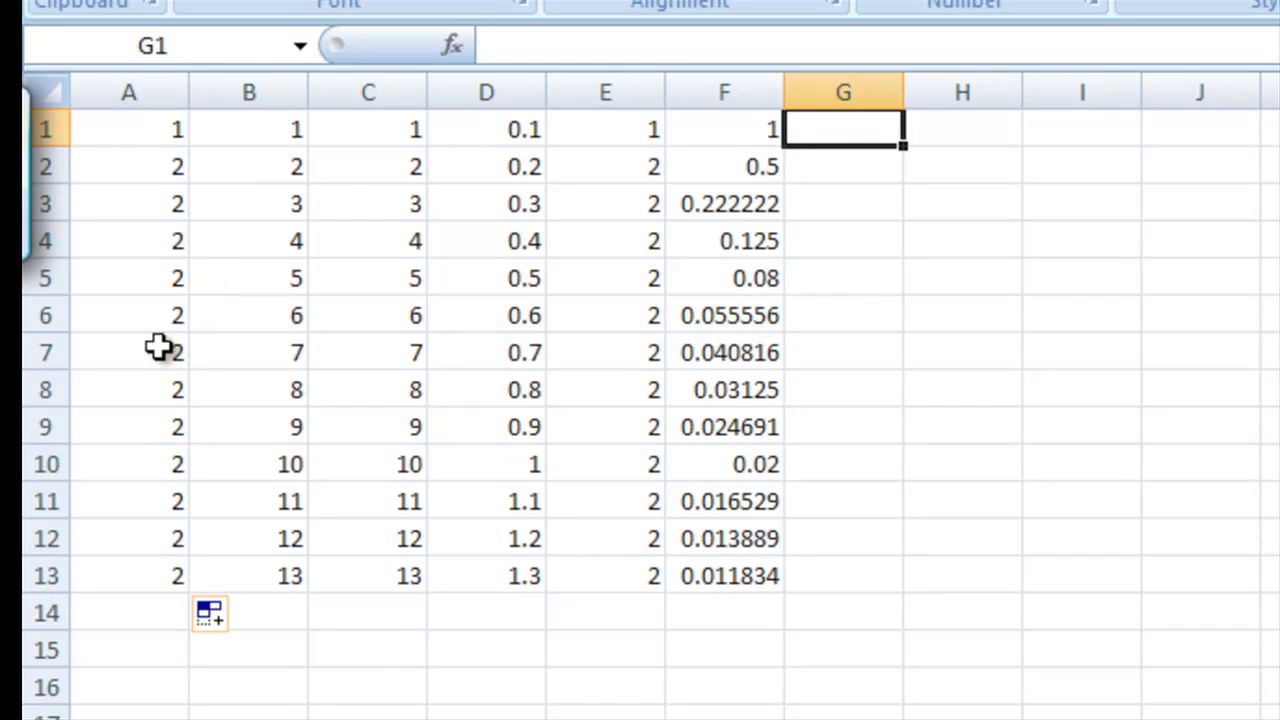
pyautogui.moveTo(865, 137)
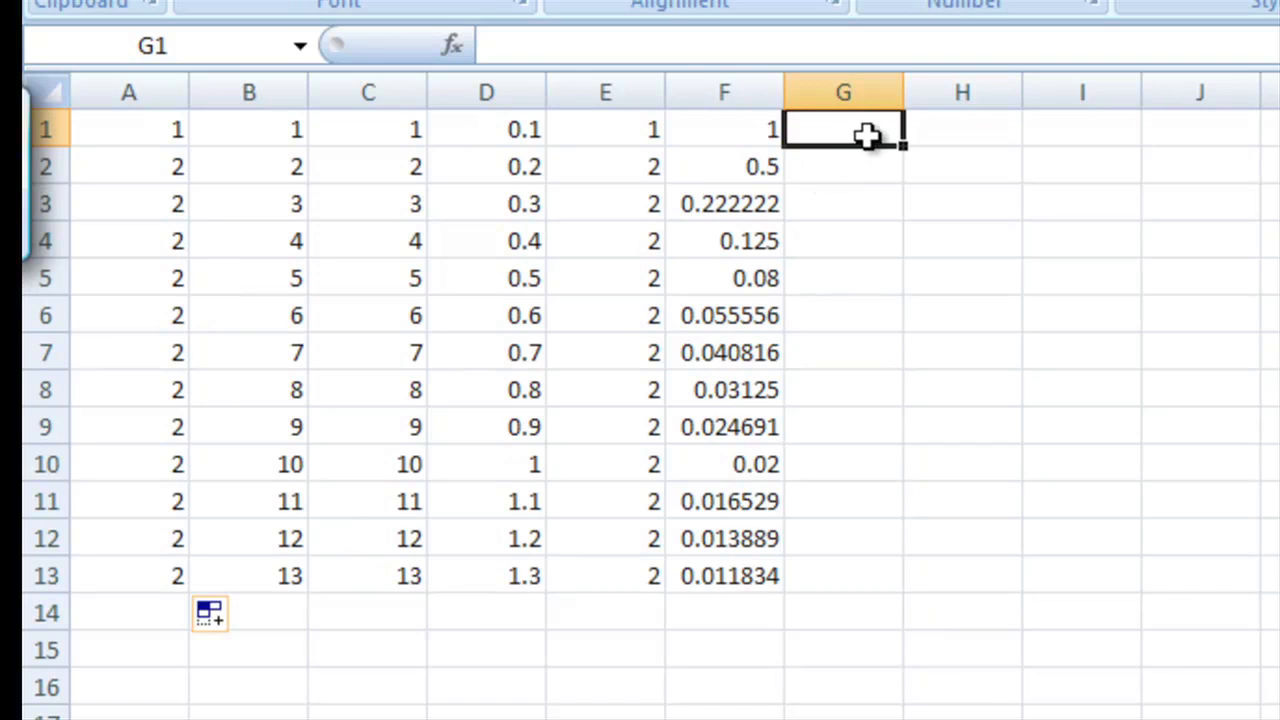
pyautogui.moveTo(155, 135)
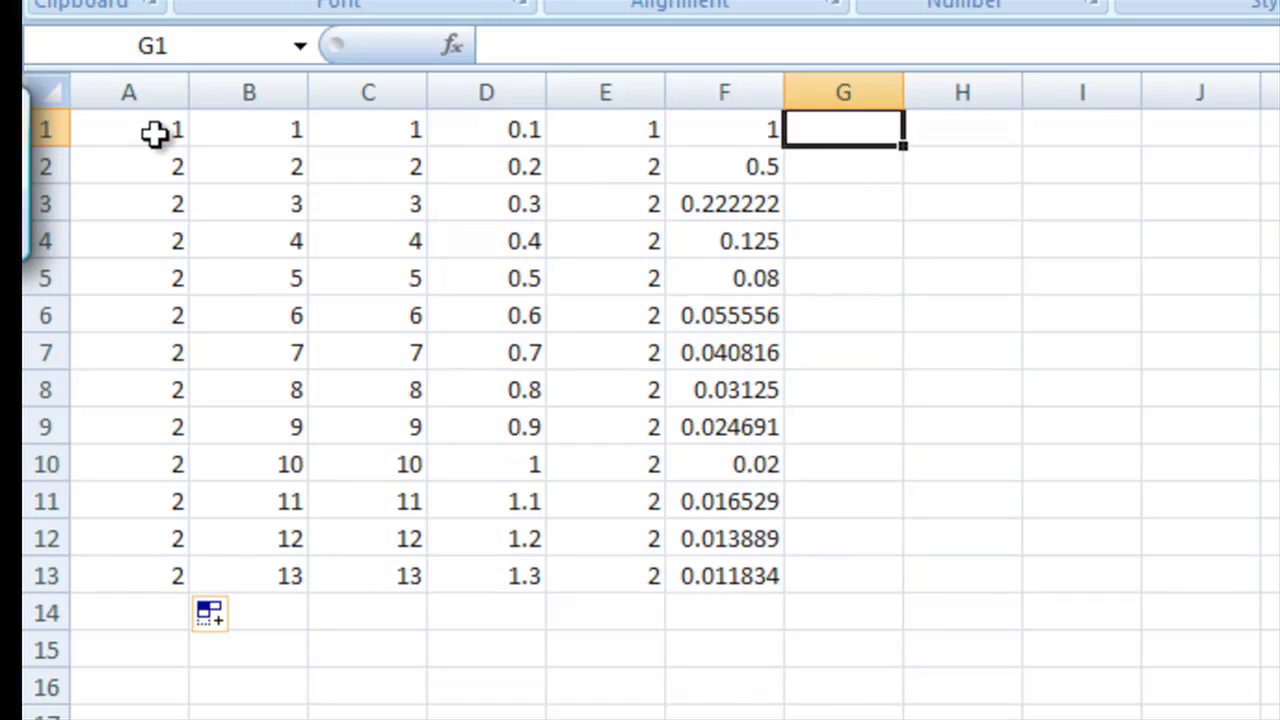
# Build =$A$1+5 in G1, locking A1 absolute with F4.
pyautogui.click(128, 128)
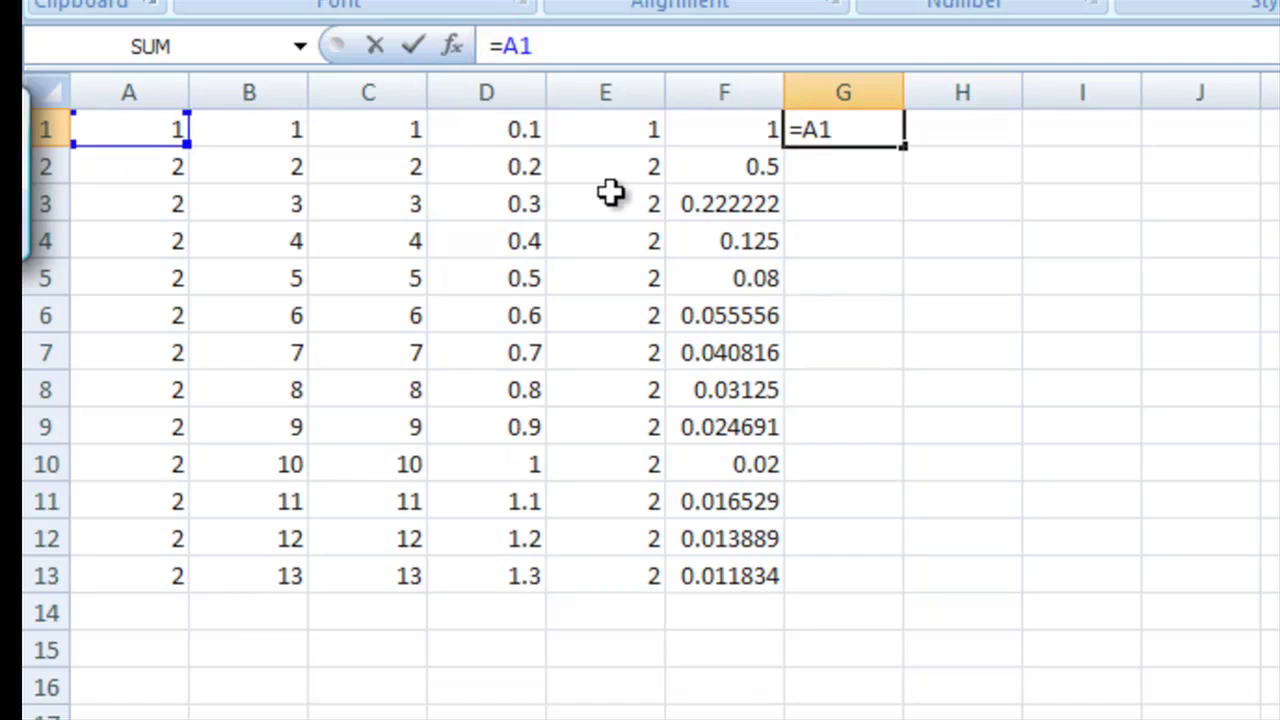
pyautogui.press('f4')
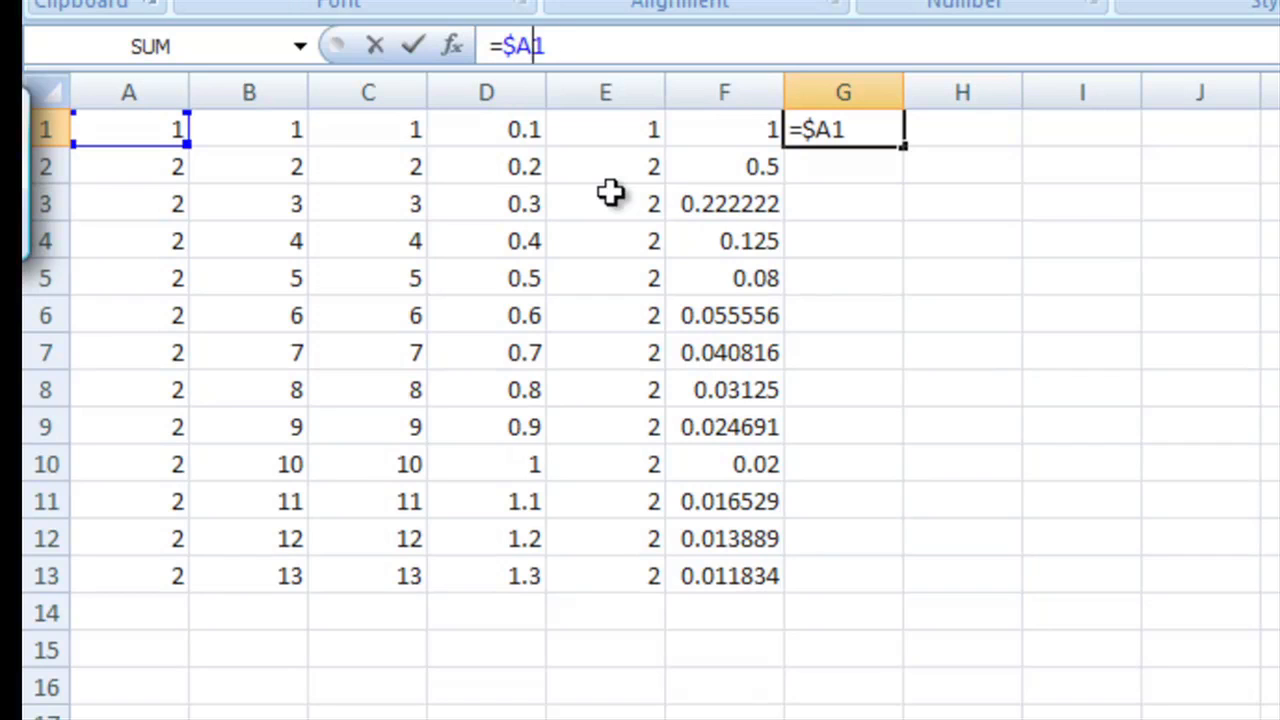
pyautogui.press('f4')
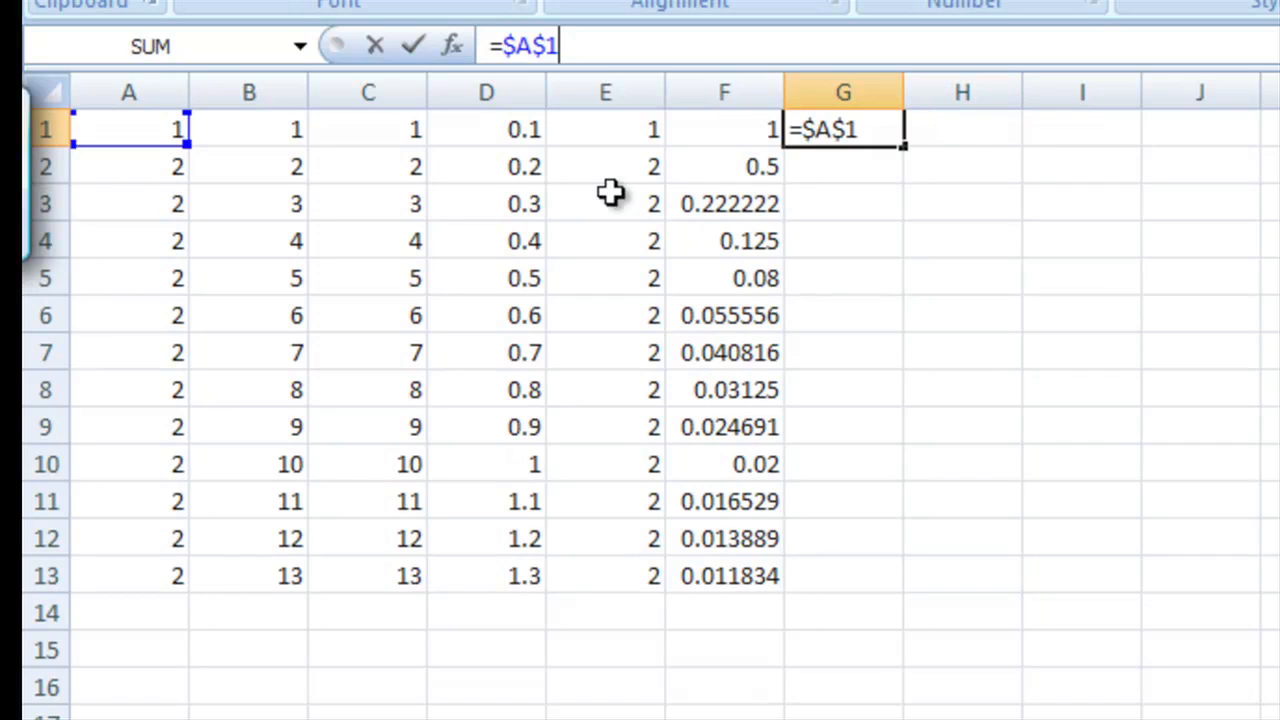
pyautogui.write('+5')
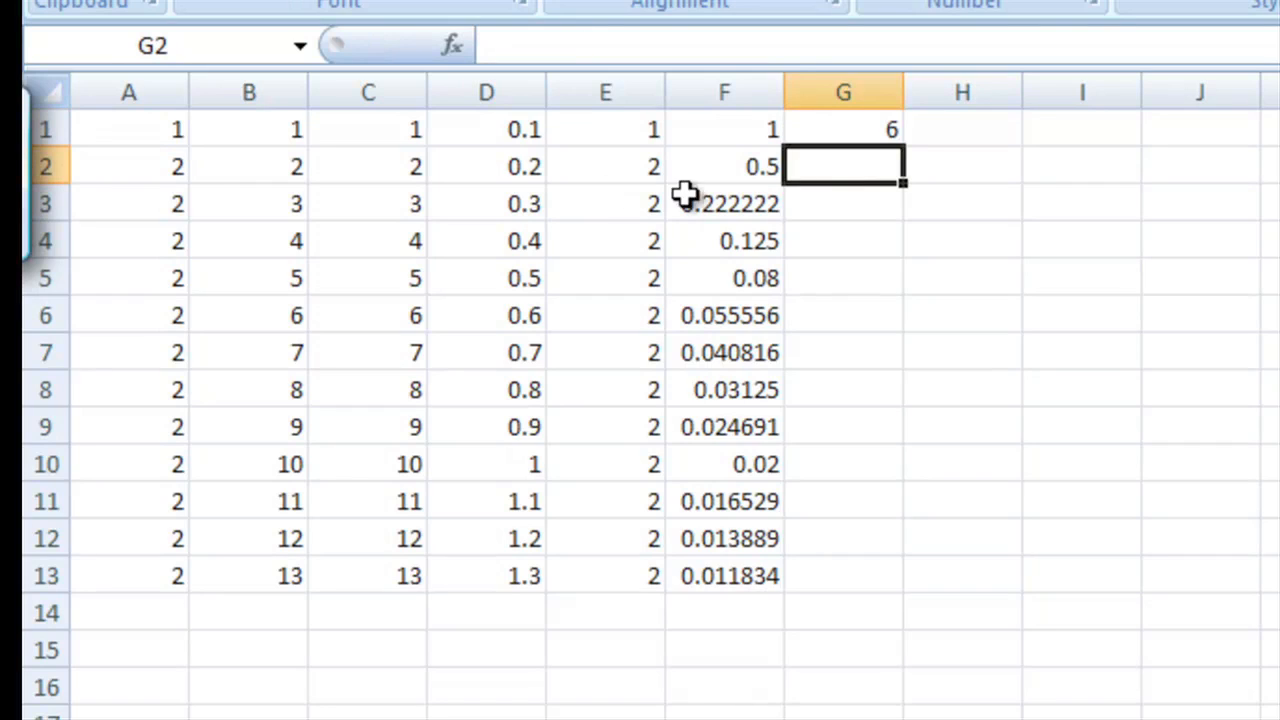
pyautogui.moveTo(880, 115)
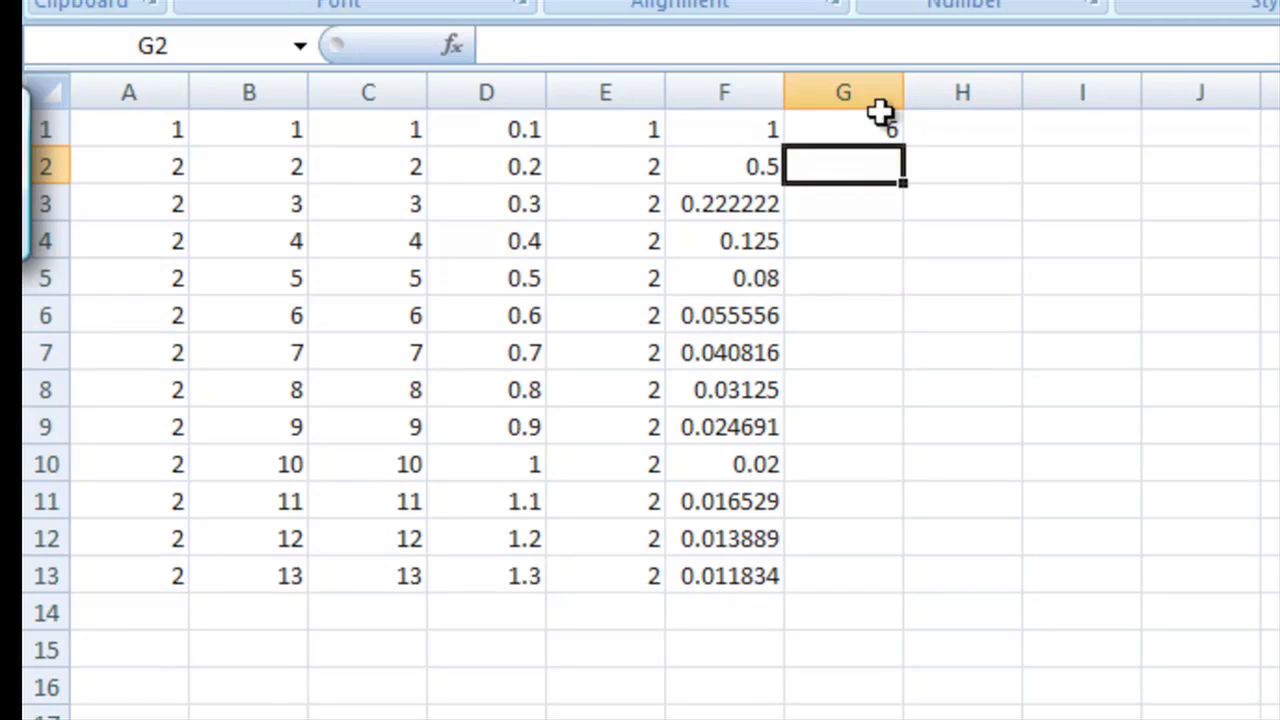
# Fill the G1 formula down to G13 so every cell shows 6, then check a copied cell.
pyautogui.click(842, 128)
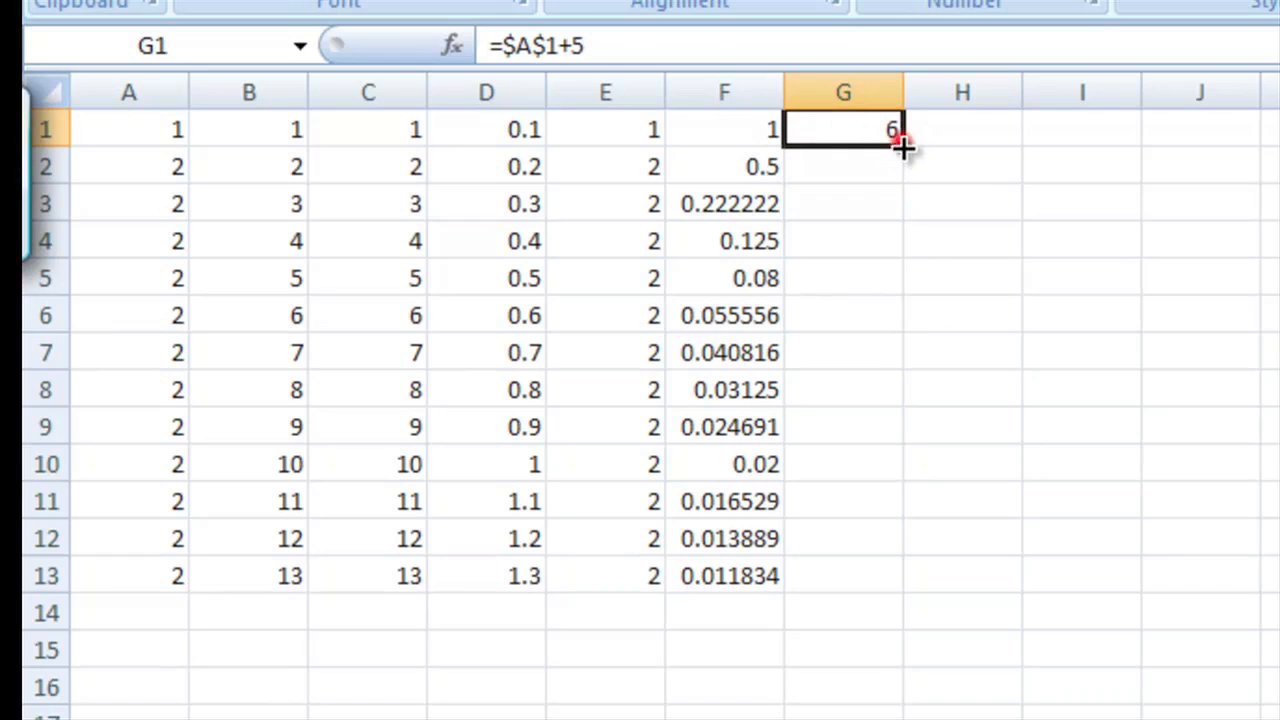
pyautogui.moveTo(900, 140); pyautogui.dragTo(870, 575)
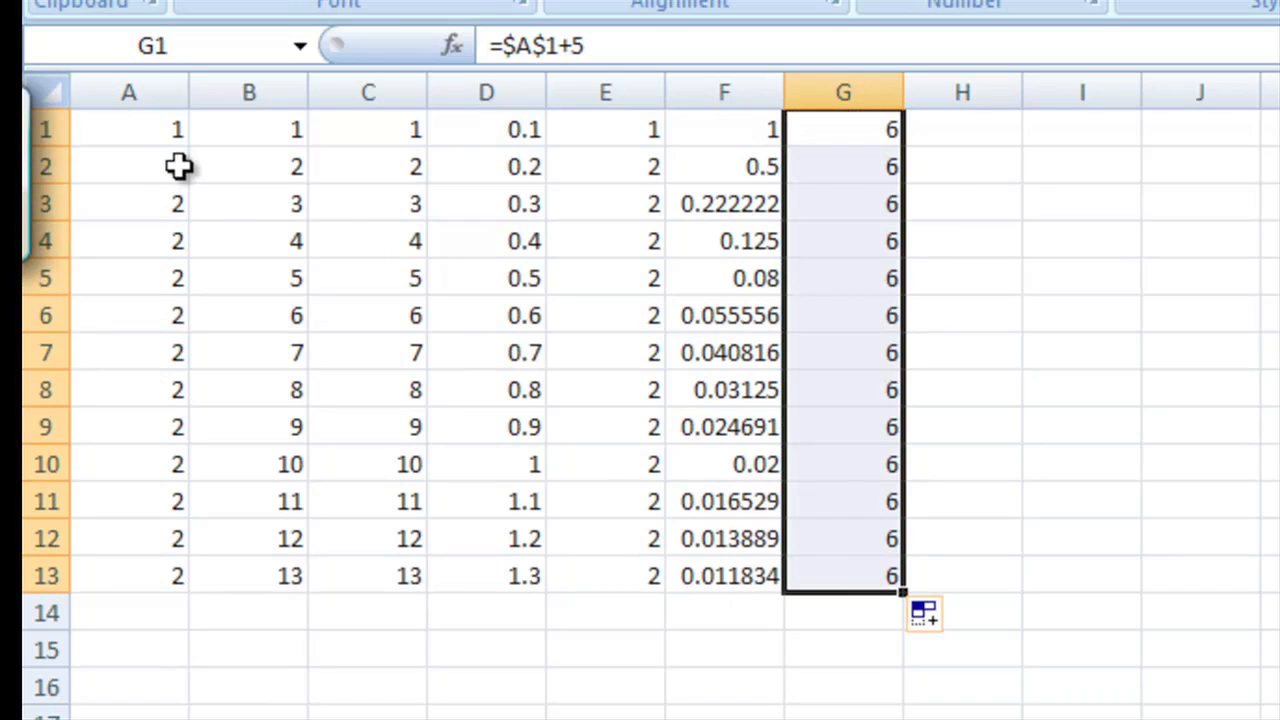
pyautogui.moveTo(166, 272)
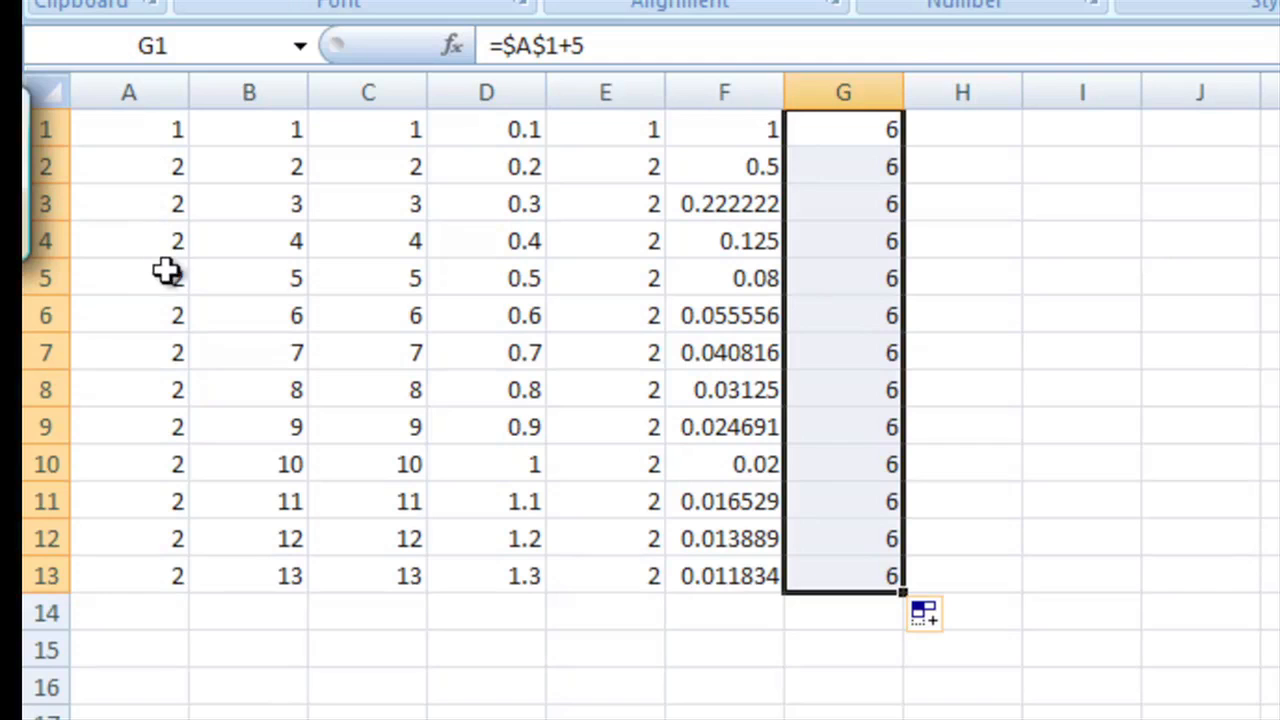
pyautogui.click(843, 240)
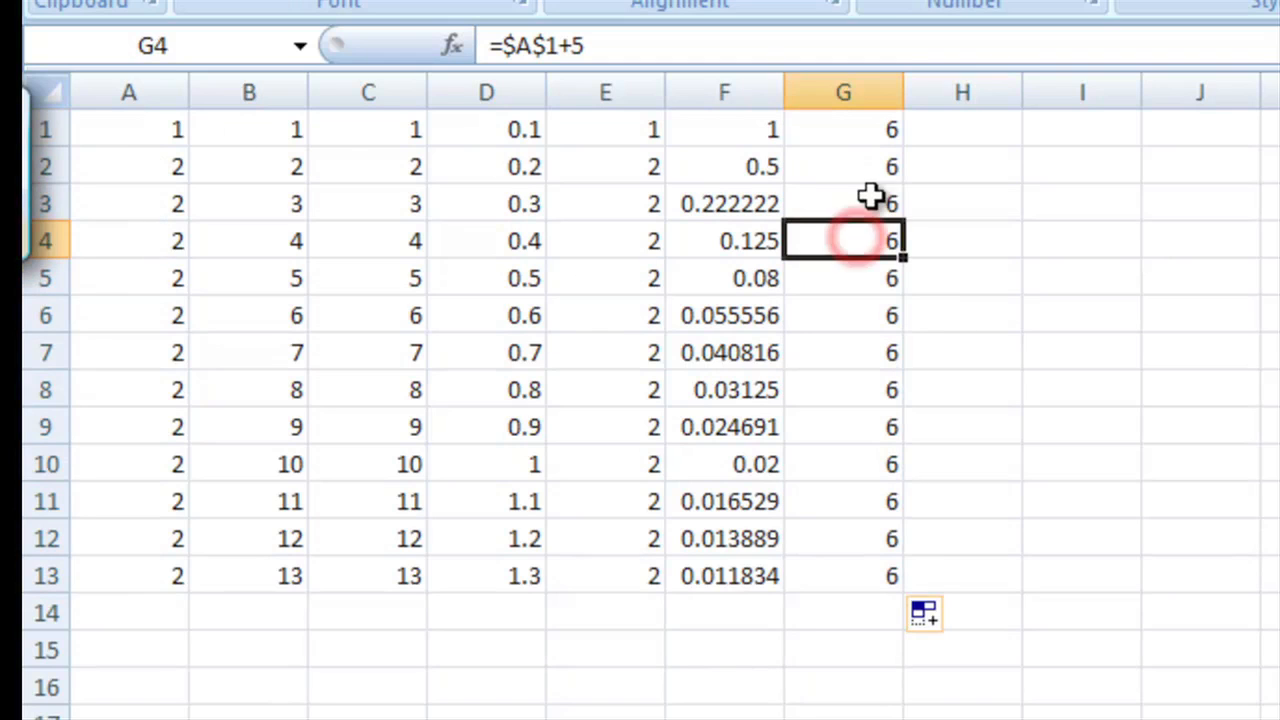
pyautogui.click(842, 463)
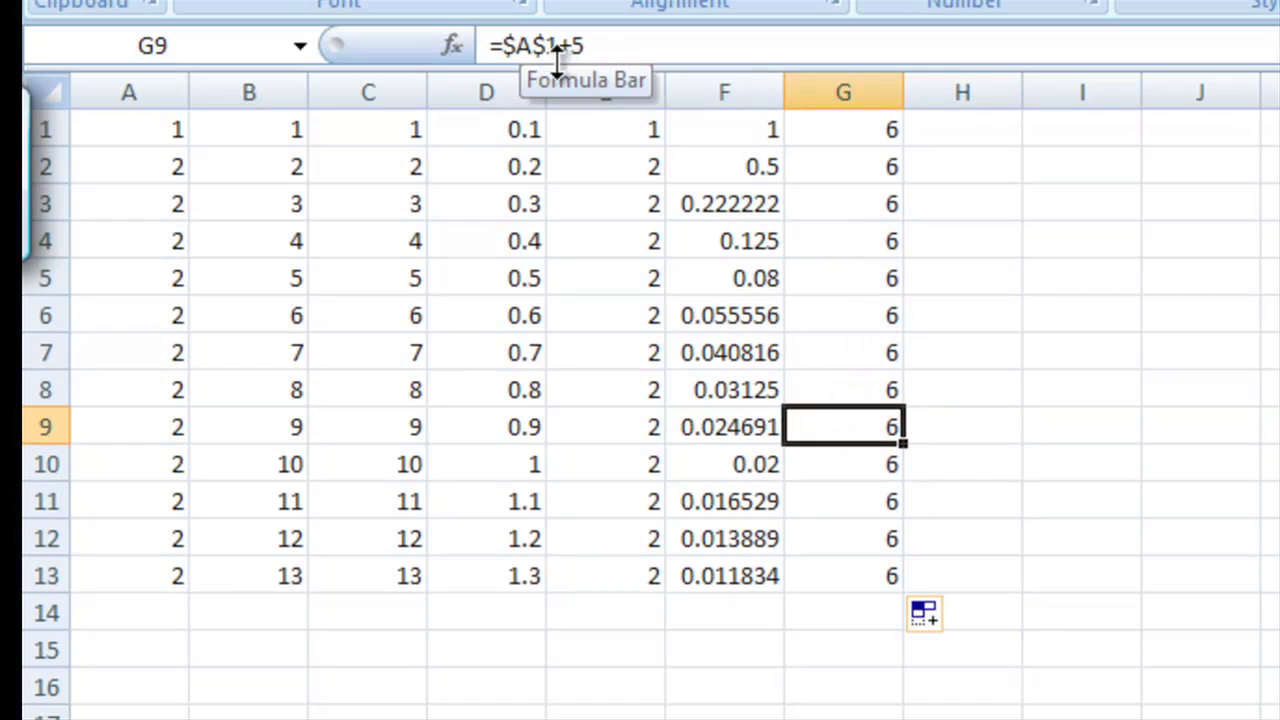
pyautogui.click(843, 128)
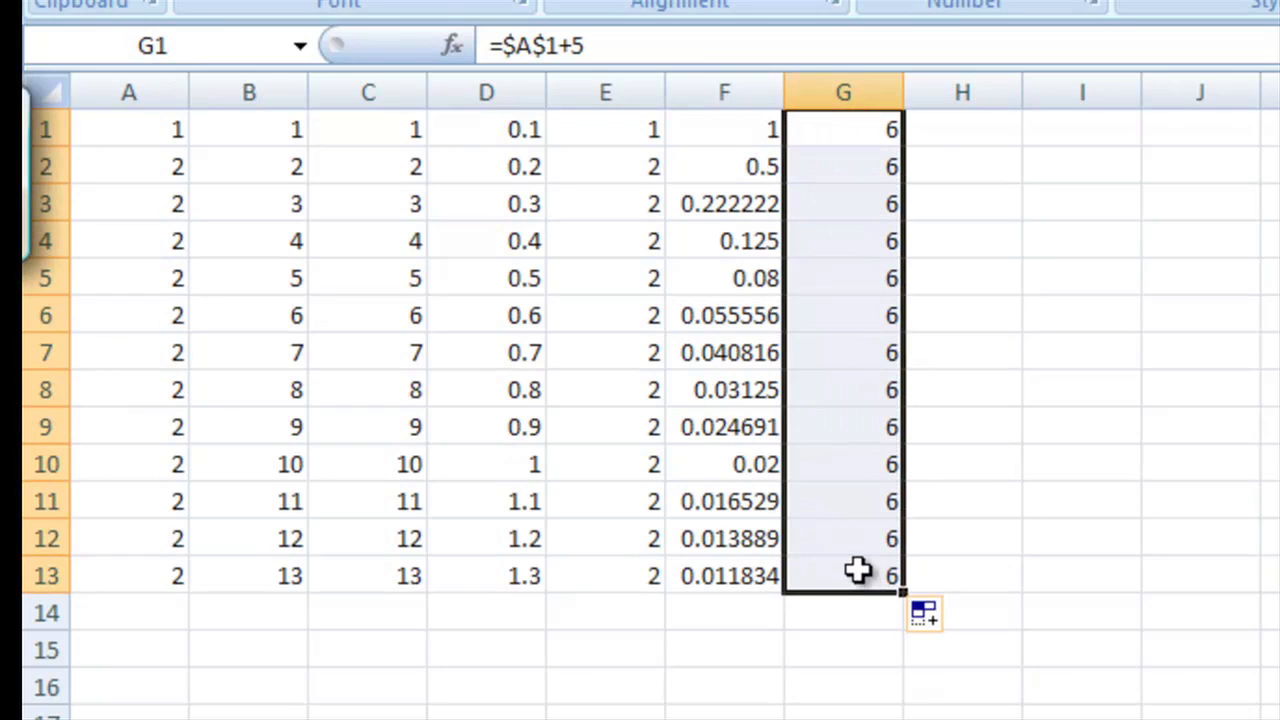
pyautogui.moveTo(938, 181)
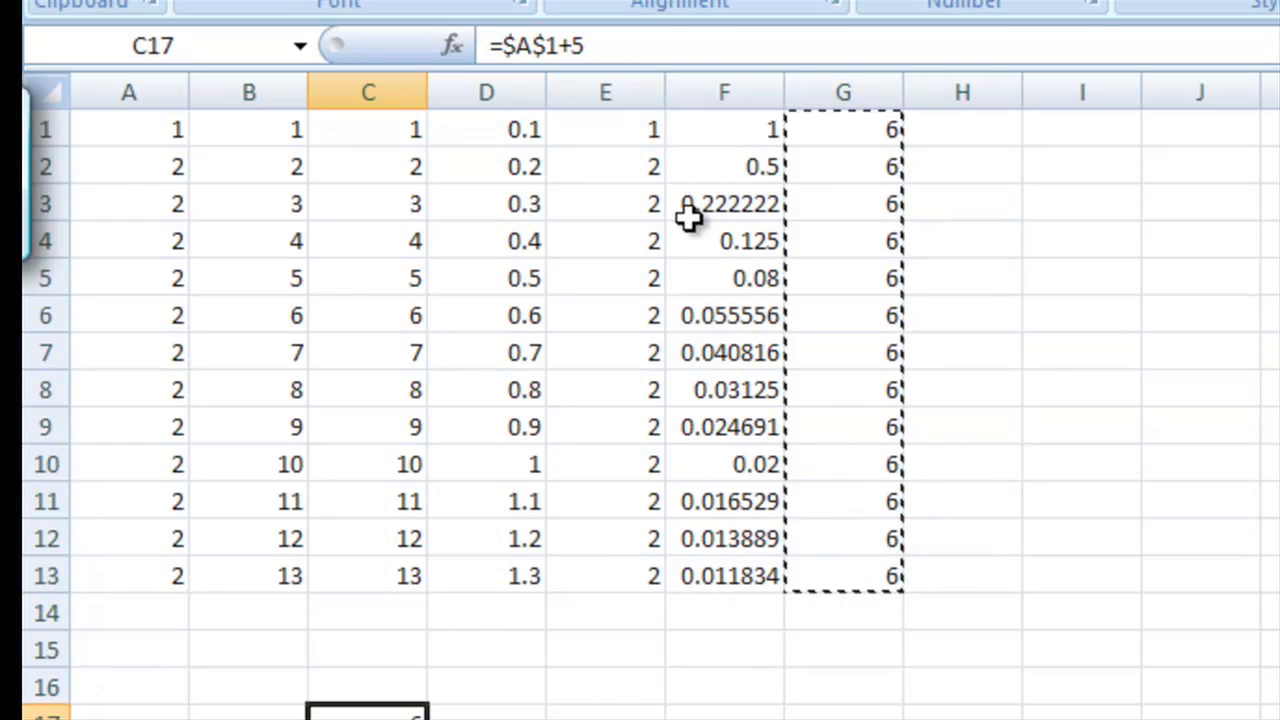
pyautogui.moveTo(720, 185)
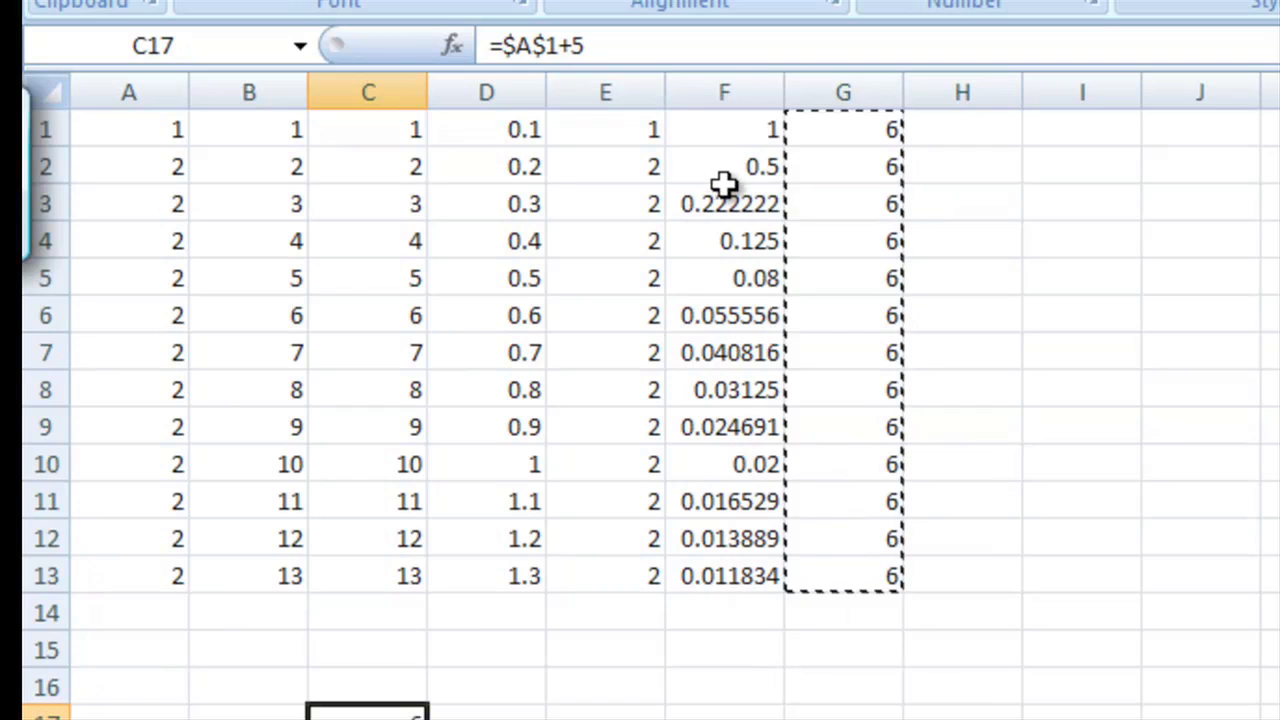